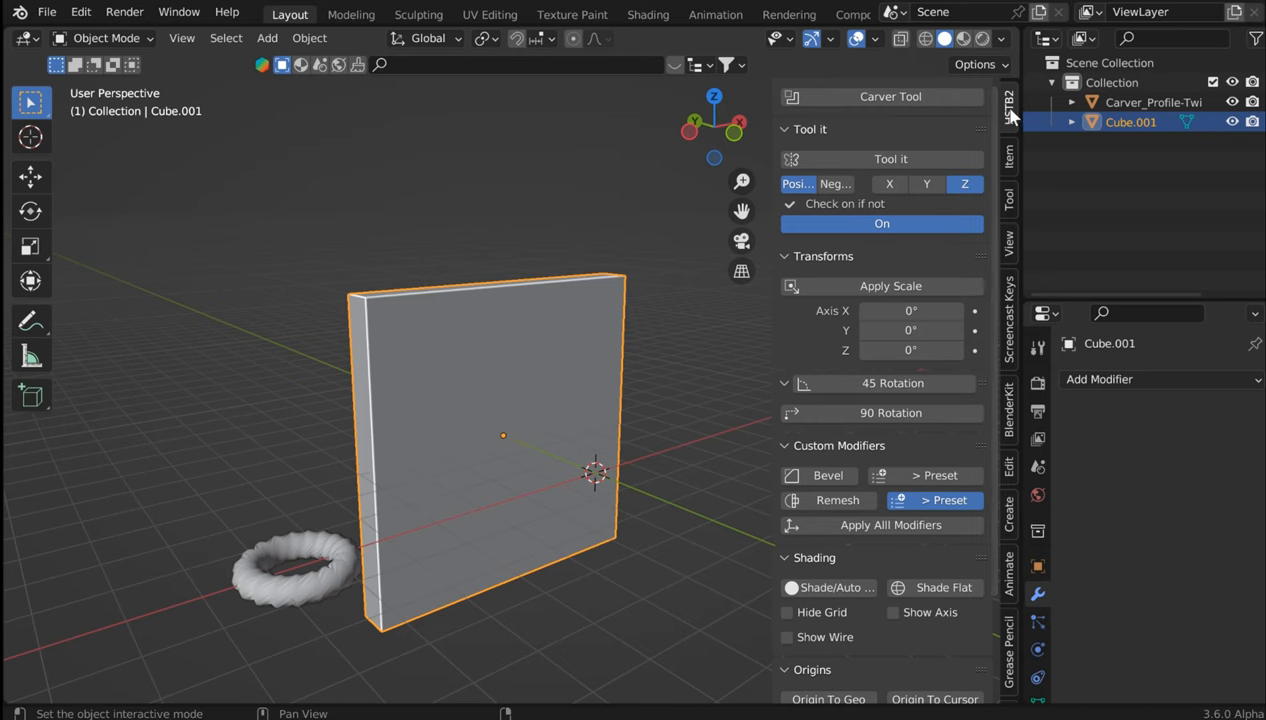
mouse_move(964, 143)
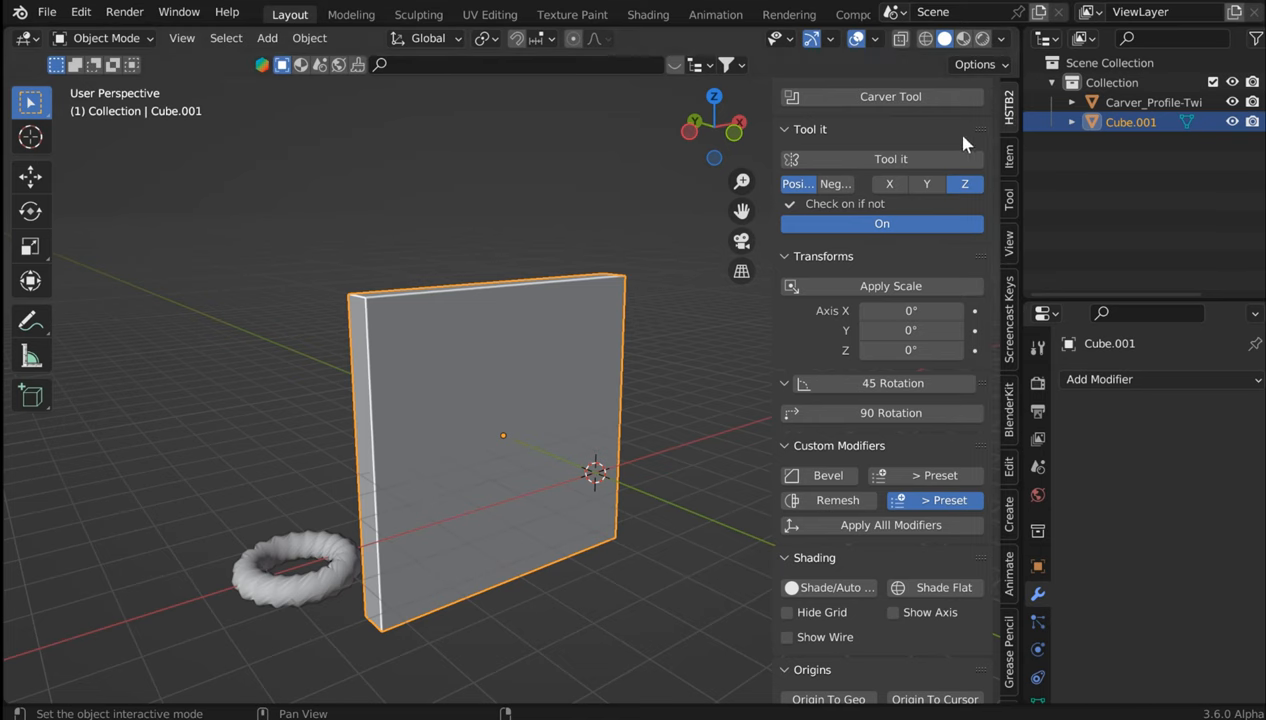
mouse_move(884, 500)
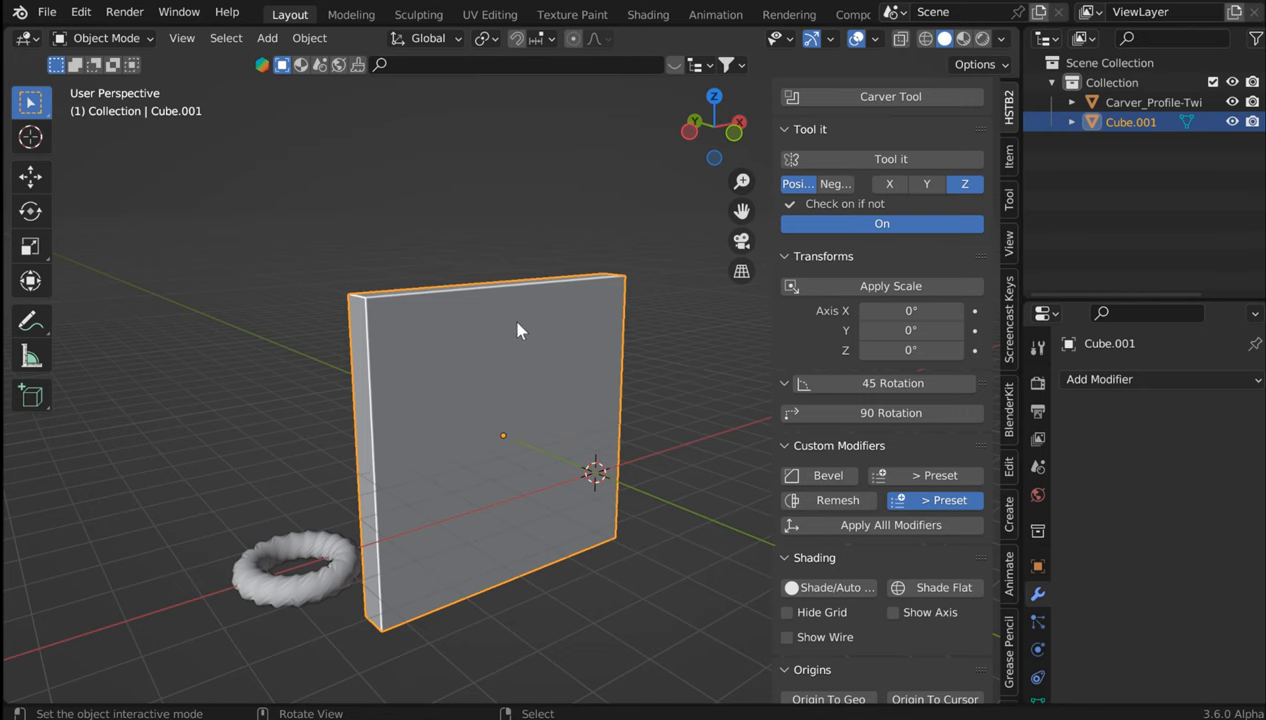
mouse_move(614, 415)
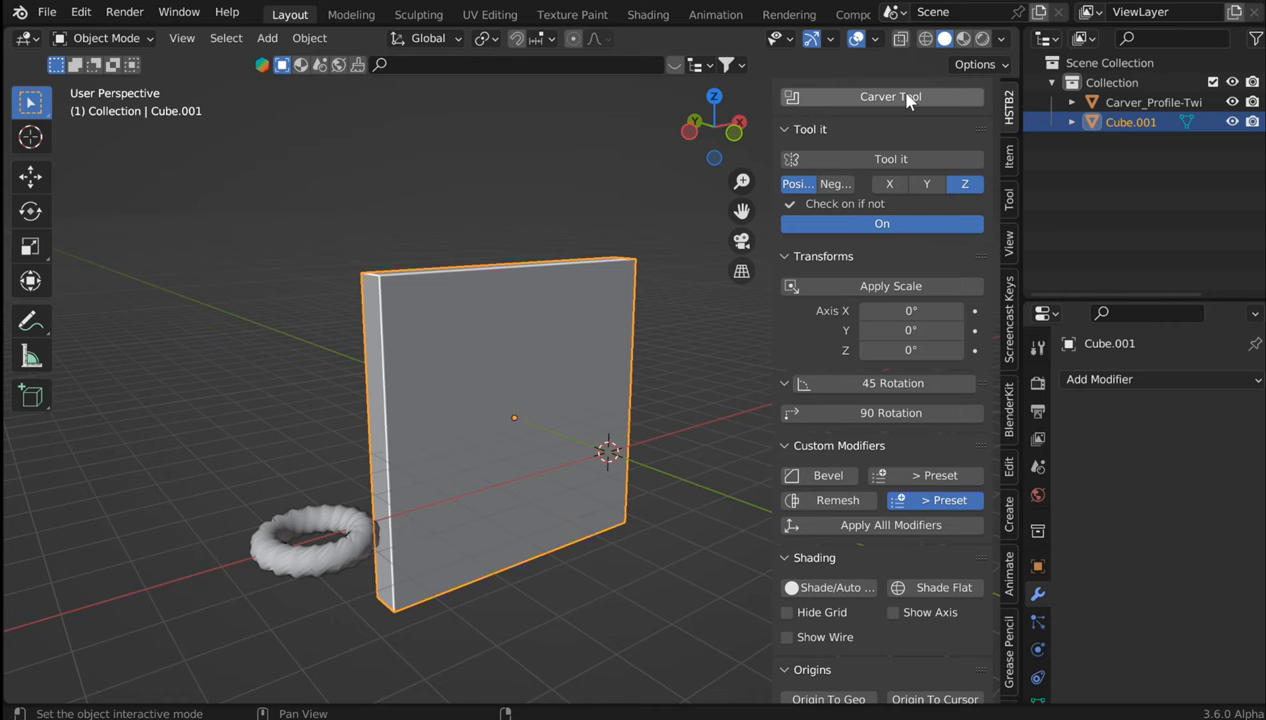
mouse_move(772, 133)
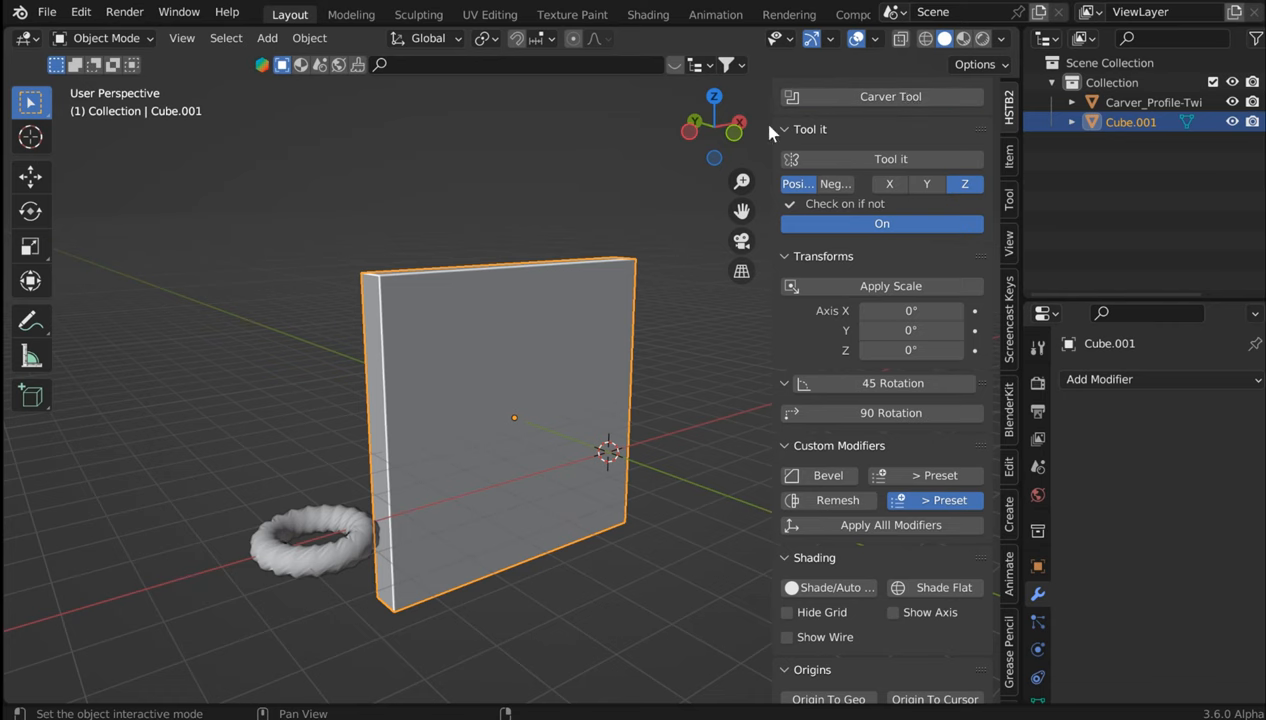
mouse_move(490, 332)
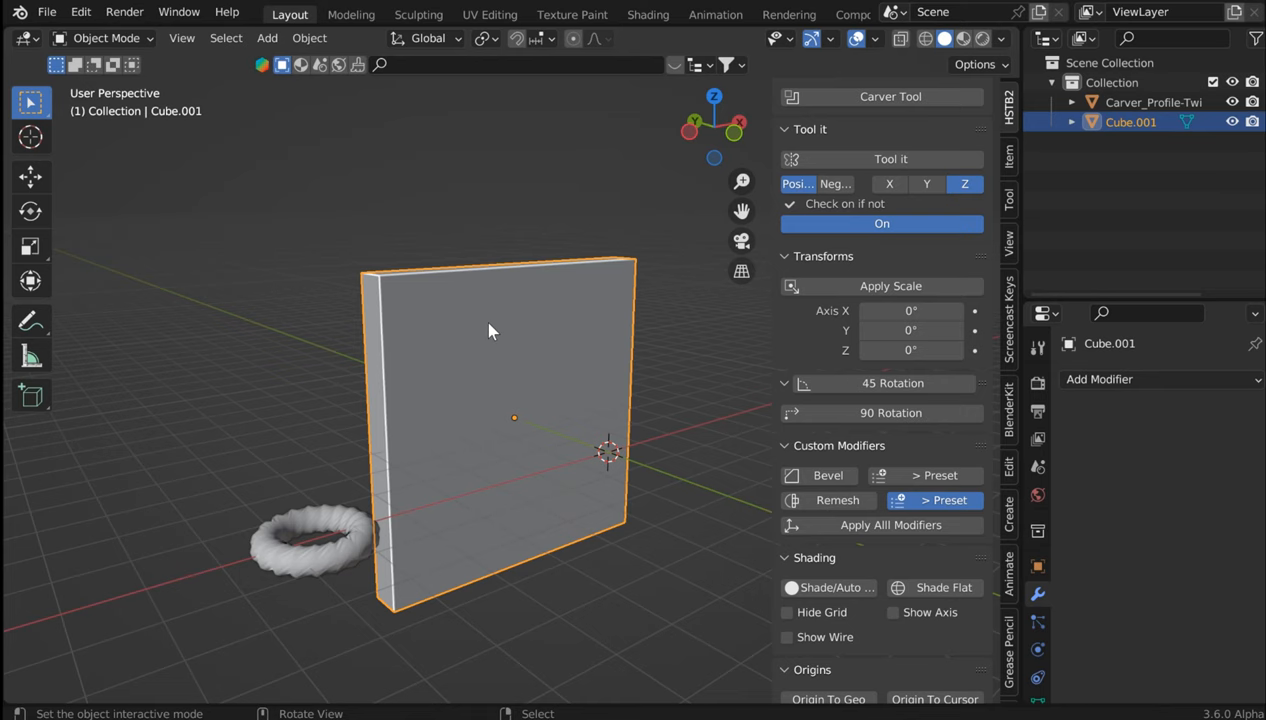
mouse_move(488, 325)
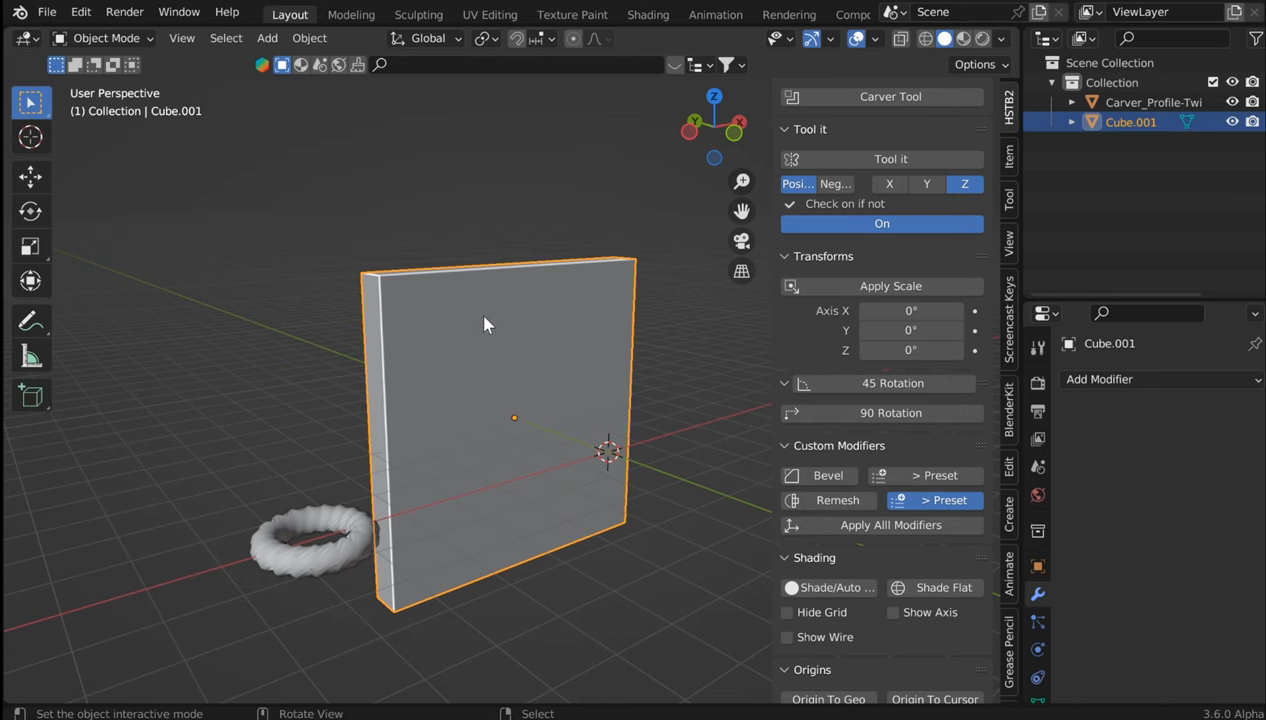
- Open the Carver add-on's preferences and select its Carver_Profile- profile prefix field
drag(490, 330, 460, 340)
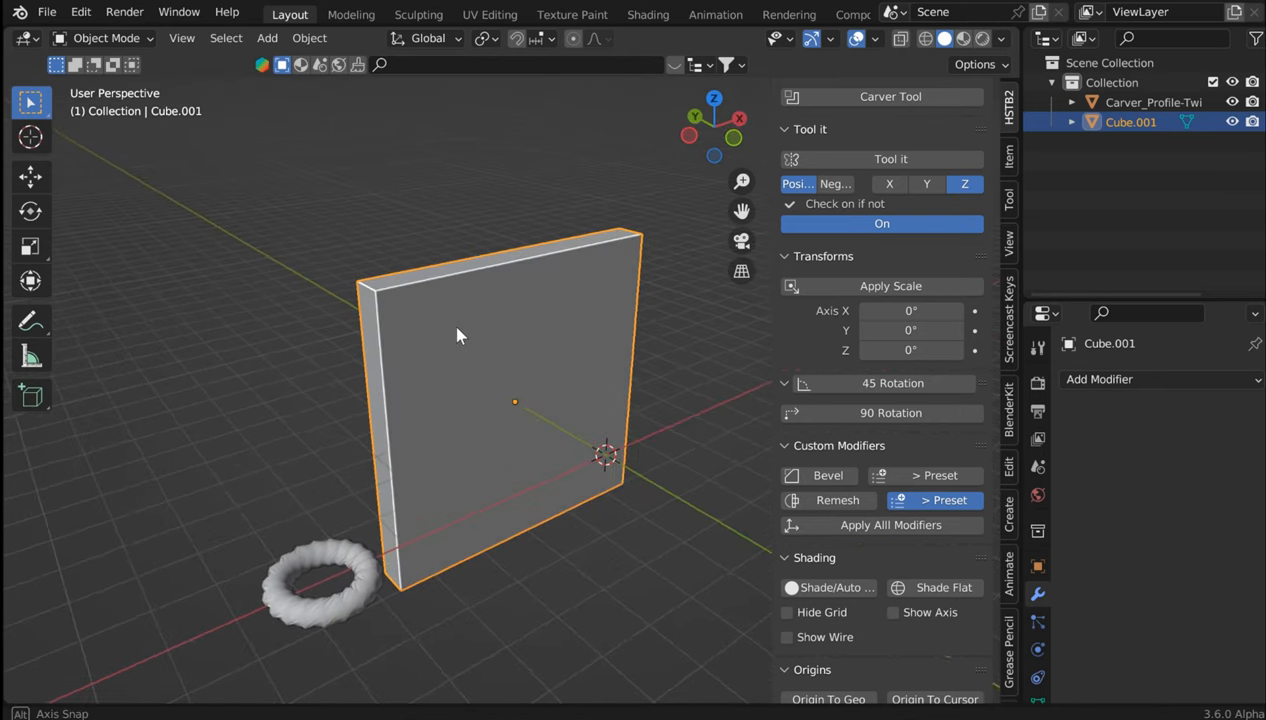
drag(460, 335, 518, 330)
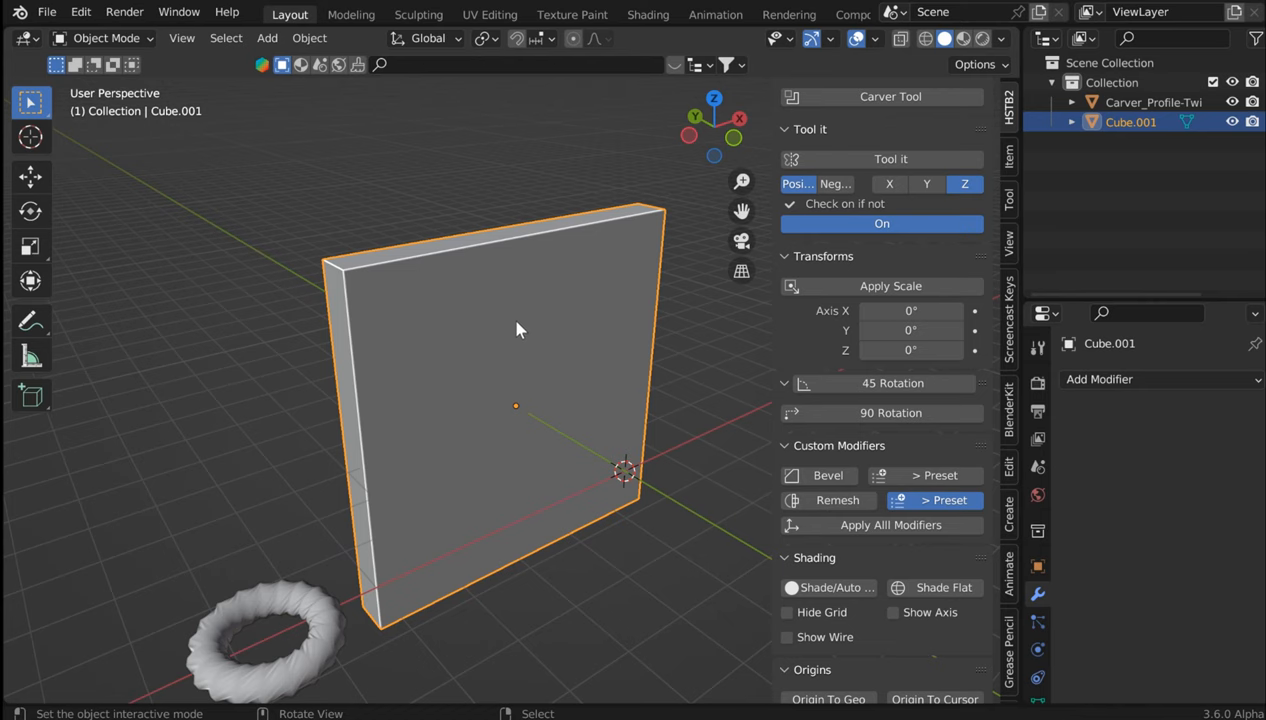
mouse_move(527, 352)
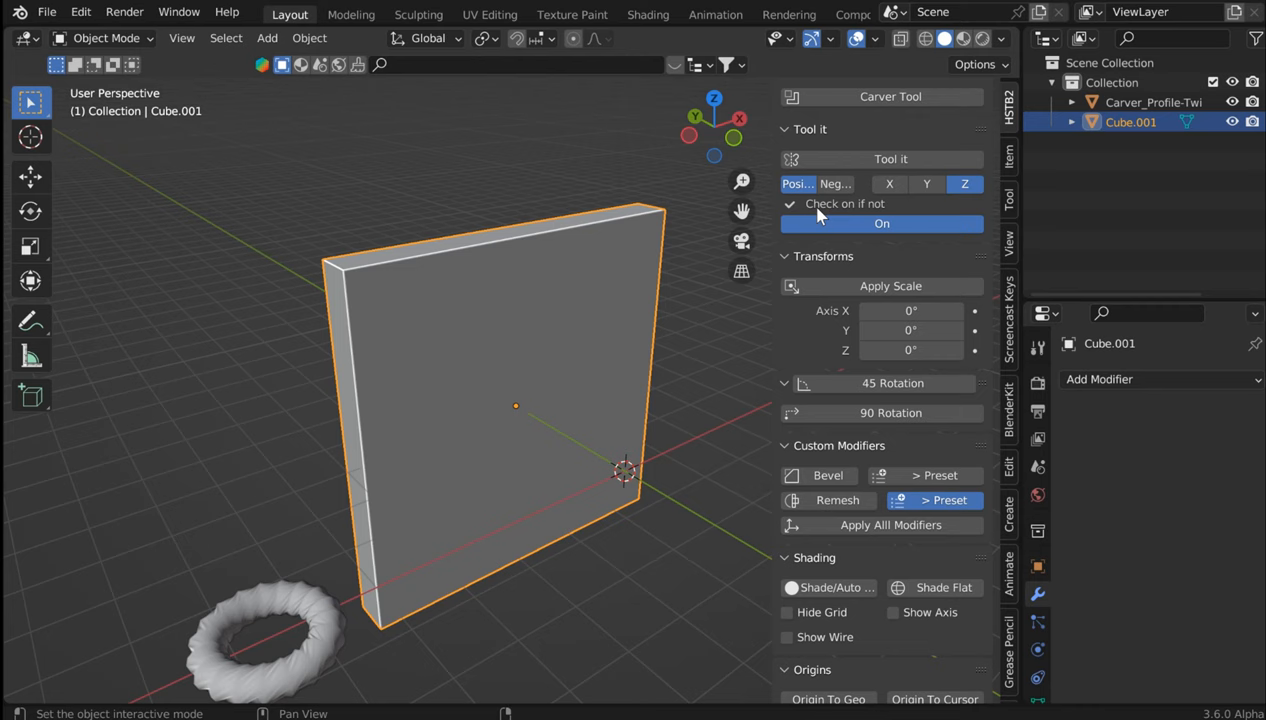
mouse_move(922, 179)
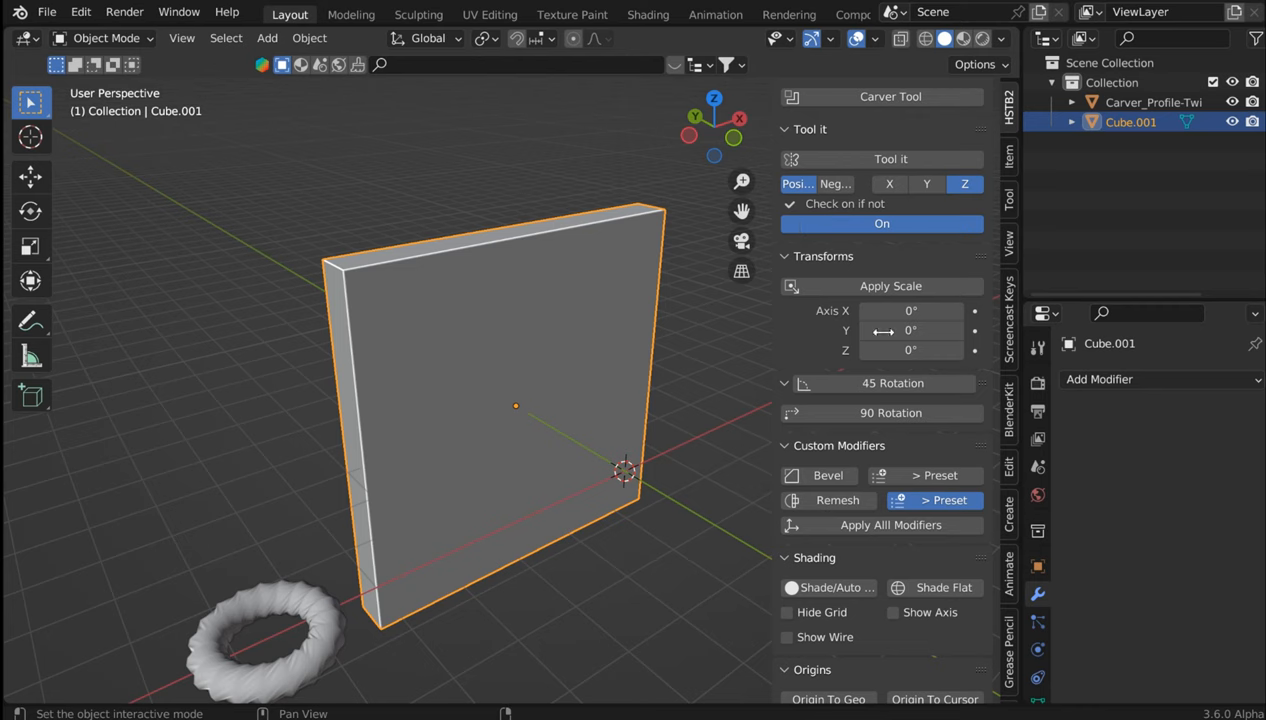
mouse_move(862, 263)
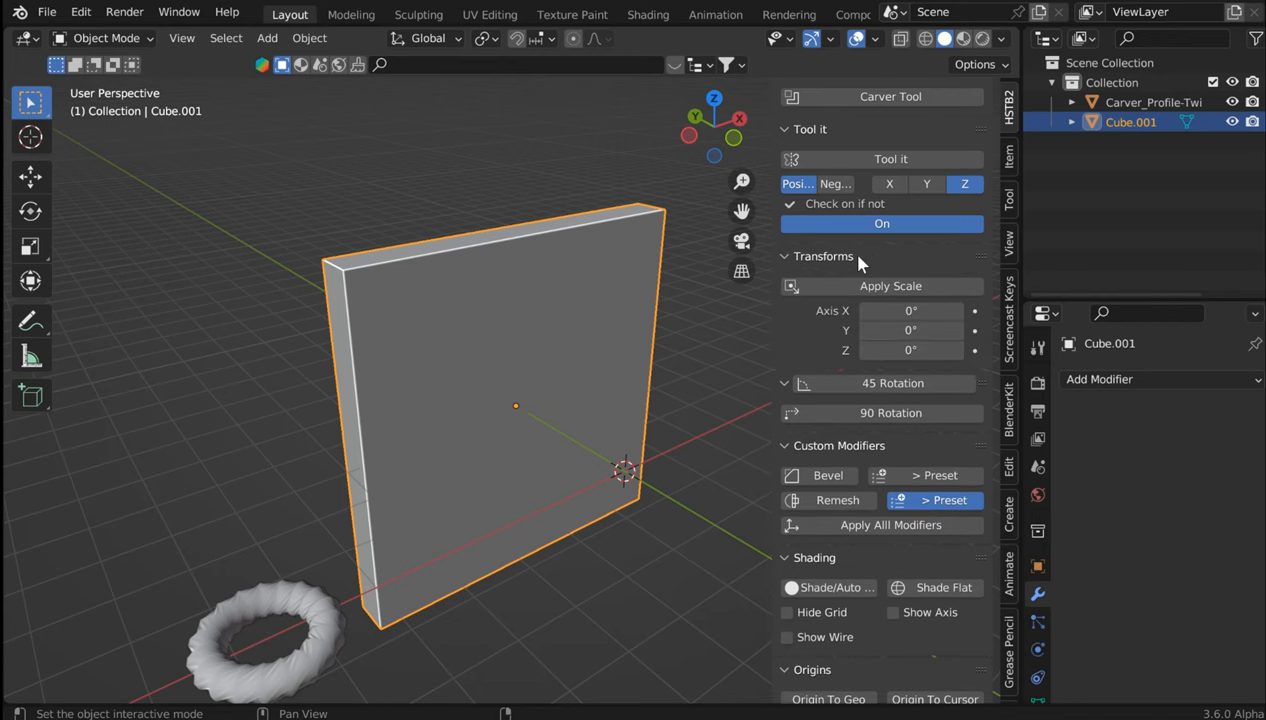
mouse_move(872, 233)
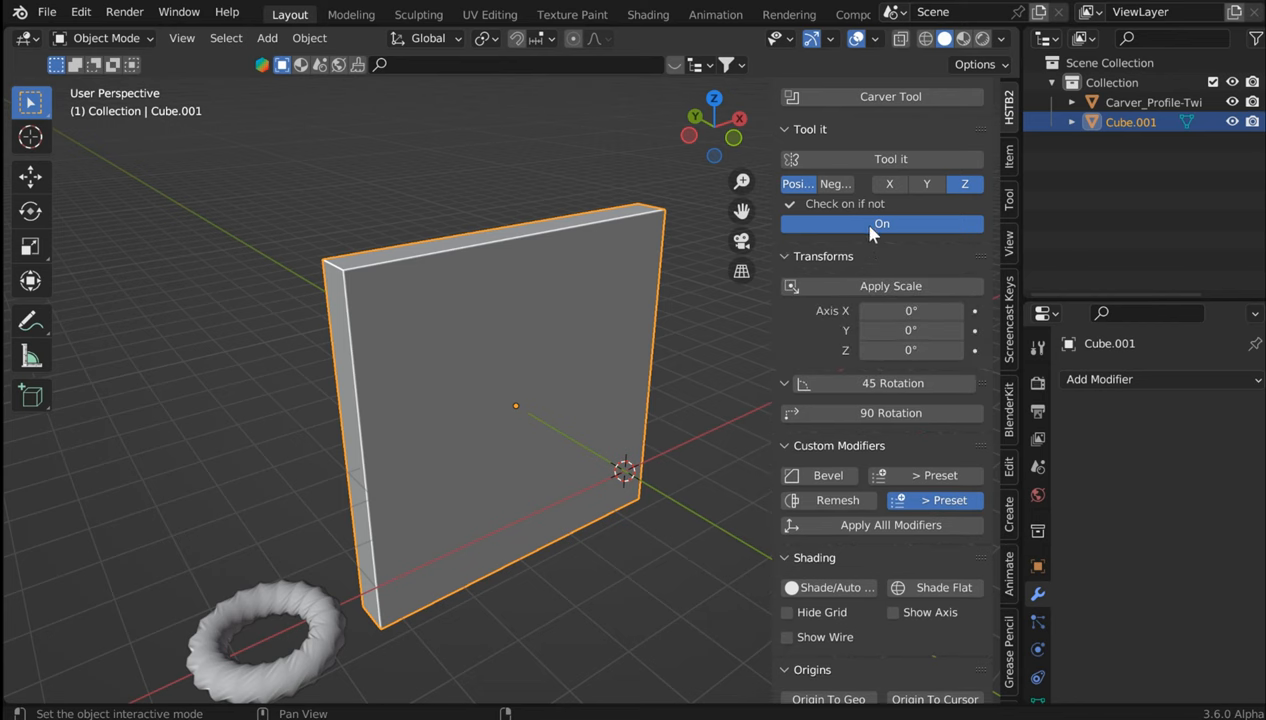
mouse_move(843, 263)
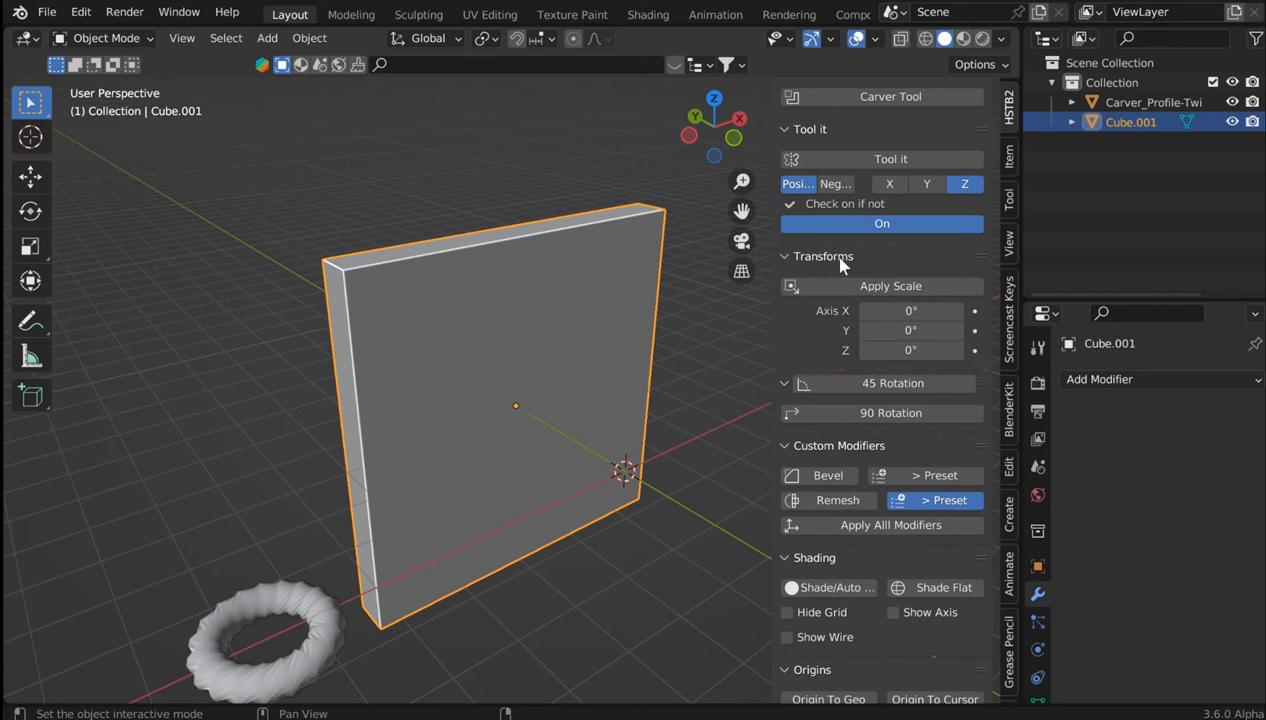
mouse_move(918, 273)
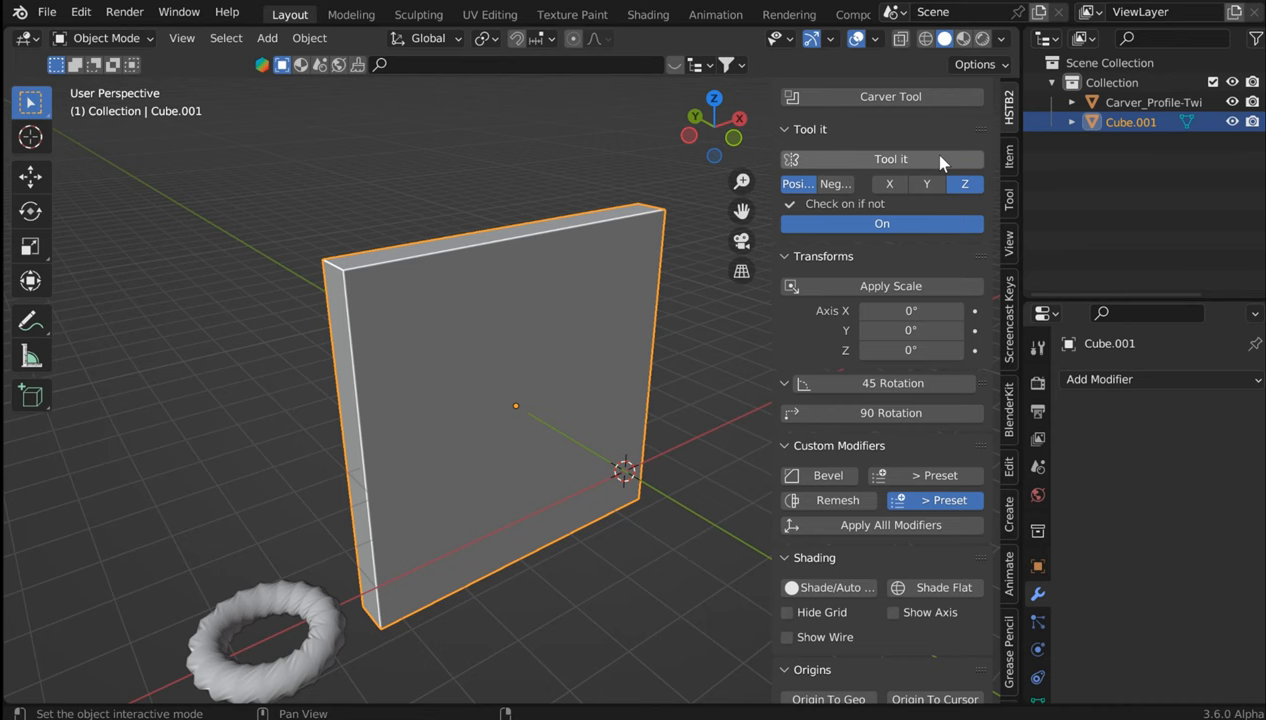
scroll(down, 3)
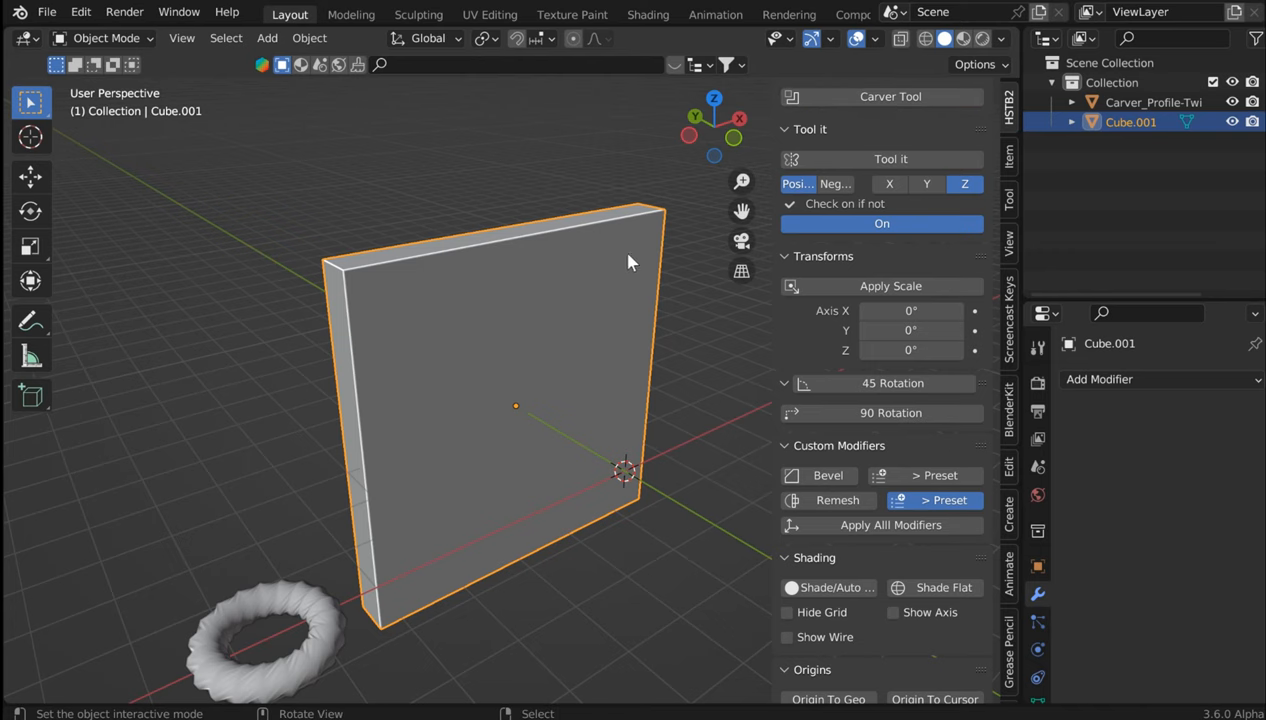
mouse_move(630, 224)
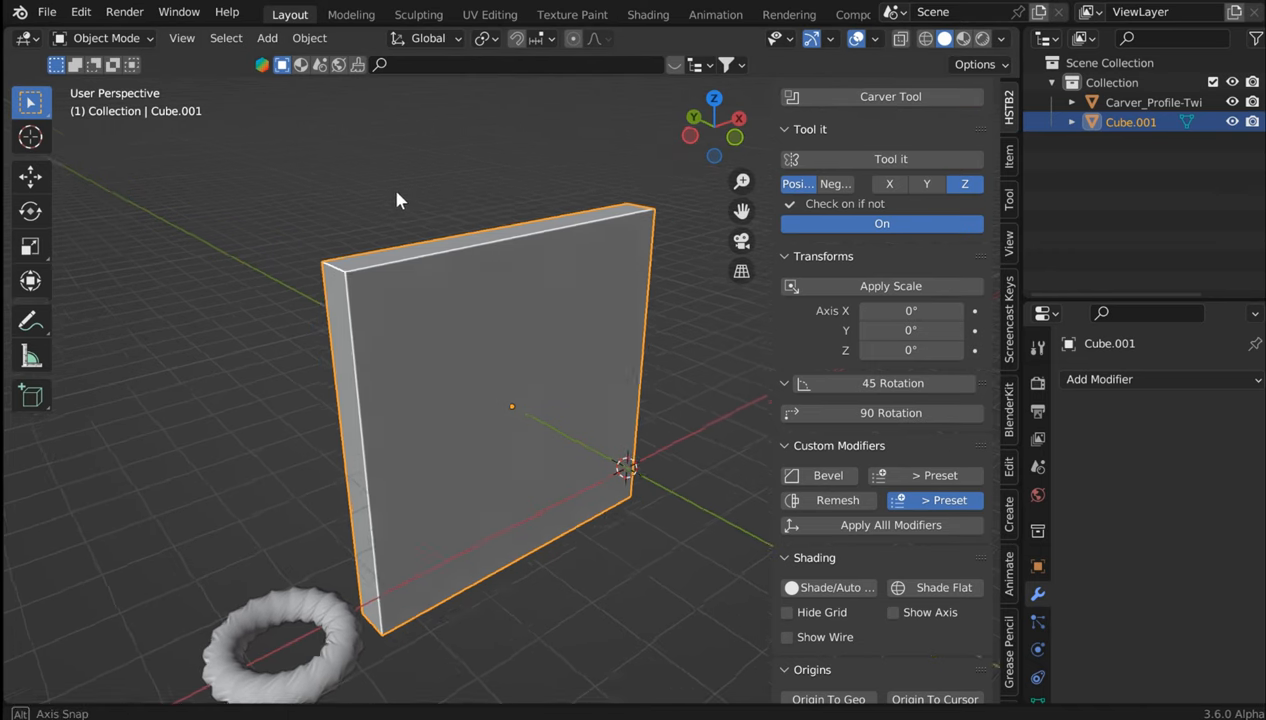
click(80, 12)
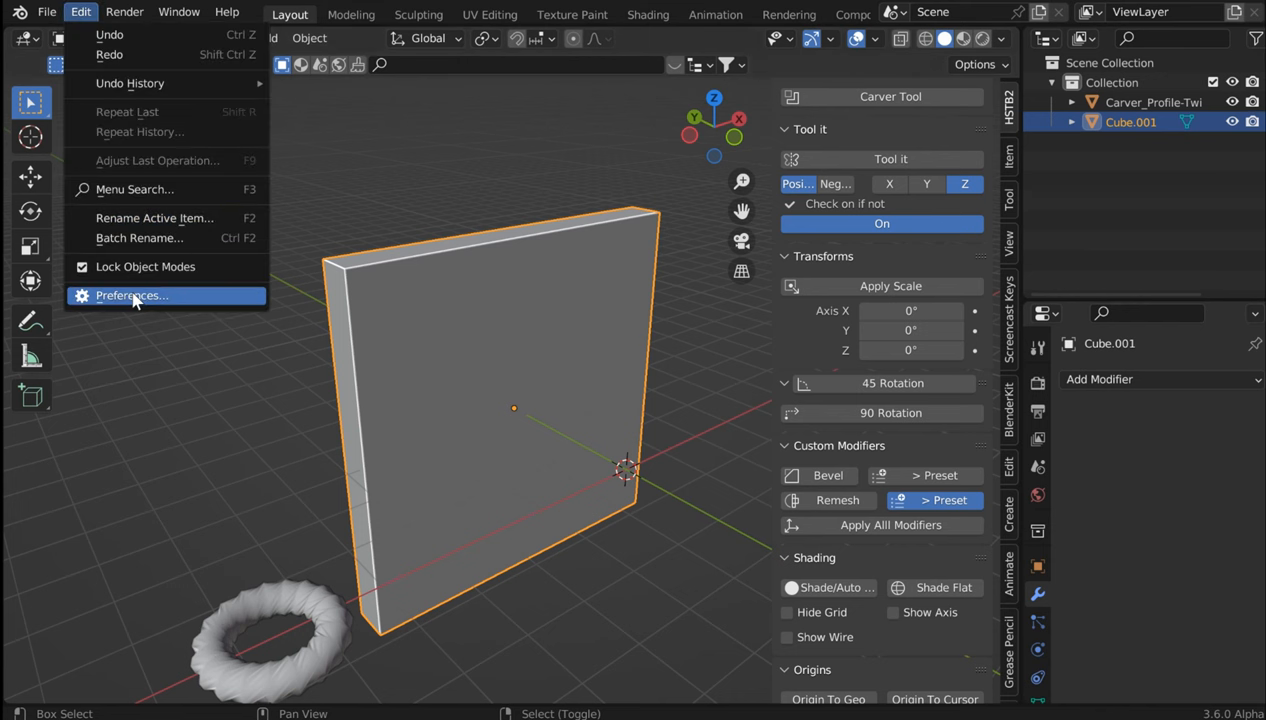
click(131, 295)
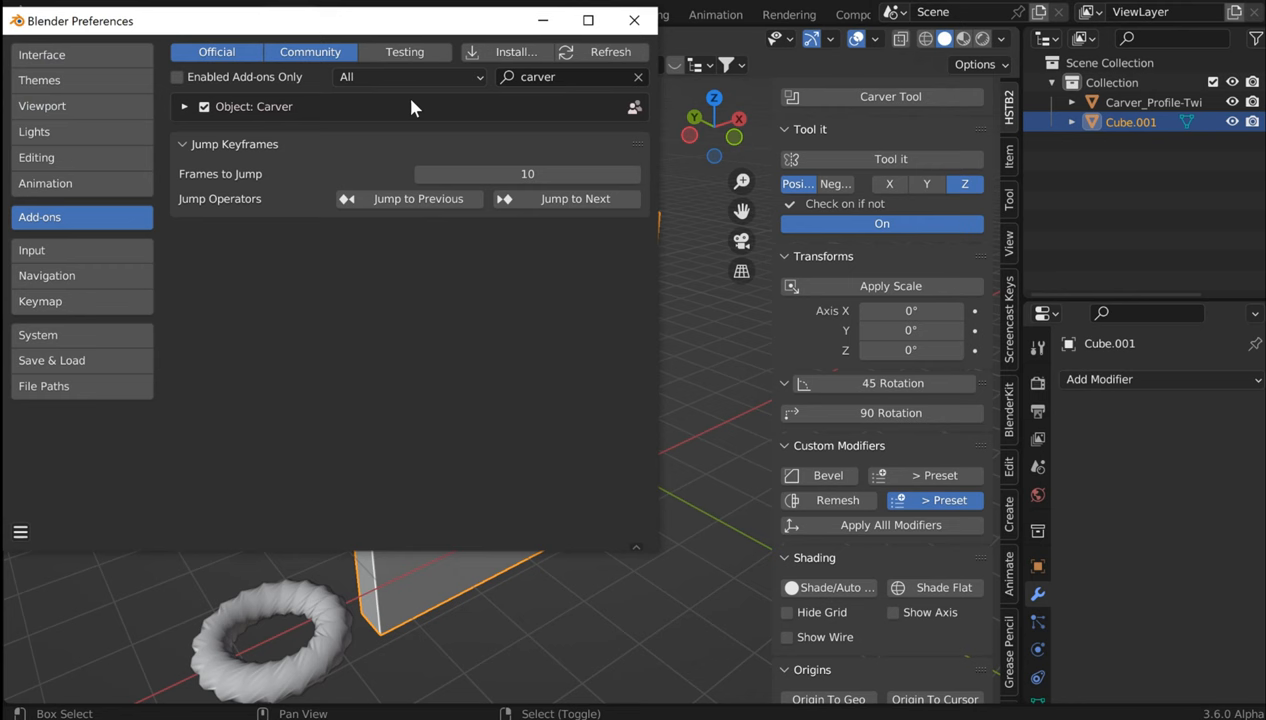
click(184, 106)
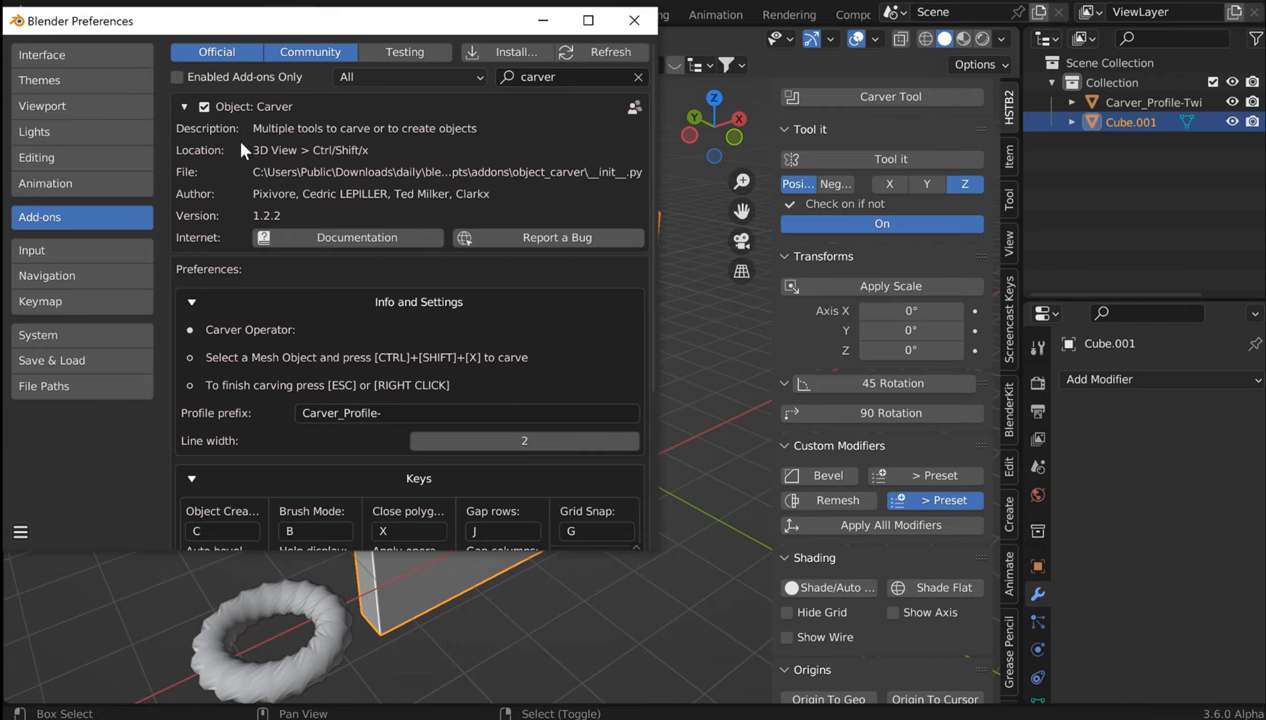
mouse_move(299, 180)
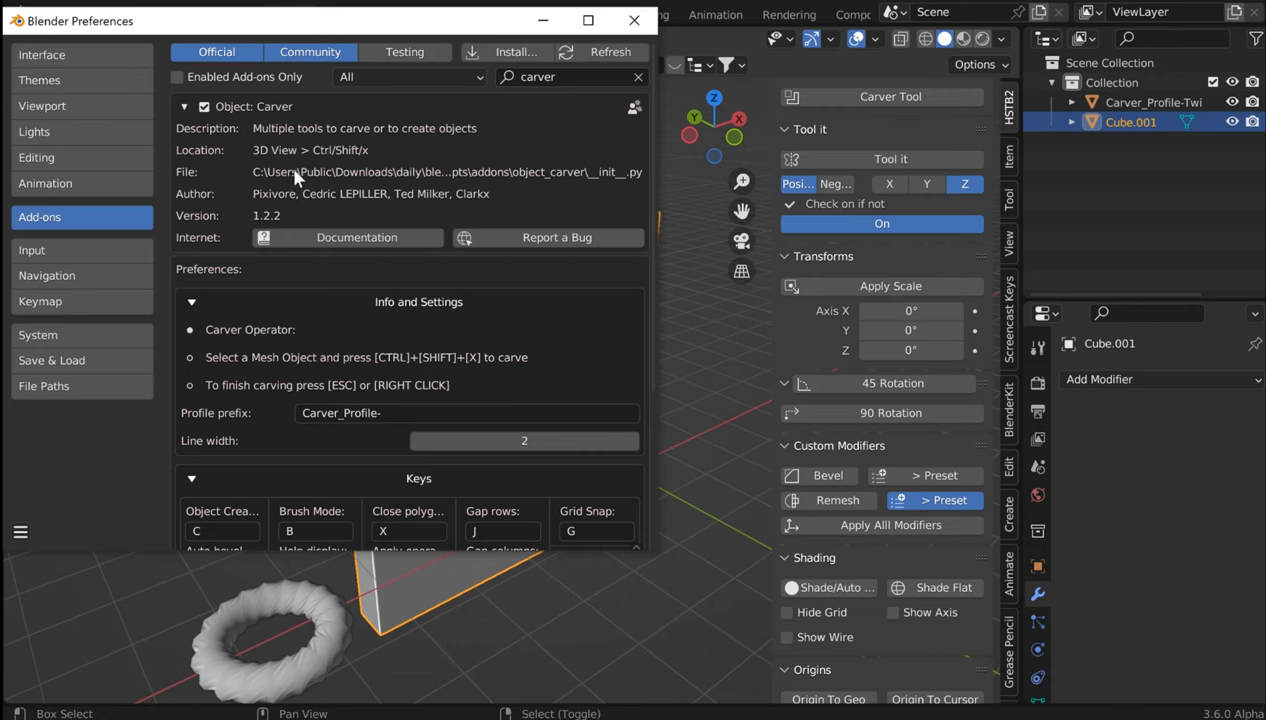
mouse_move(480, 182)
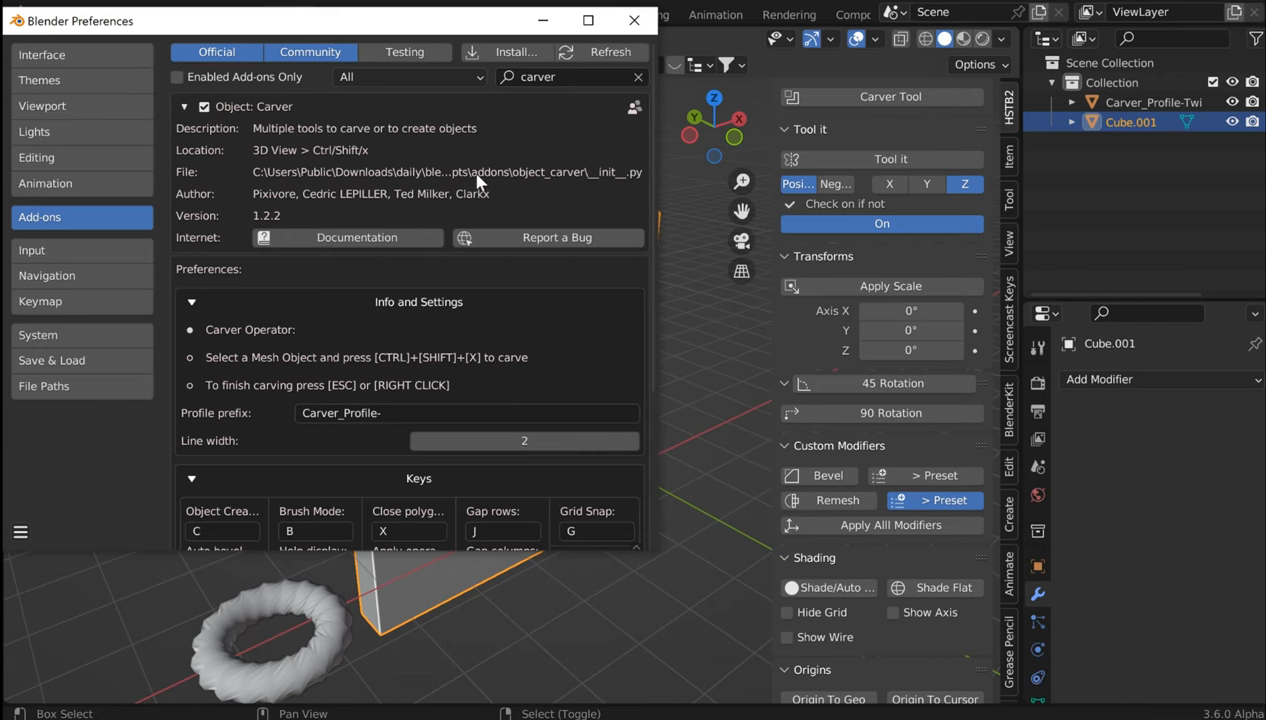
mouse_move(210, 435)
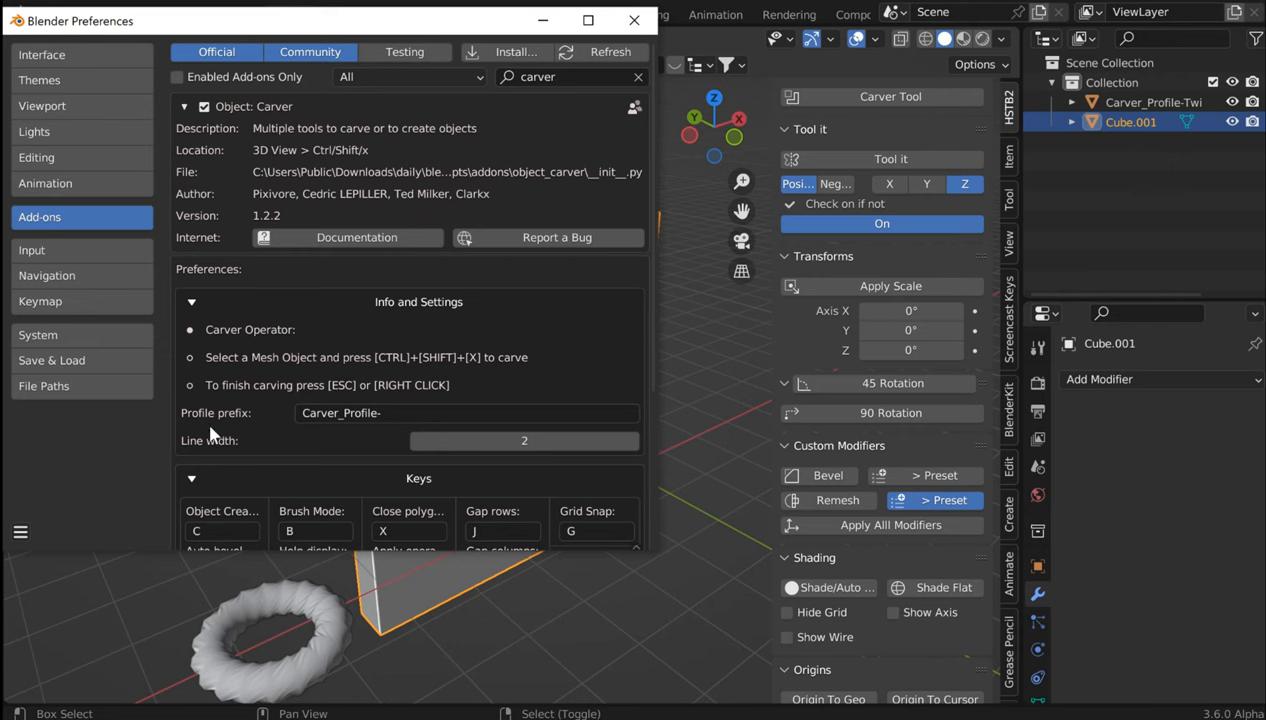
click(191, 301)
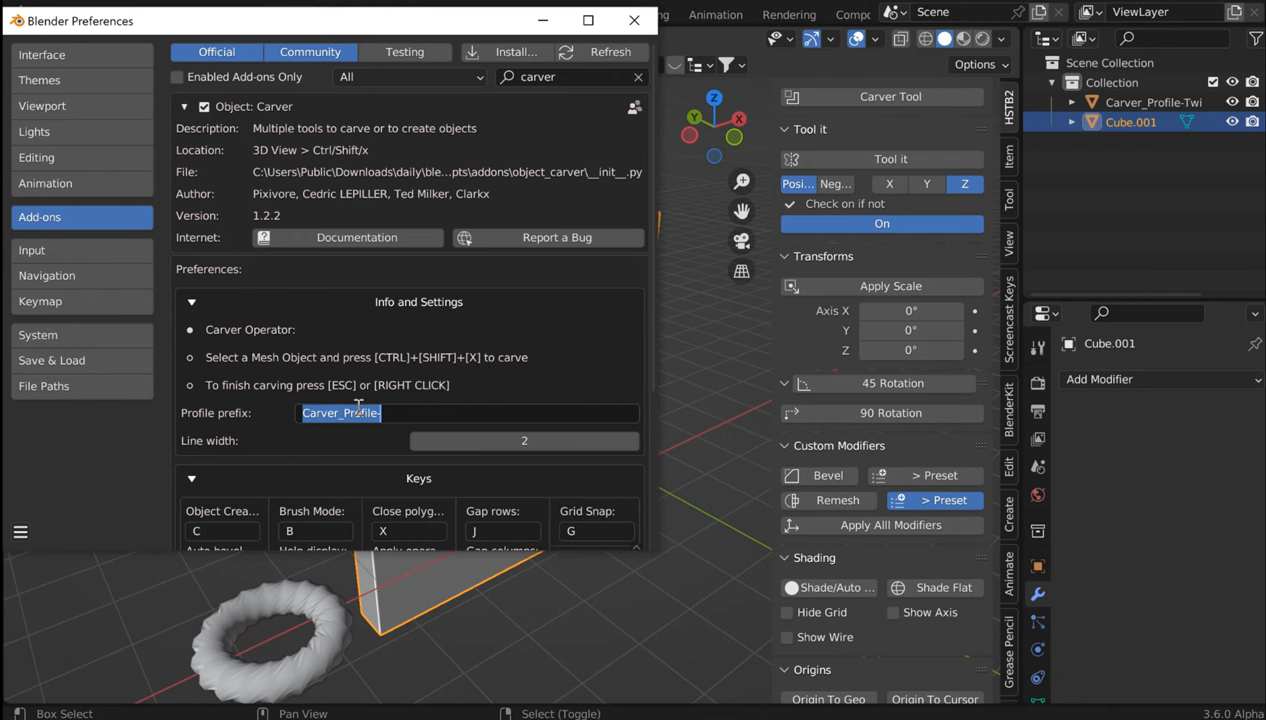
mouse_move(372, 368)
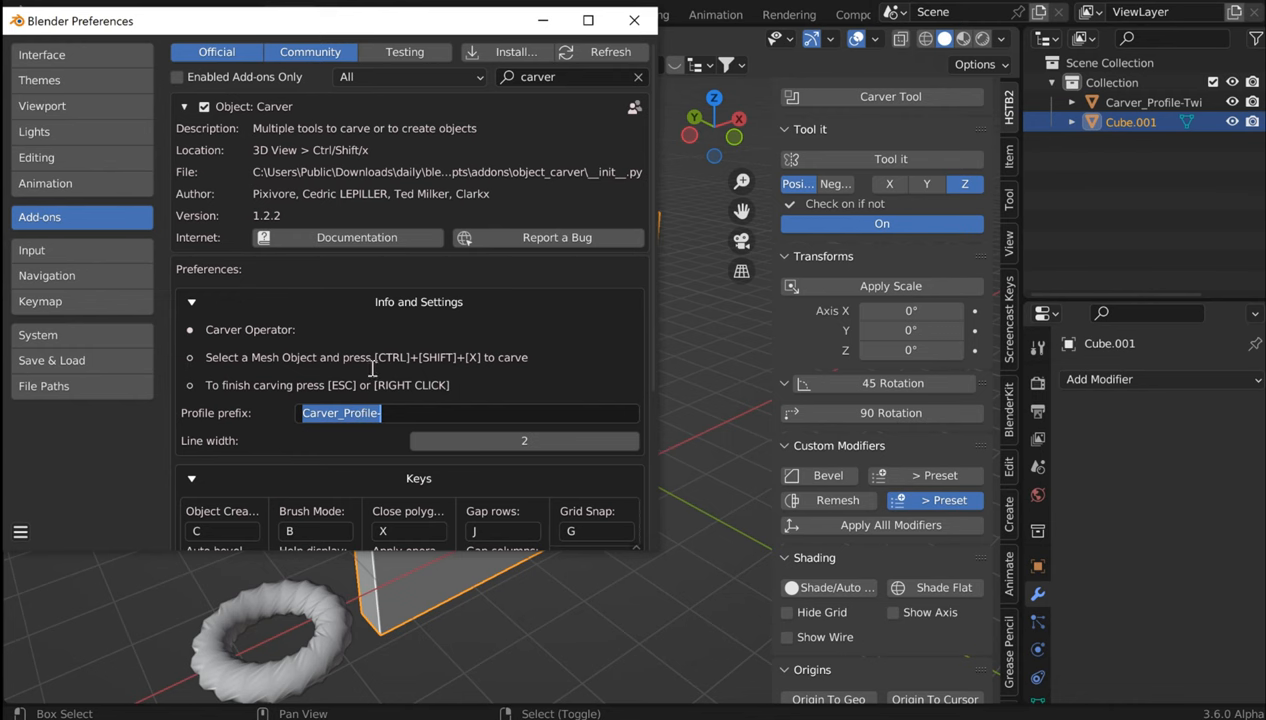
click(633, 20)
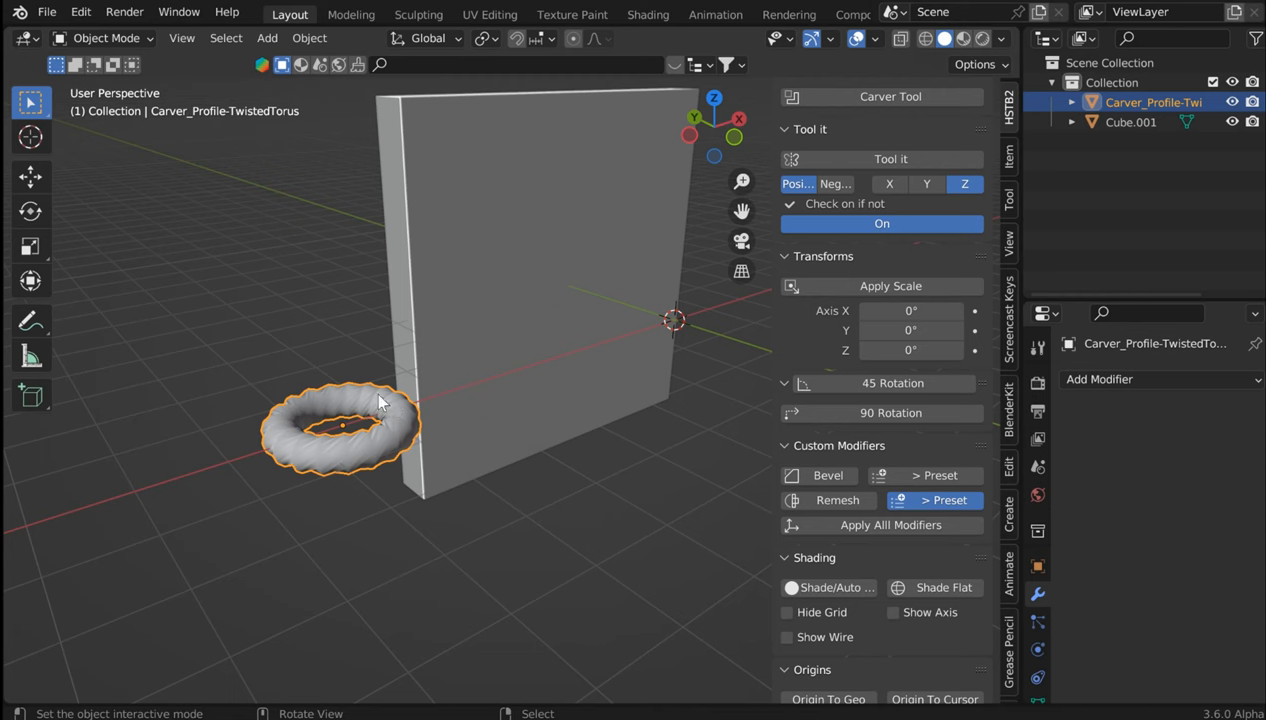
mouse_move(560, 112)
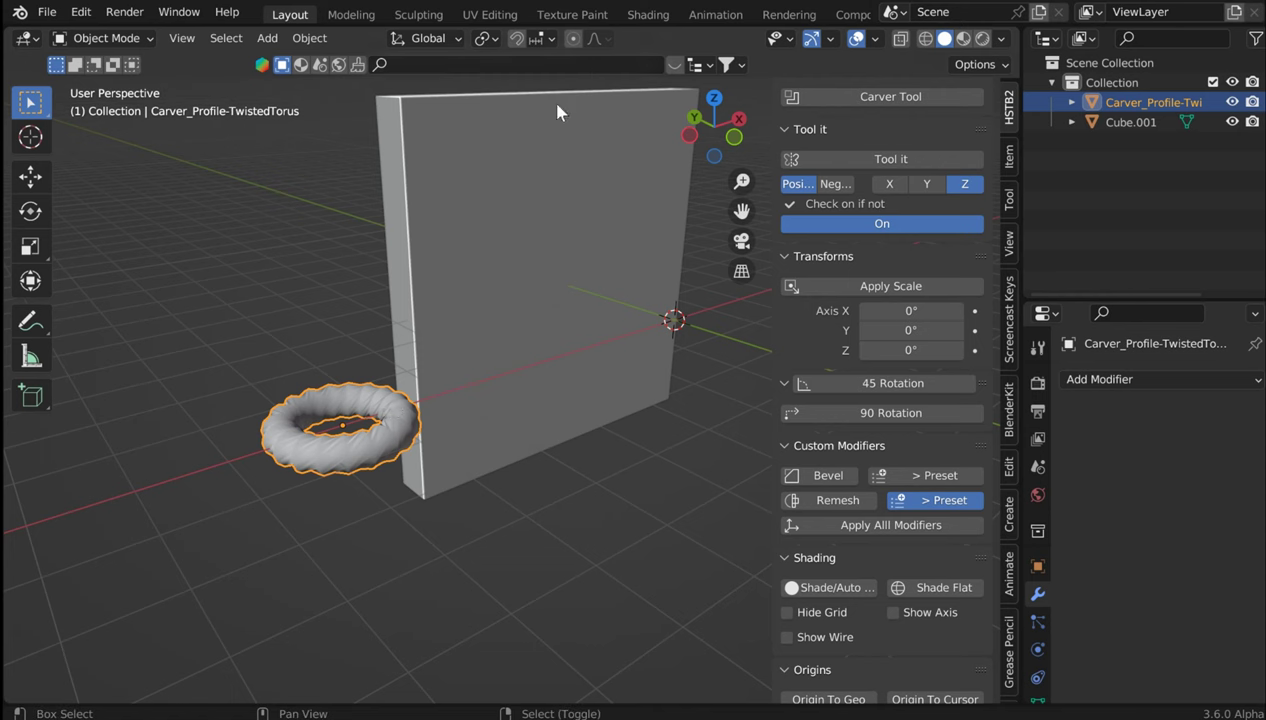
- Add a Torus Knot mesh beside the twisted torus and the slab
click(266, 38)
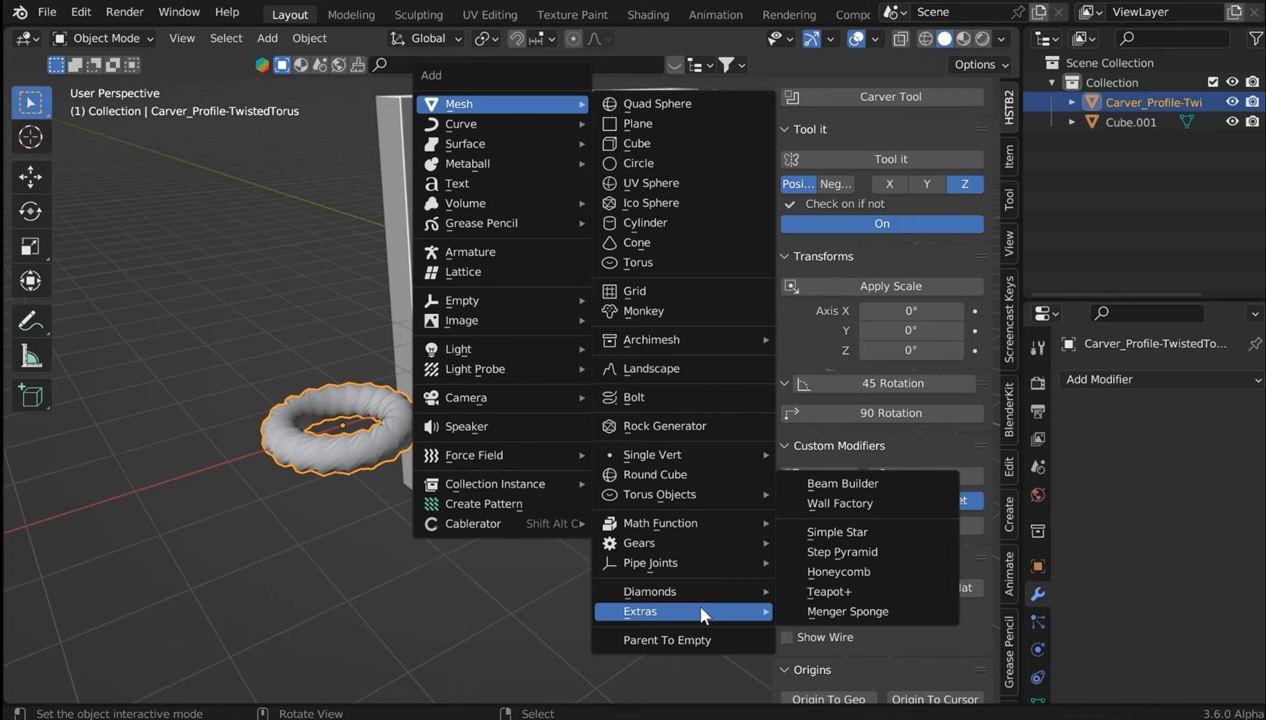
mouse_move(730, 556)
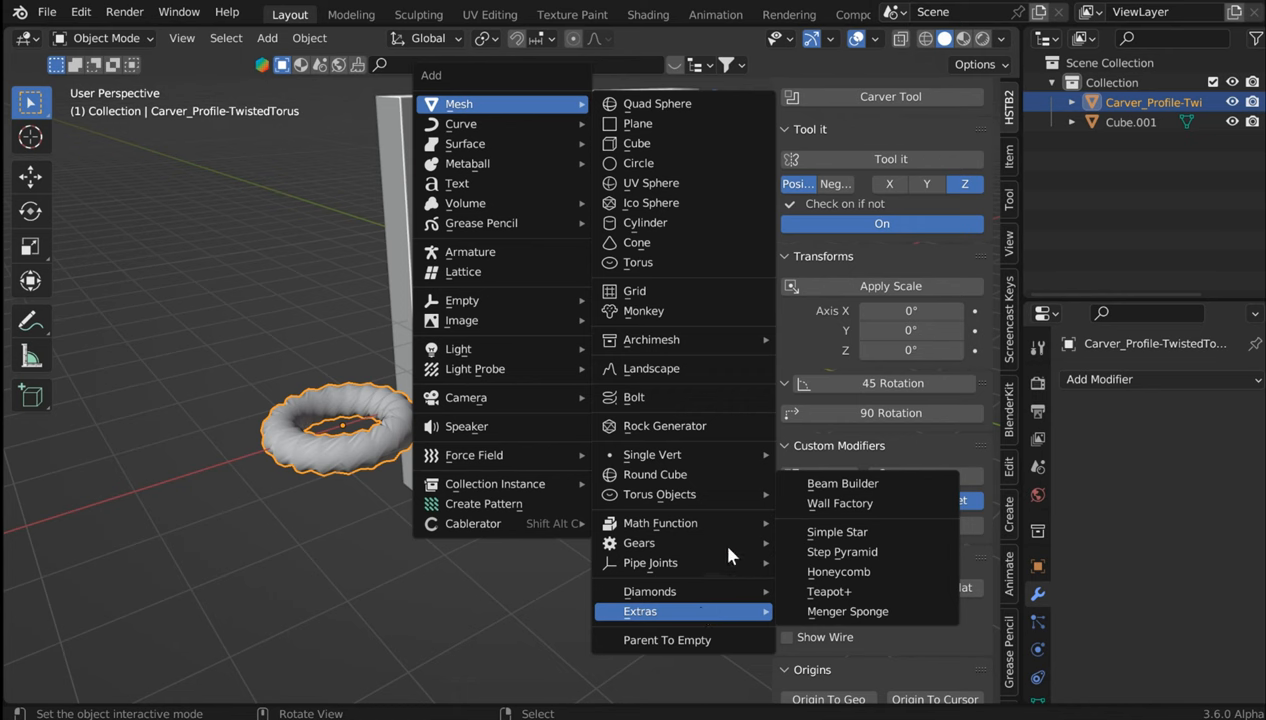
mouse_move(659, 494)
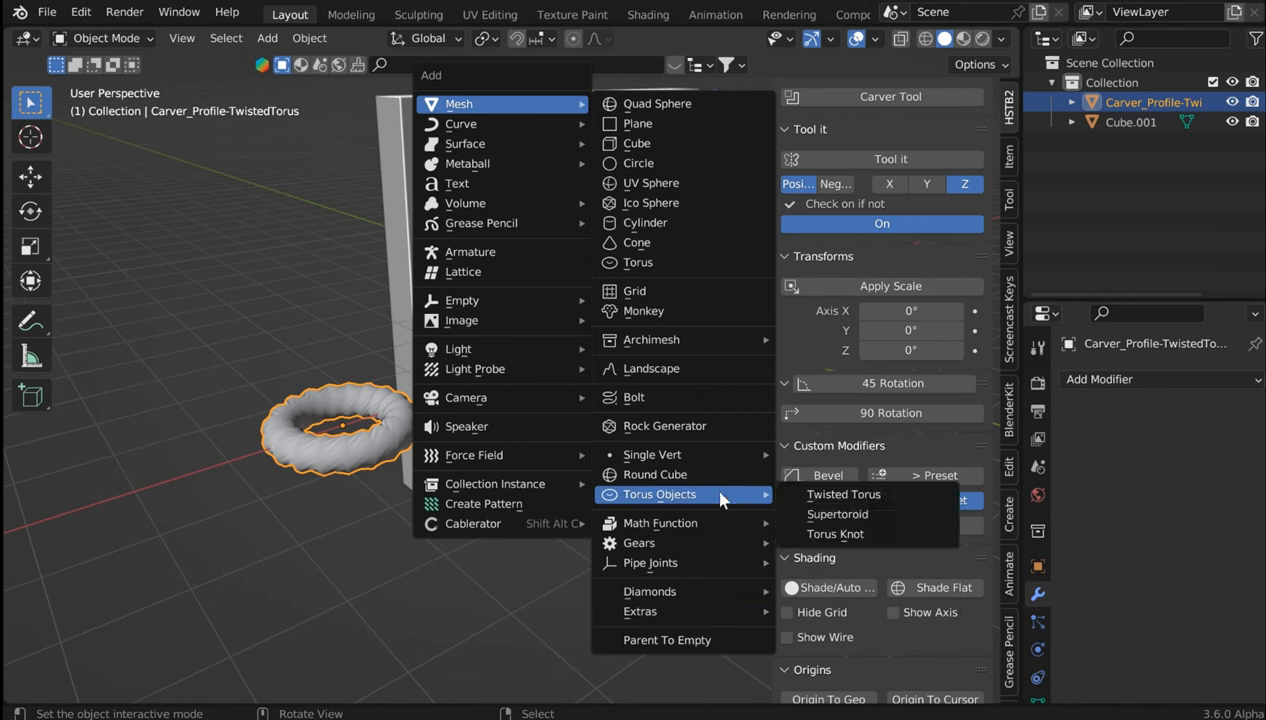
click(835, 533)
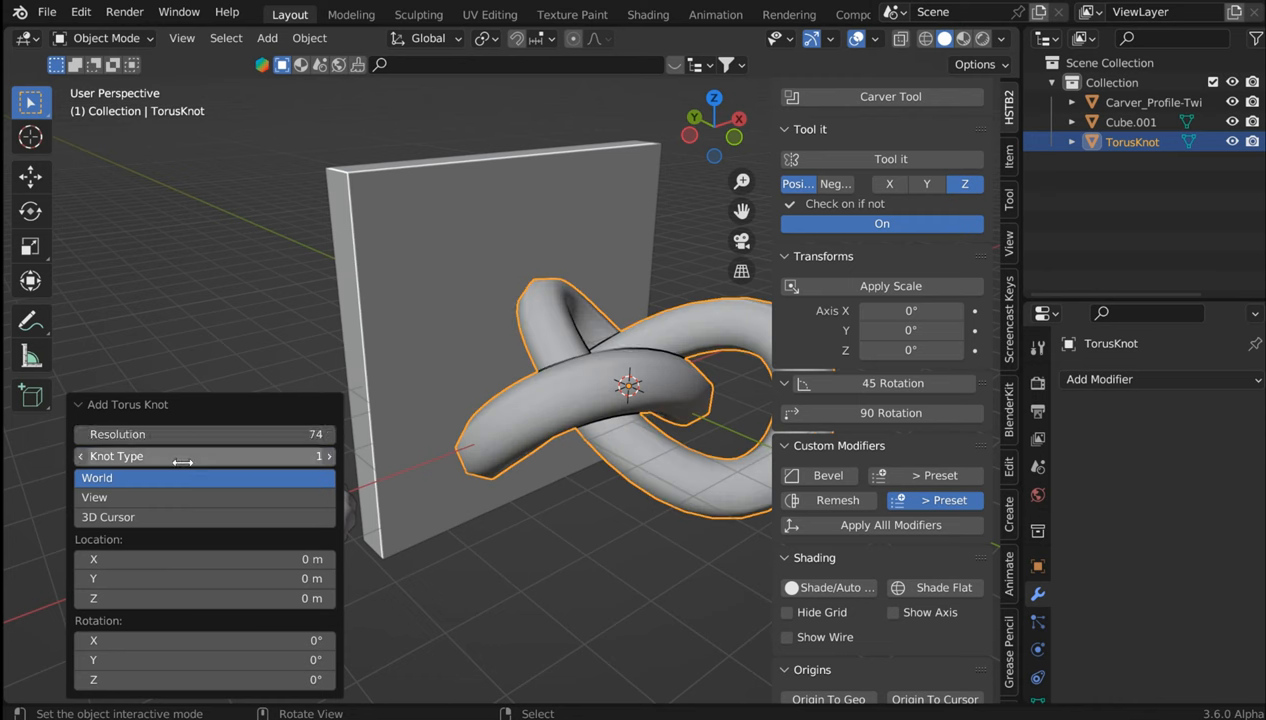
- Scale the torus knot down and move it lower left, near the twisted torus
click(326, 456)
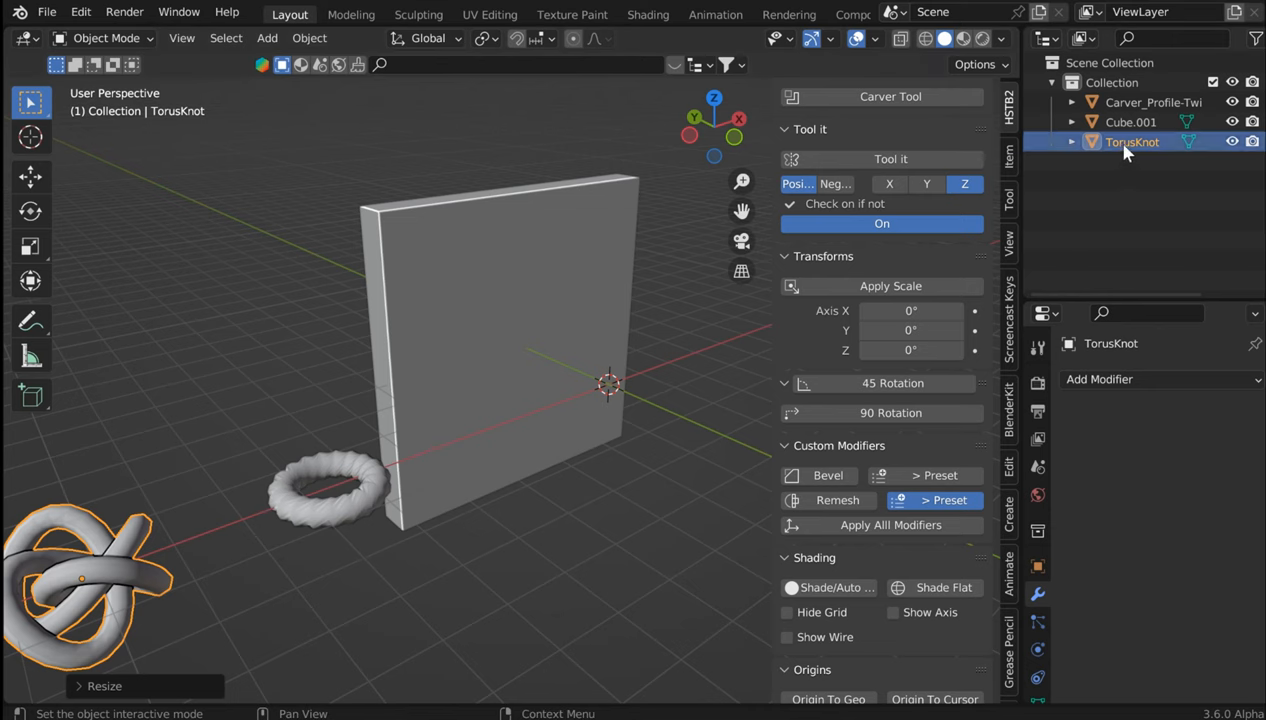
mouse_move(745, 345)
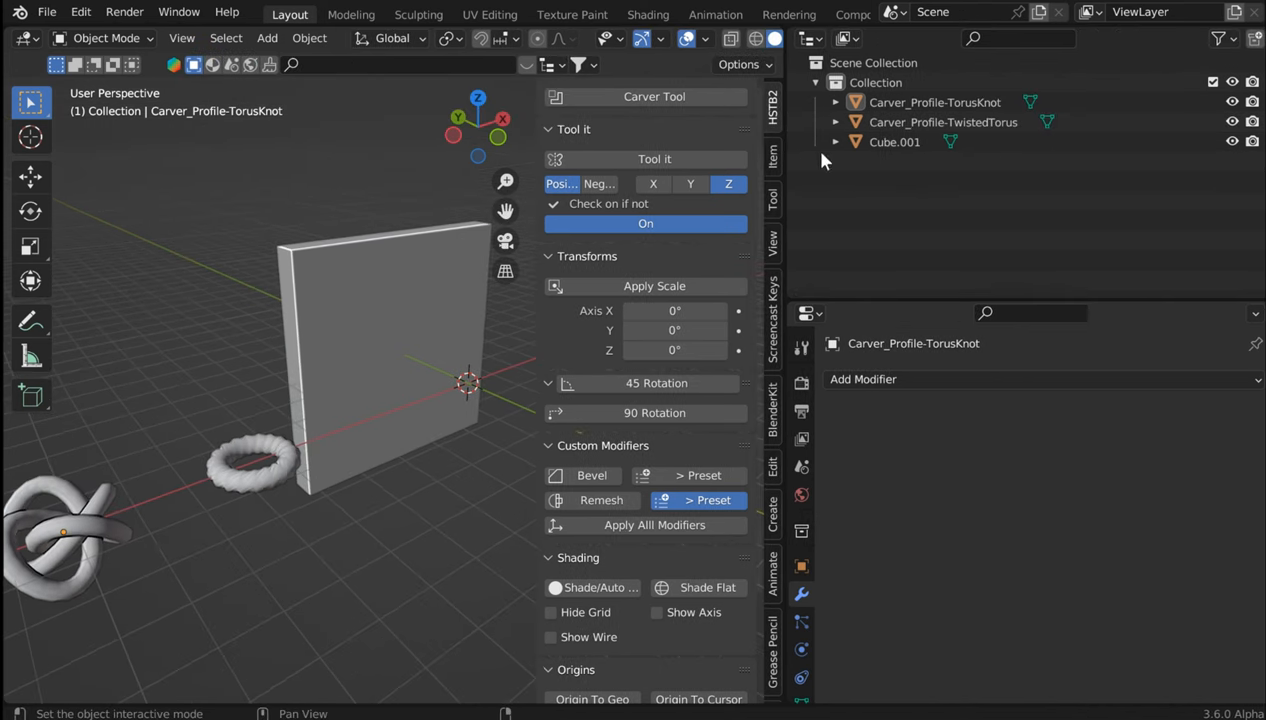
mouse_move(900, 135)
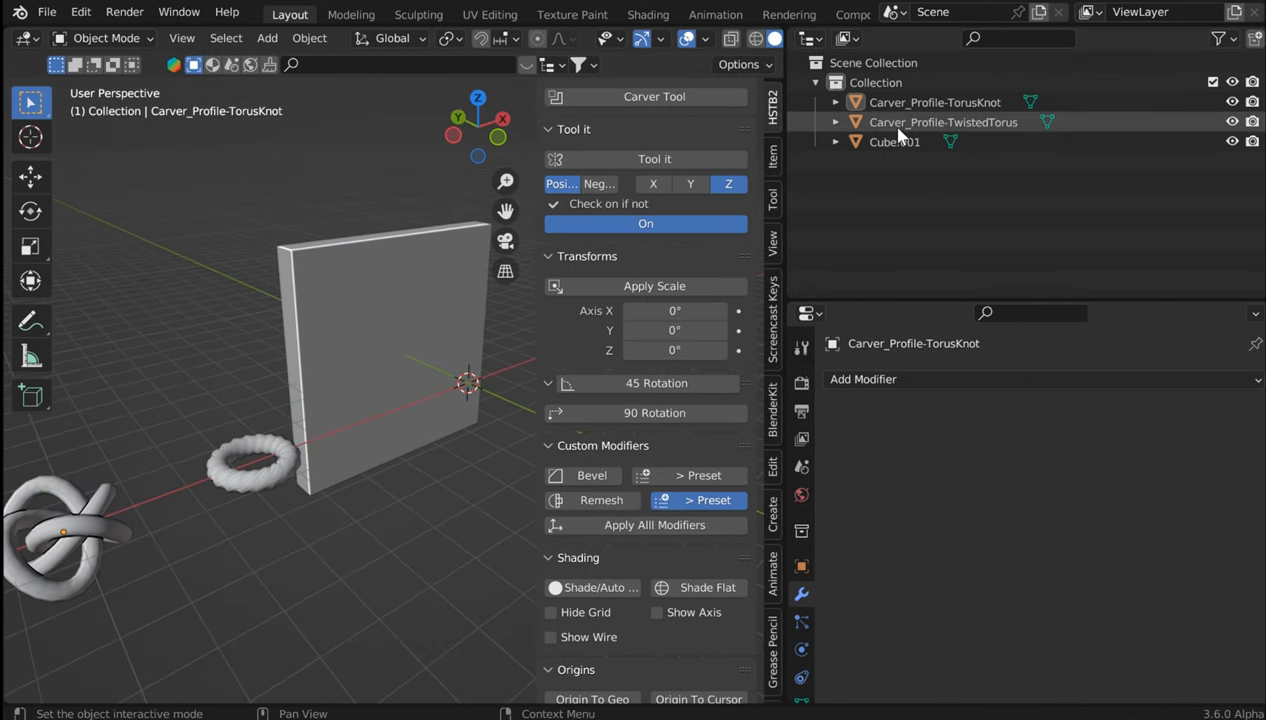
mouse_move(980, 130)
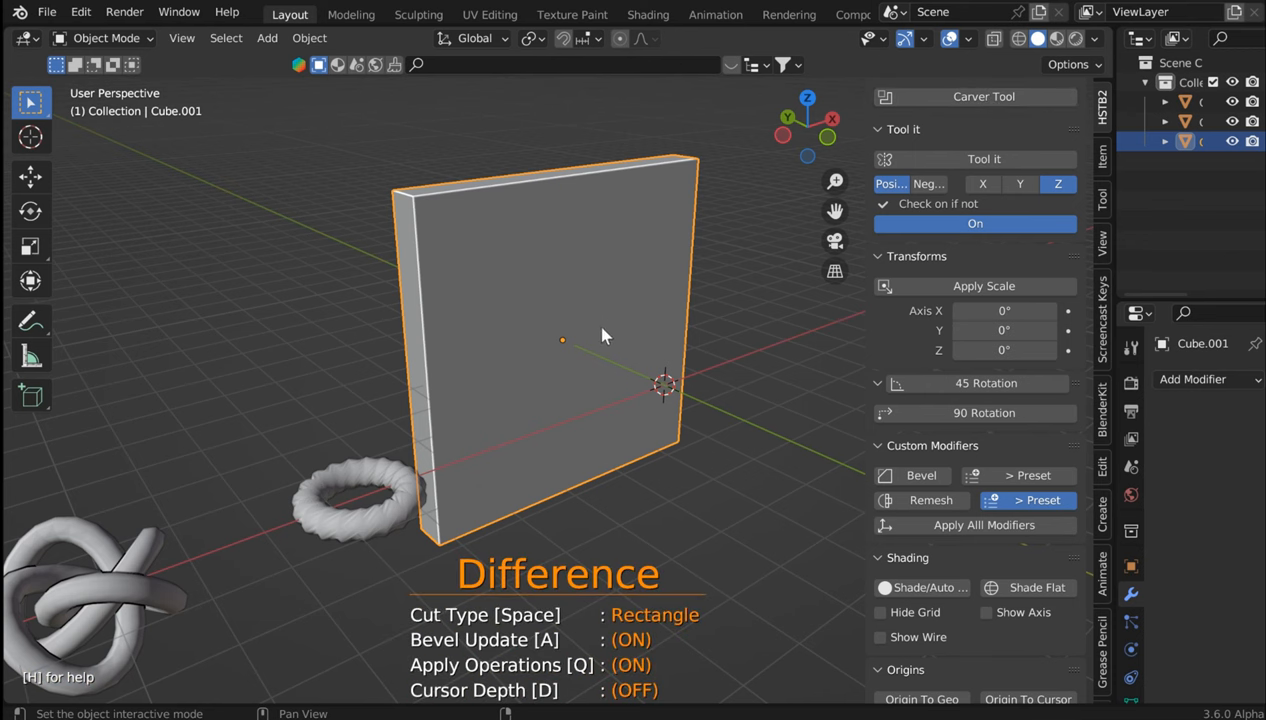
mouse_move(588, 358)
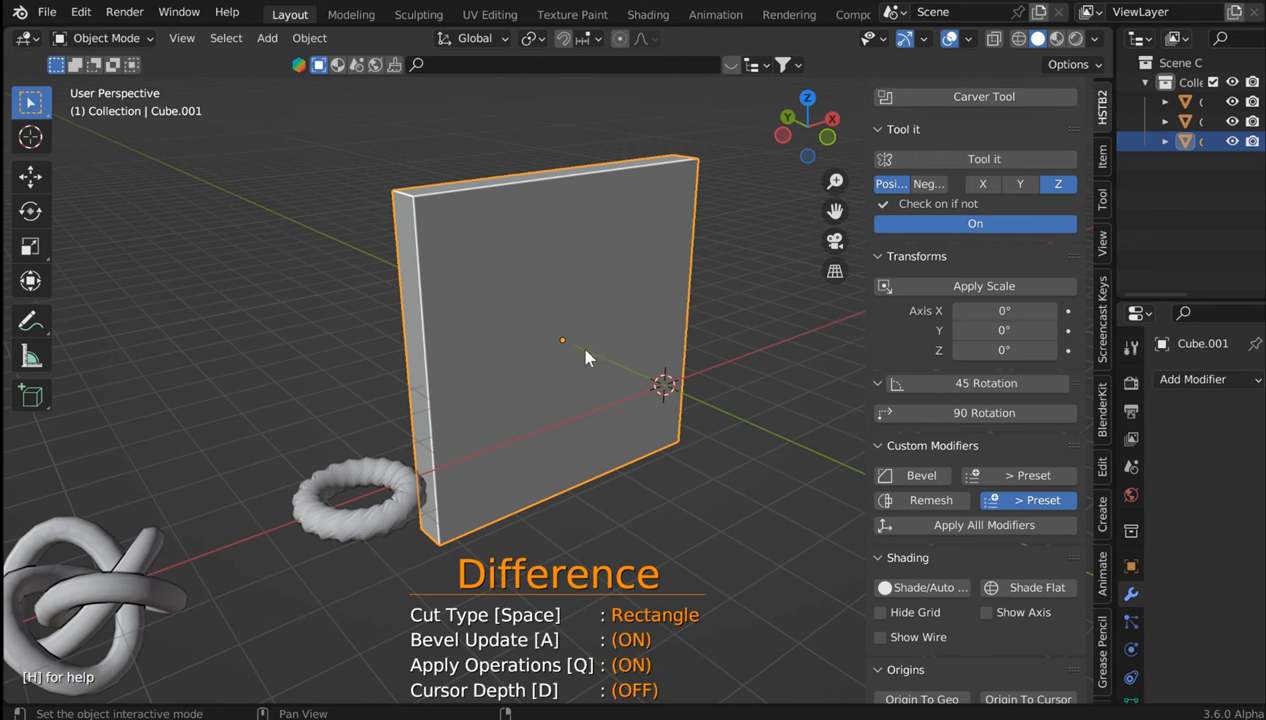
- Cut several polygon-shaped holes through Cube.001 with the Carver tool
key(t)
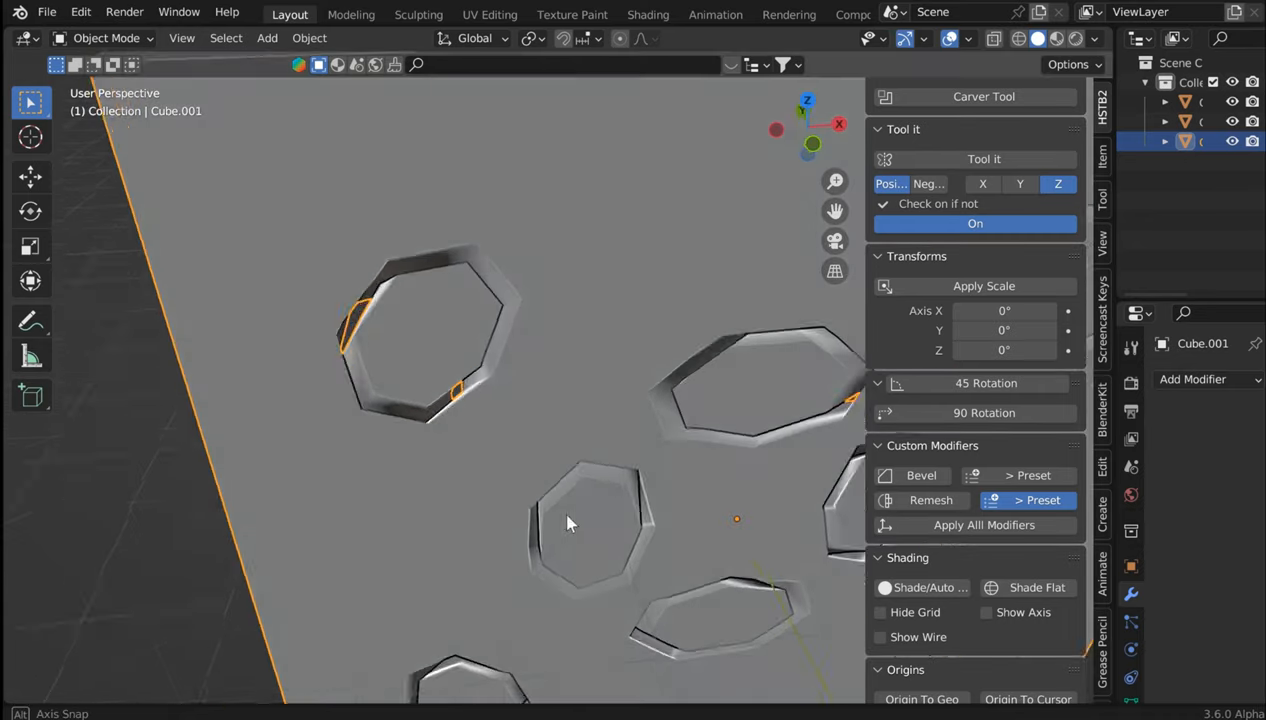
drag(570, 520, 640, 500)
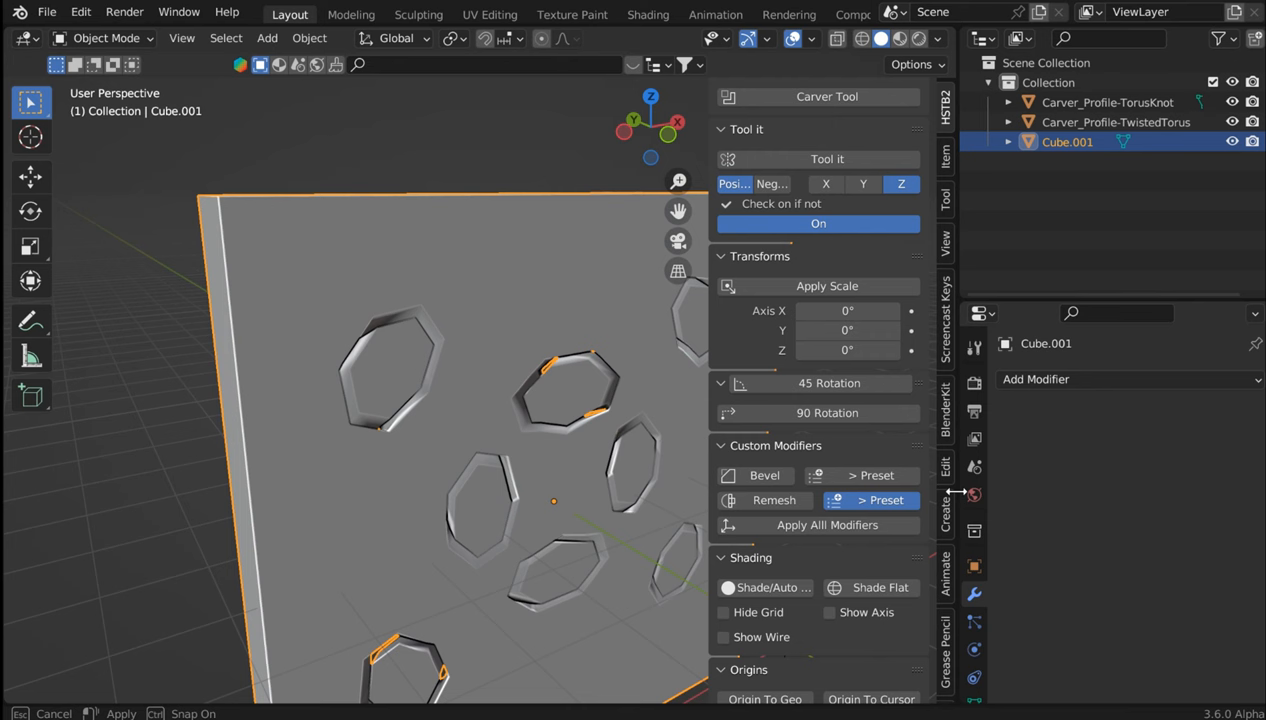
- Add a Bevel modifier to the slab and install the Bevel Majic zip from Documents
click(764, 475)
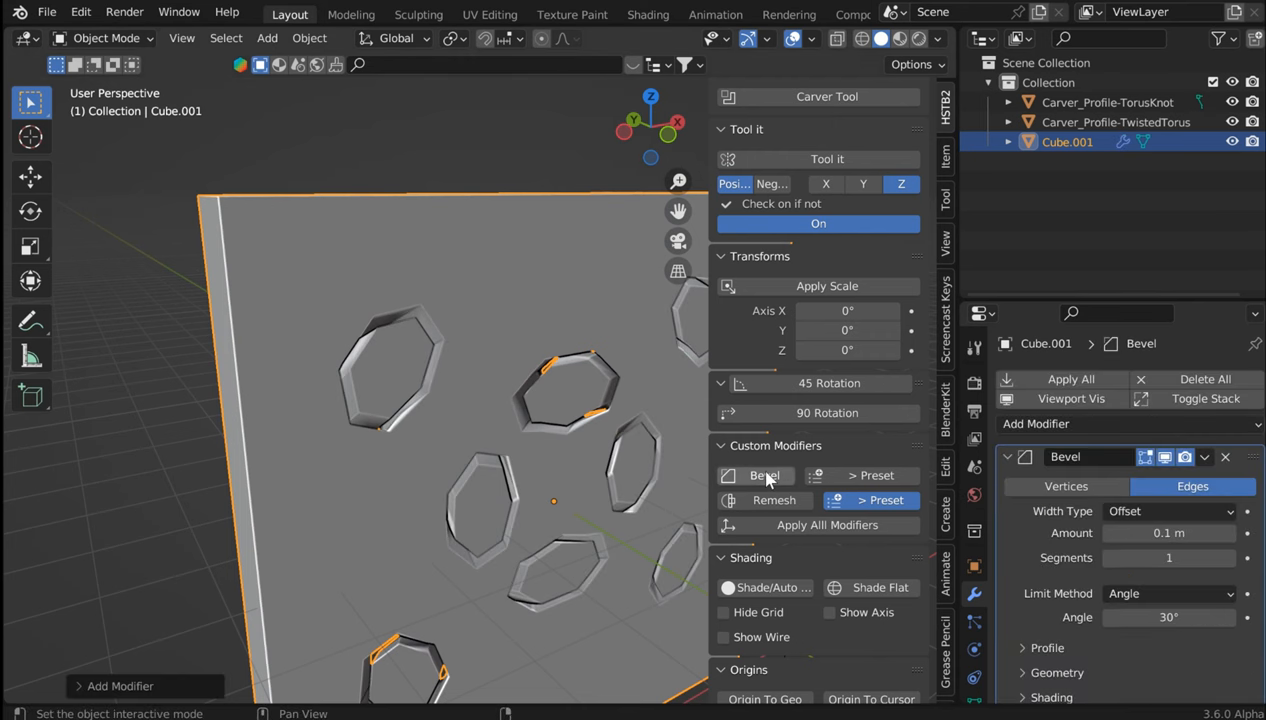
mouse_move(822, 386)
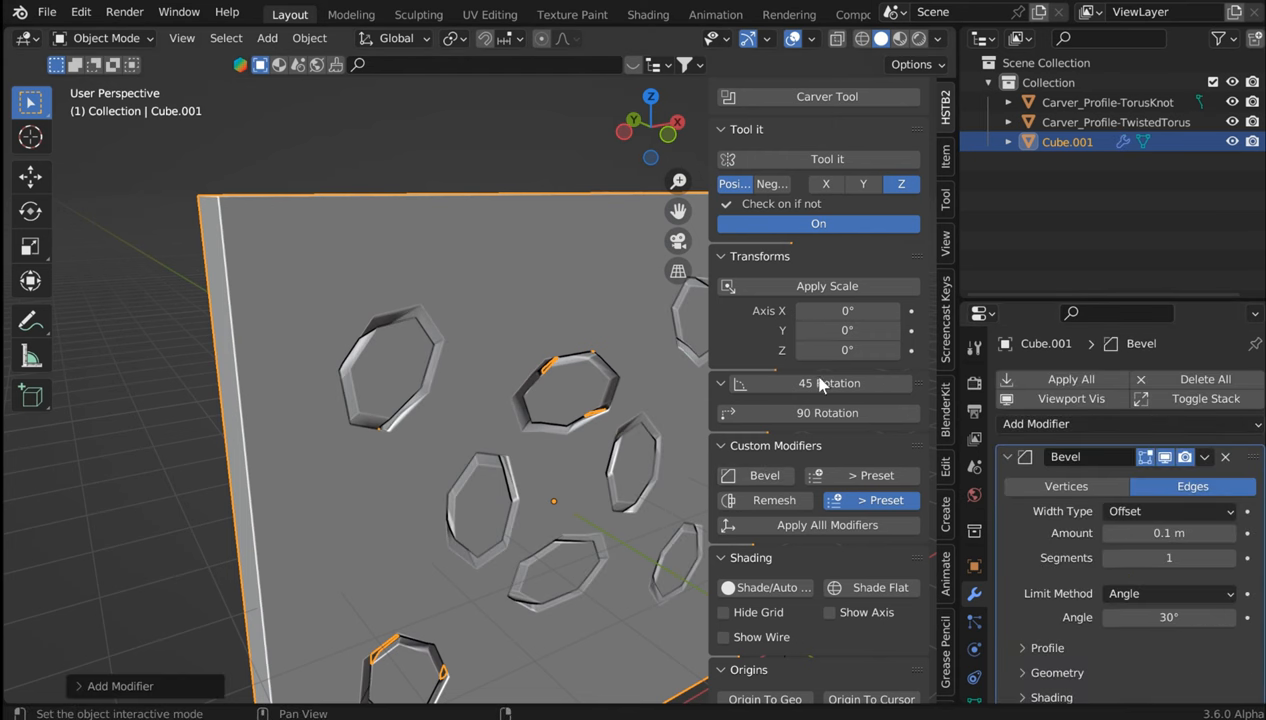
click(80, 11)
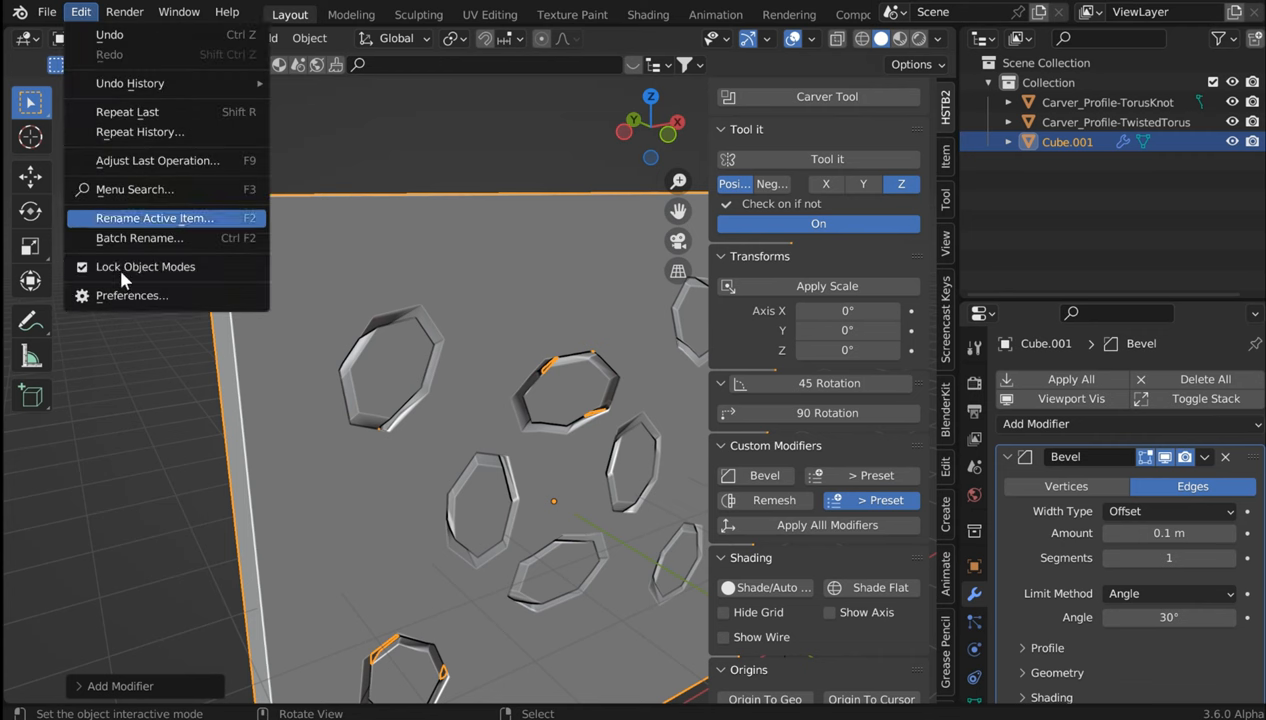
click(131, 295)
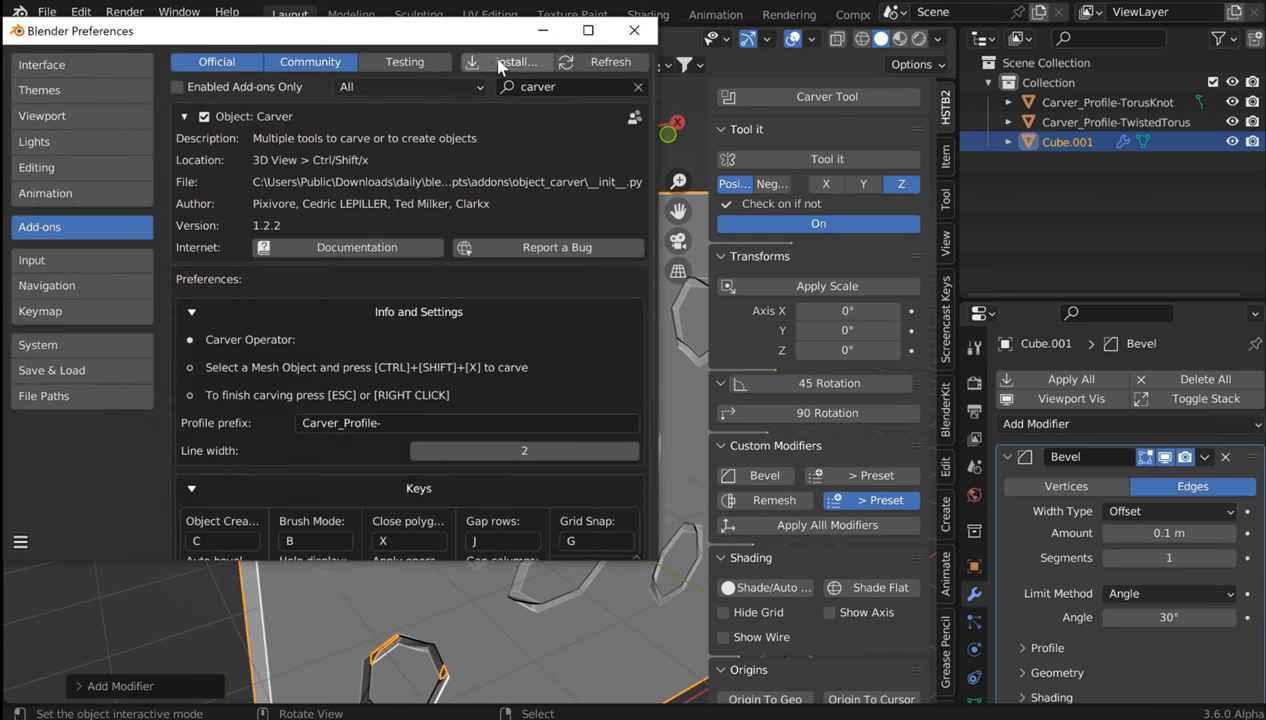
click(515, 62)
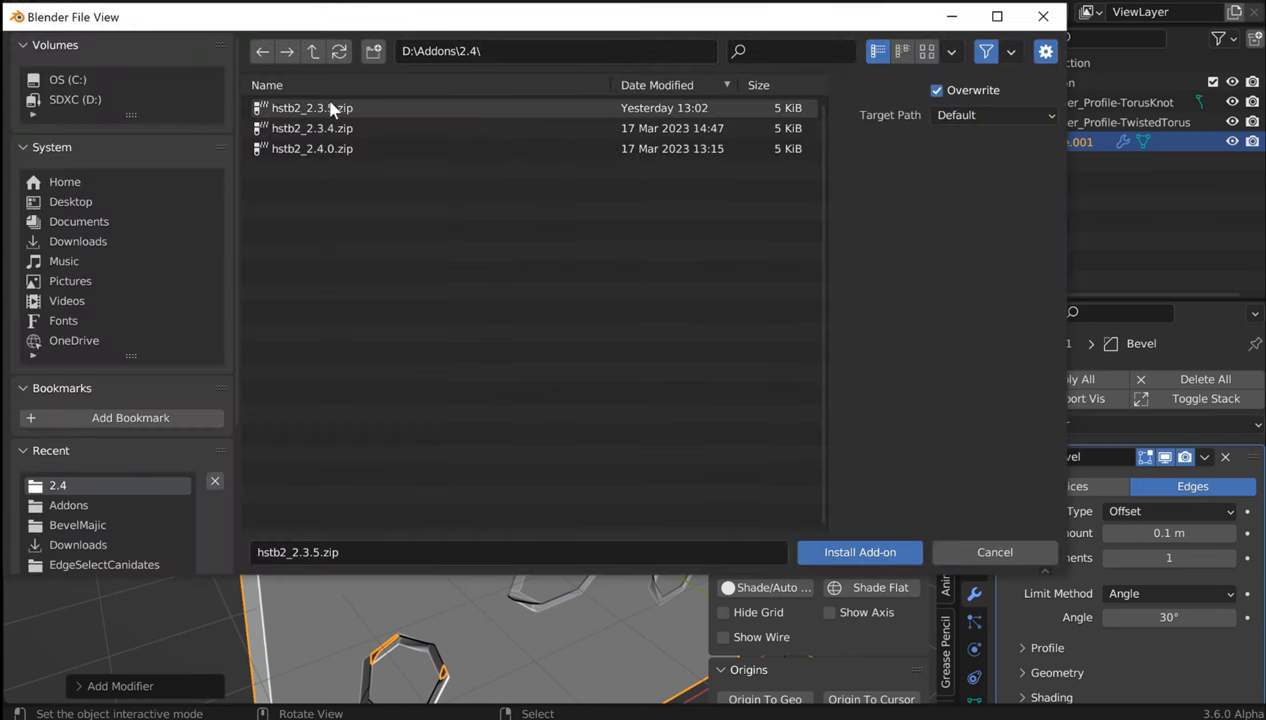
click(74, 99)
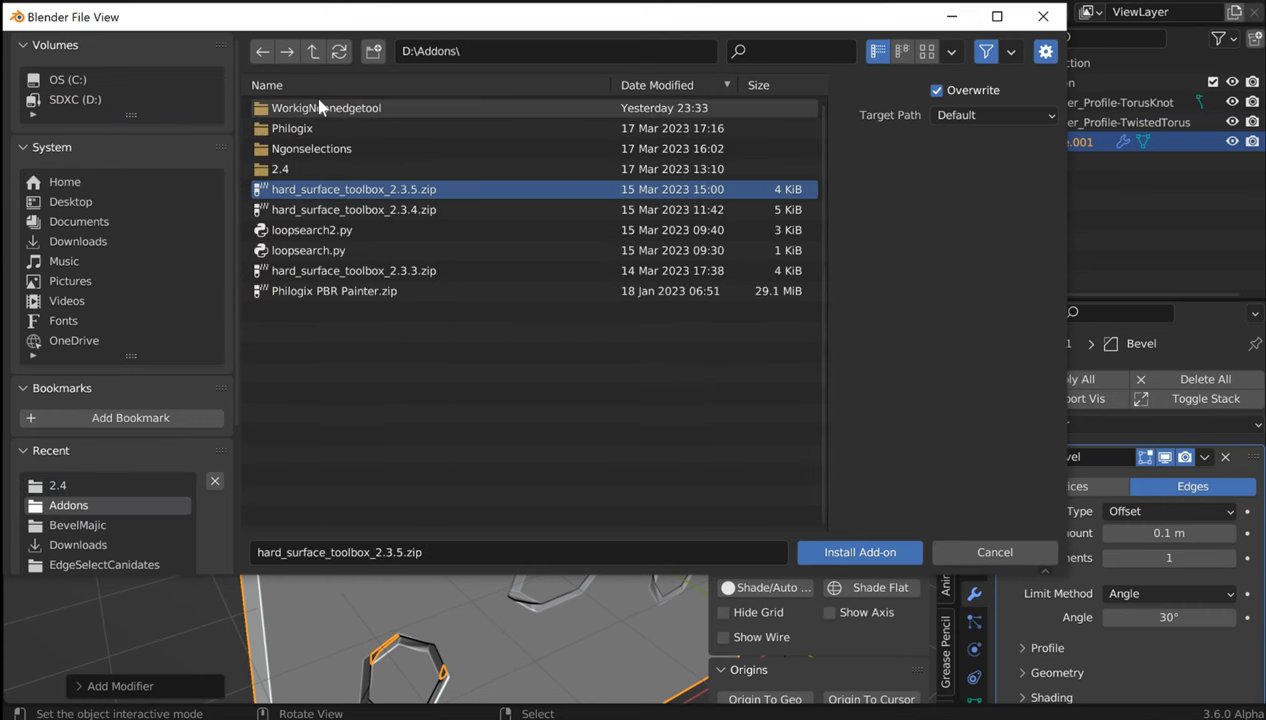
click(78, 221)
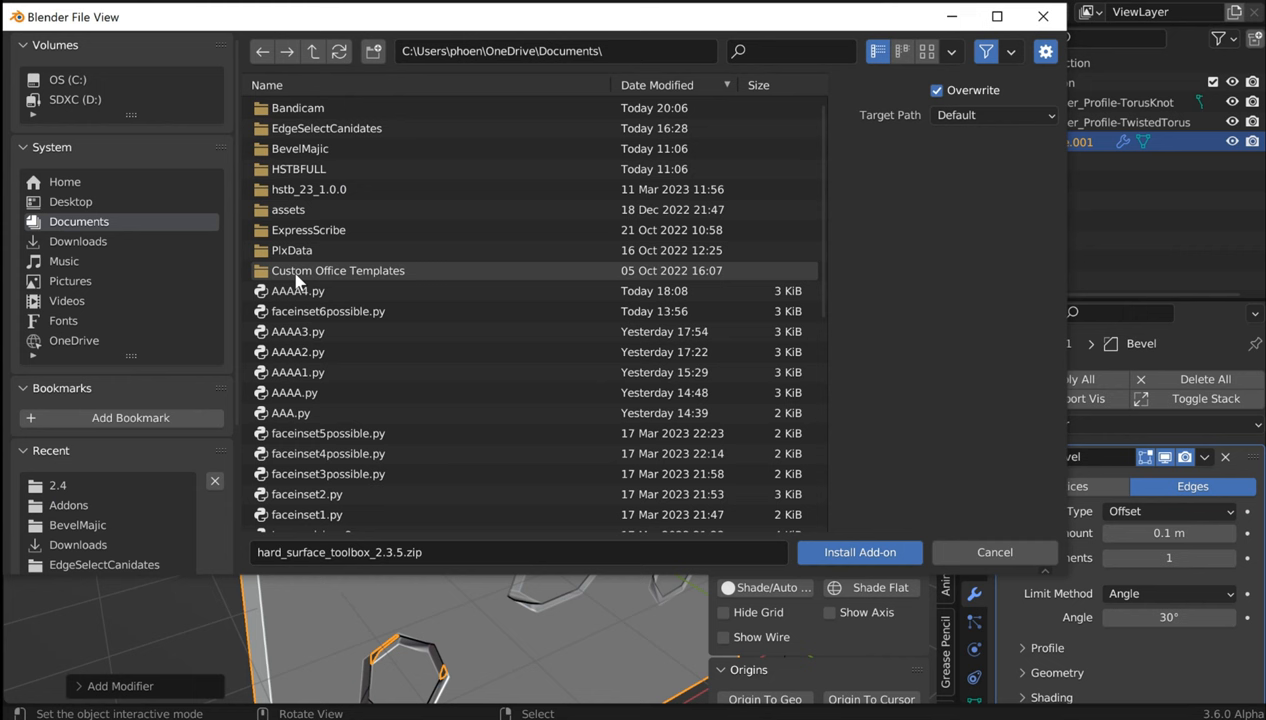
double_click(300, 148)
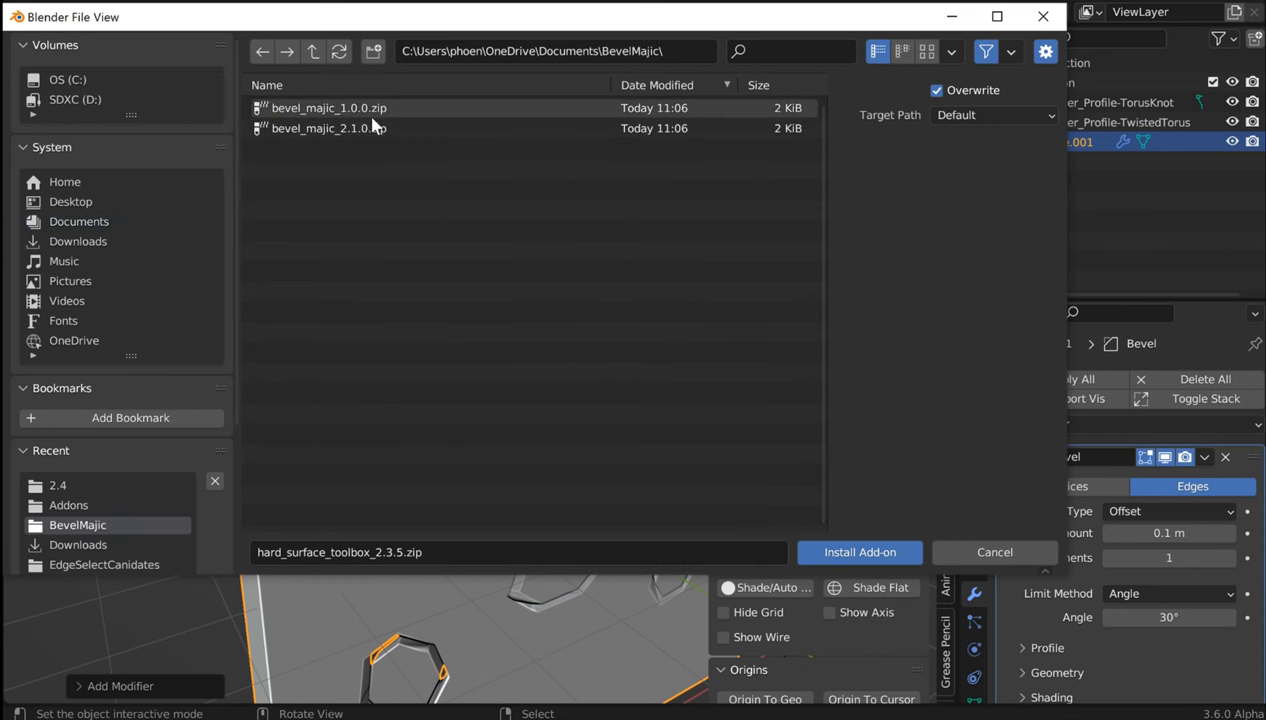
click(858, 552)
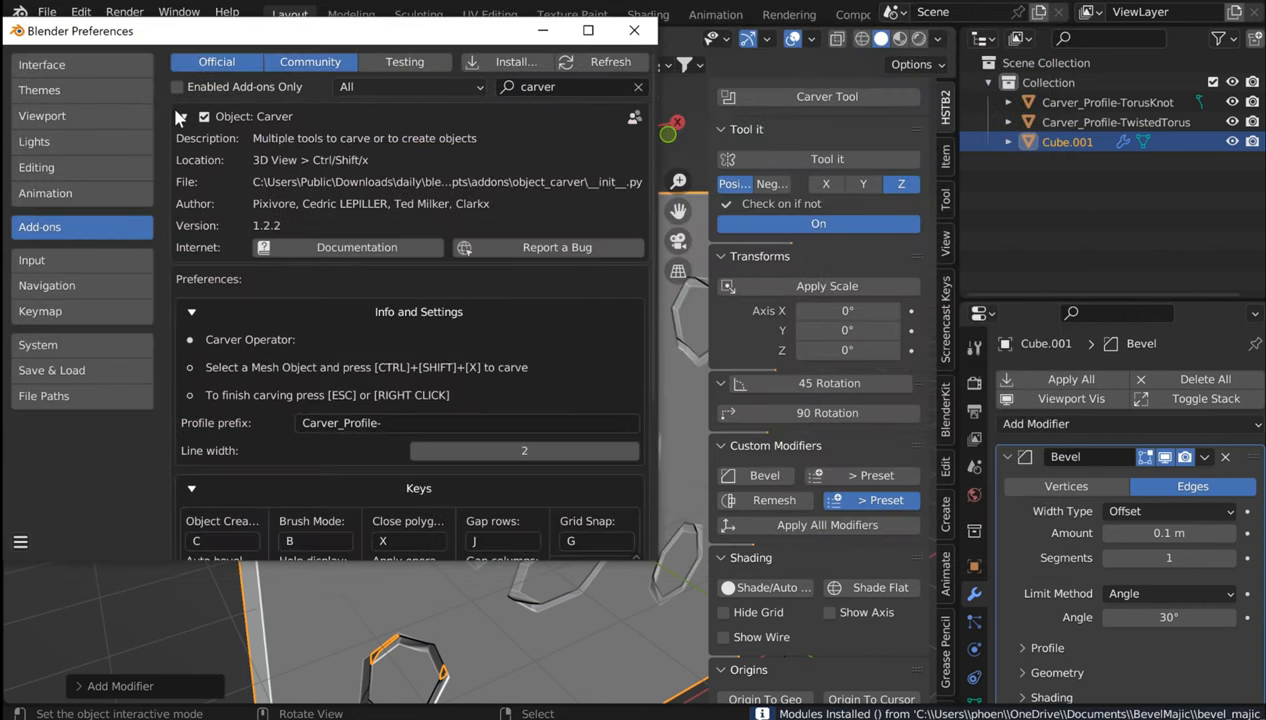
- Find Bevel Majic in the add-on list, enable it, and close Preferences
click(184, 116)
text(bevel)
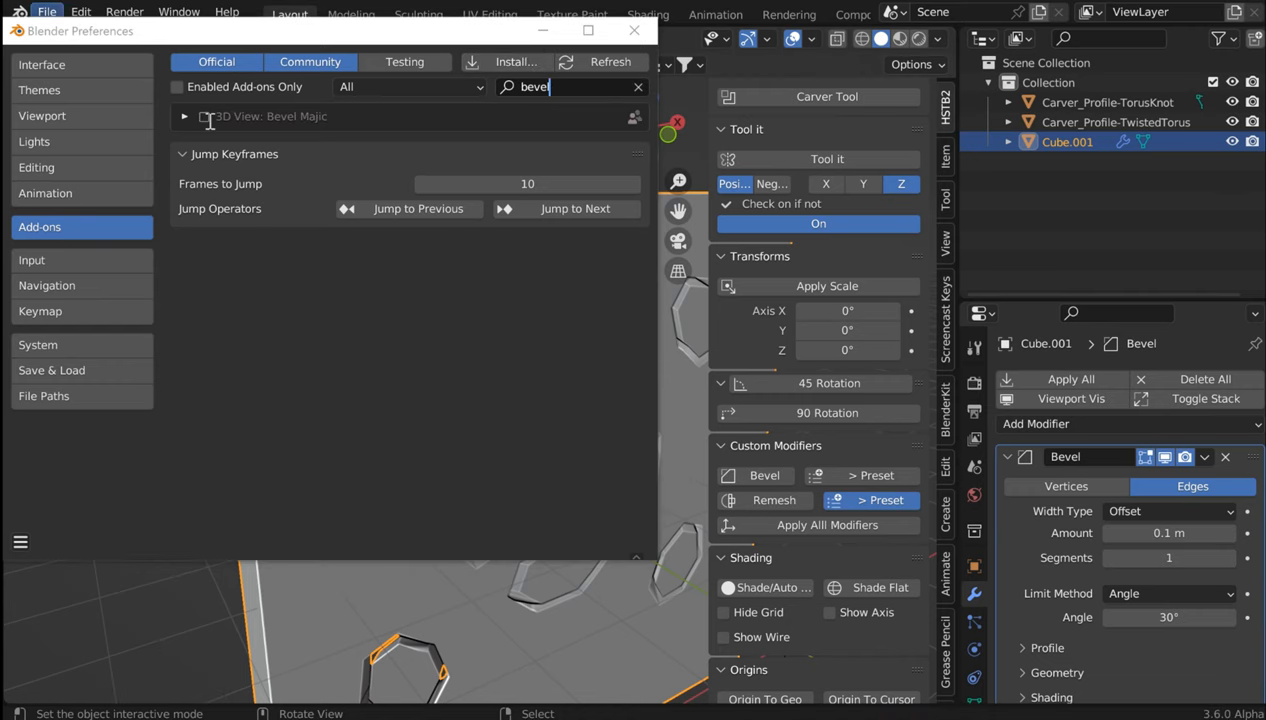
click(204, 116)
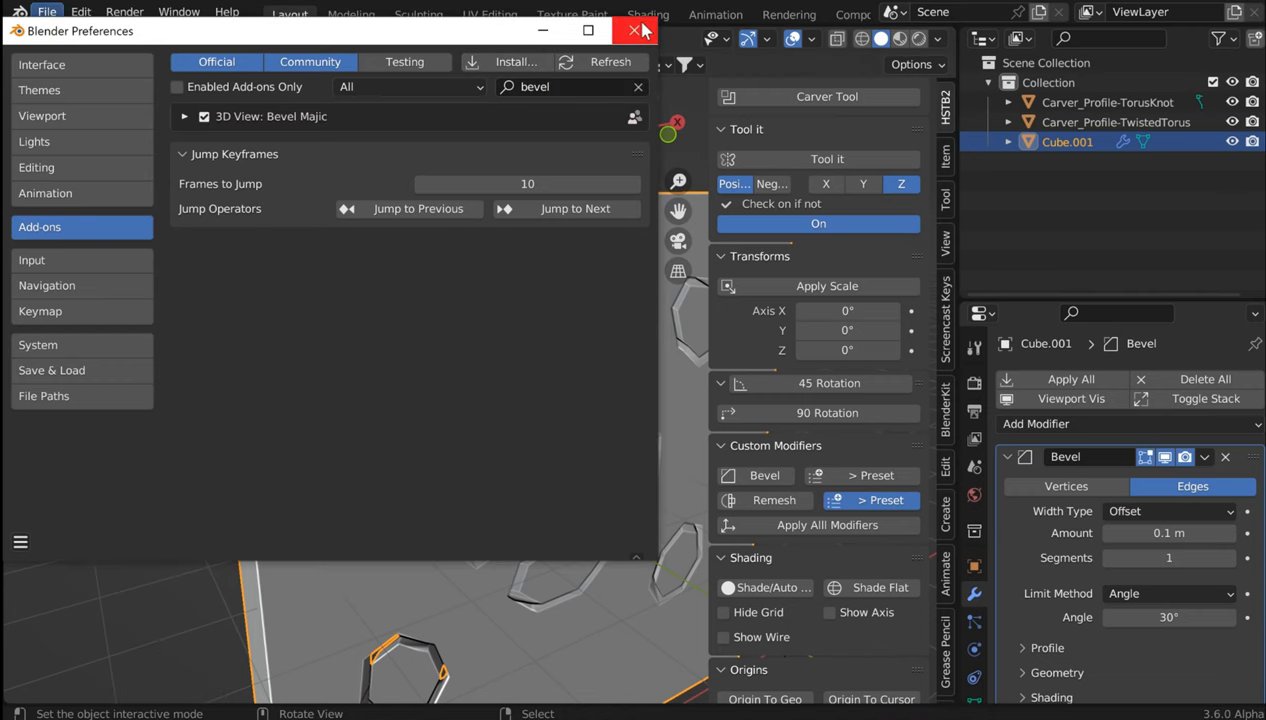
click(634, 30)
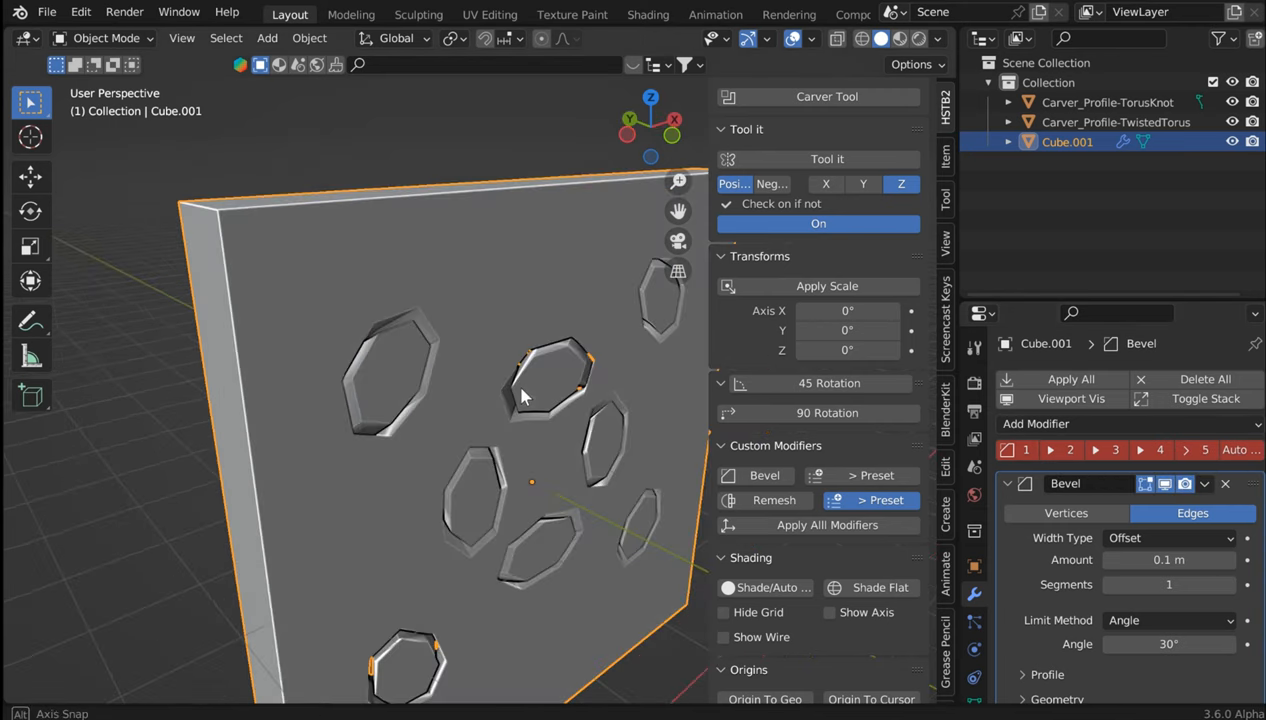
- Set Cube.001's Bevel modifier to 0.01 m amount with 8 segments
click(1025, 449)
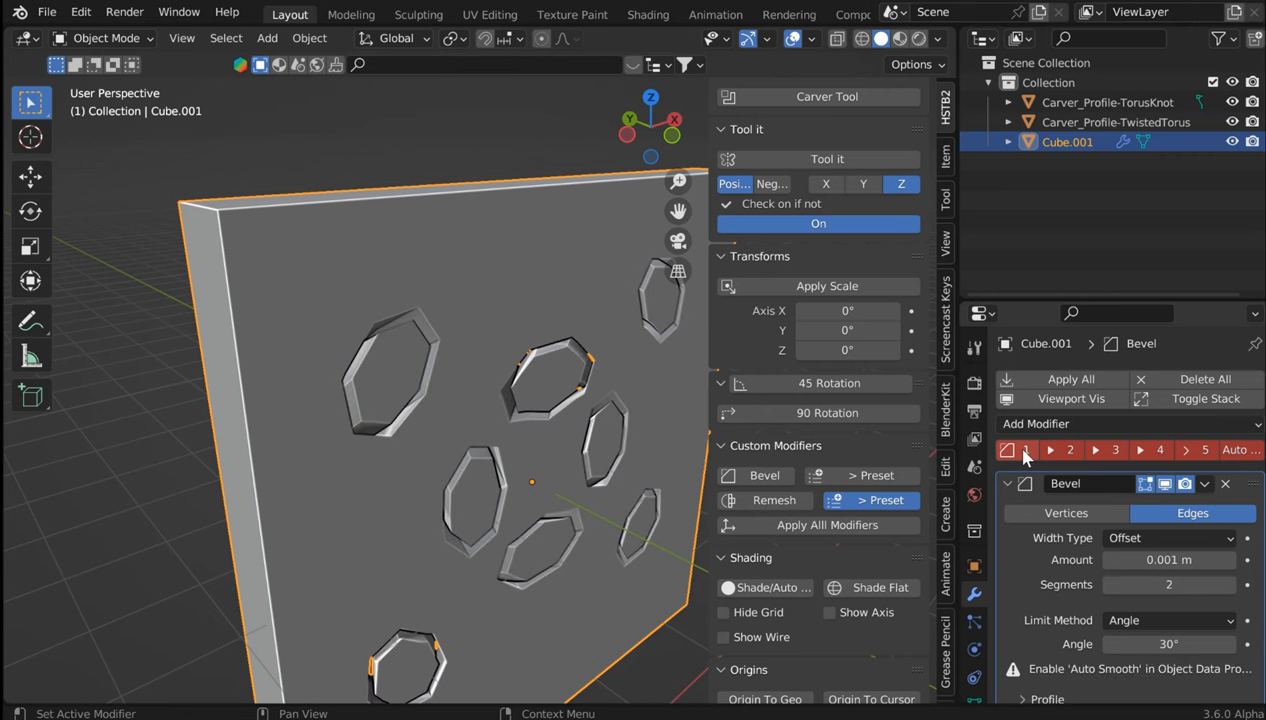
drag(400, 400, 330, 375)
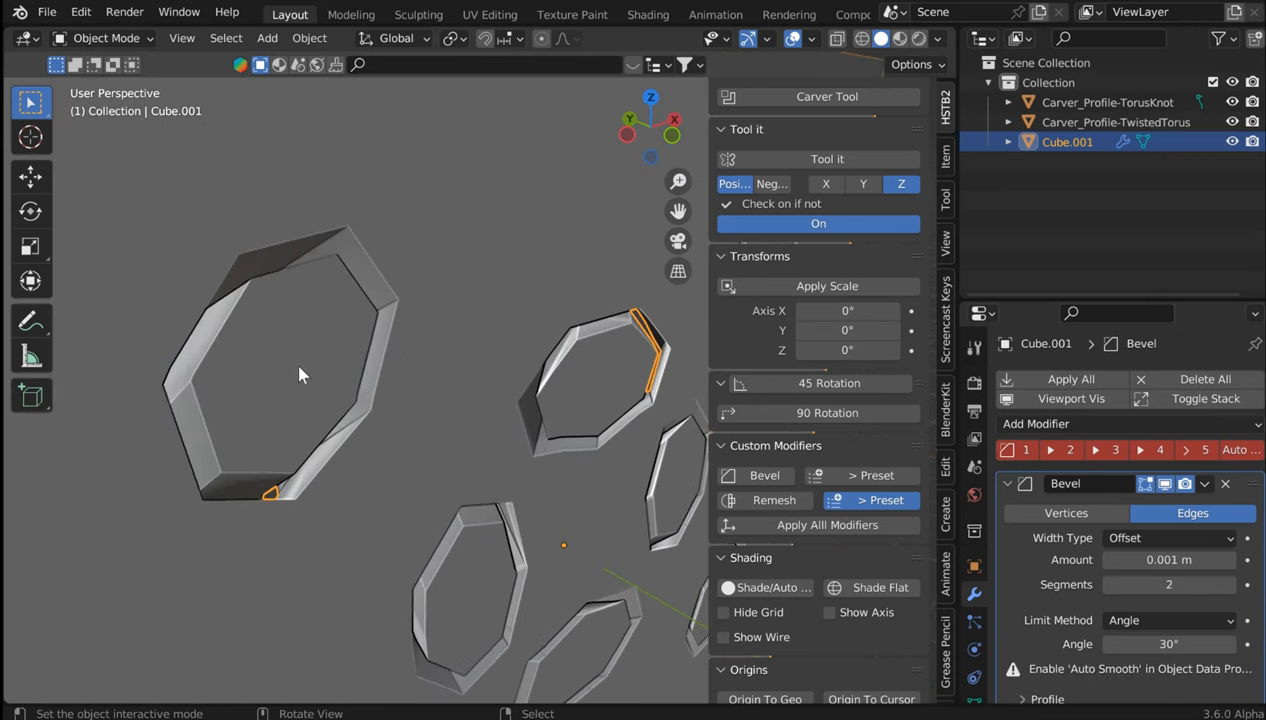
click(1114, 449)
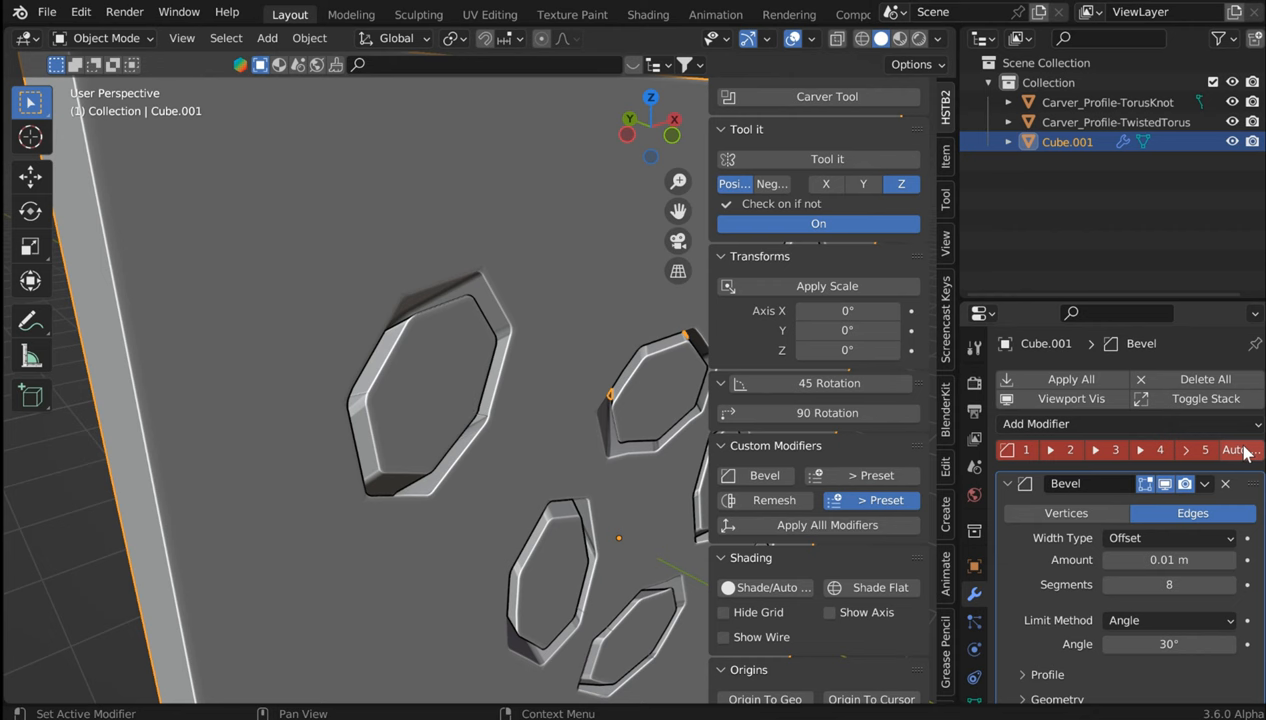
click(1025, 449)
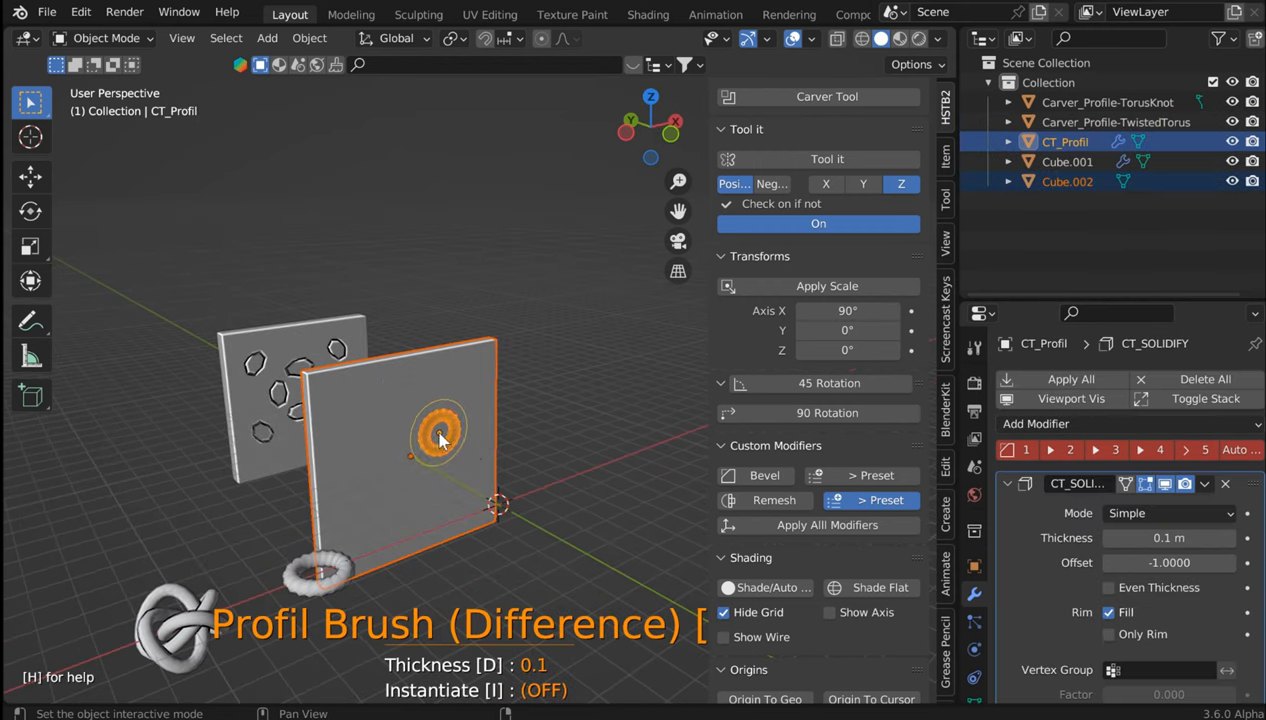
mouse_move(360, 565)
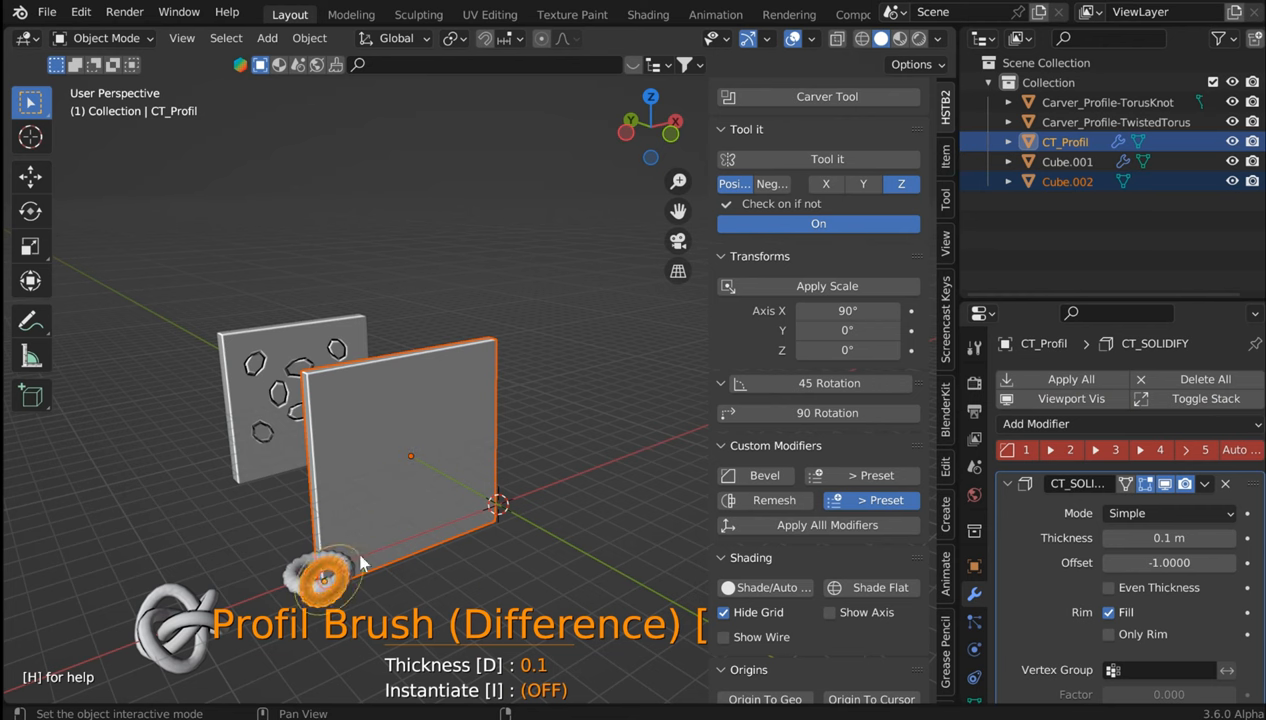
mouse_move(405, 465)
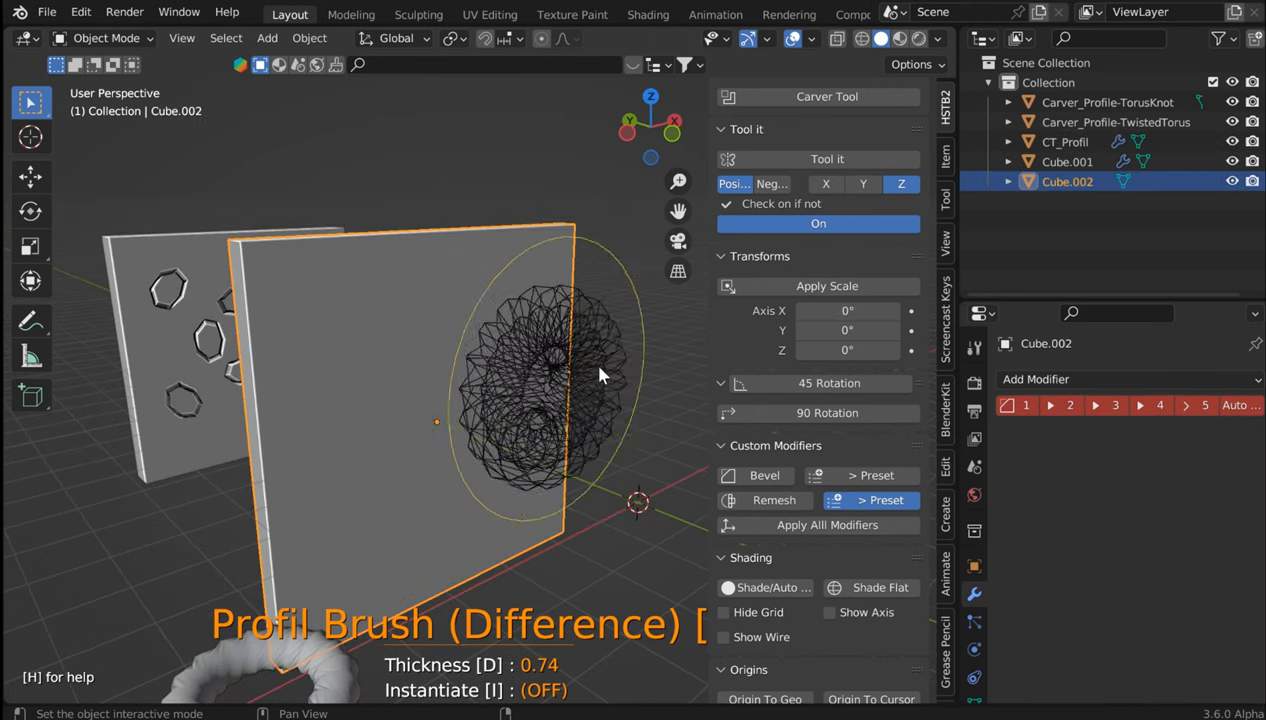
mouse_move(435, 410)
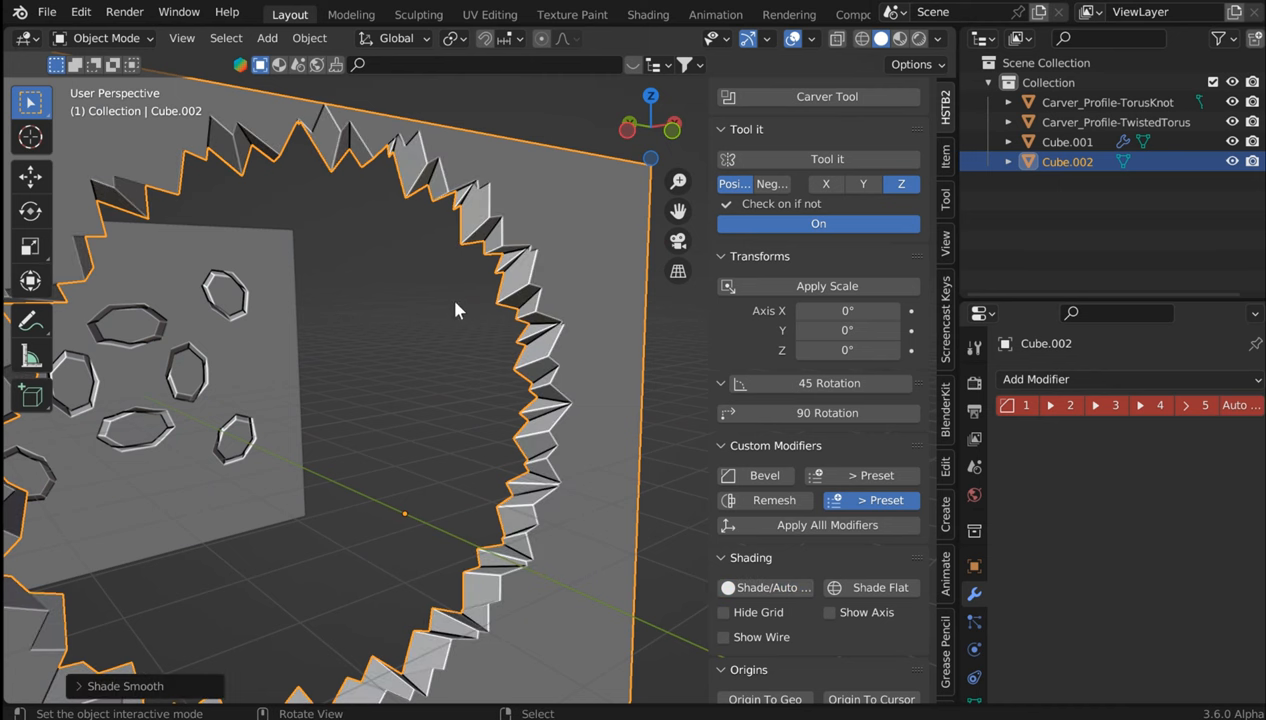
- Cut a large jagged hole through Cube.002 with the TwistedTorus profile brush
drag(455, 310, 650, 450)
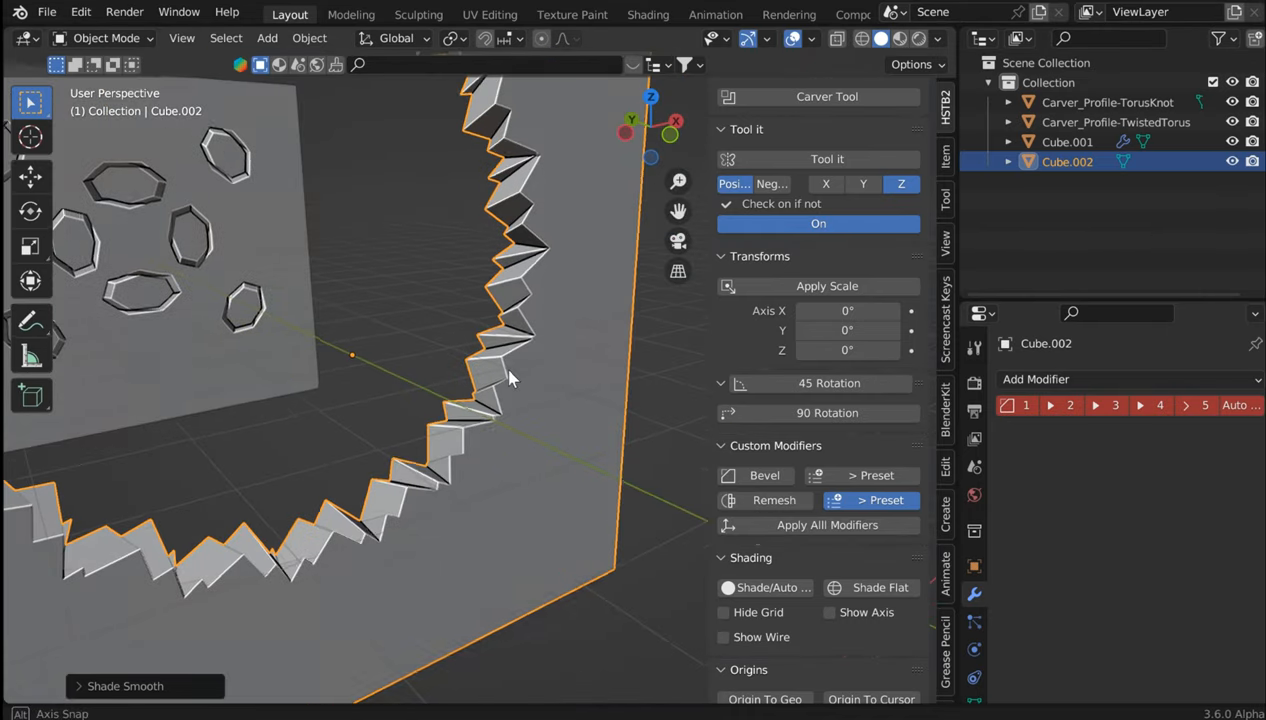
- Add a Bevel modifier to Cube.002 with 0.005 m amount and 6 segments
key(s)
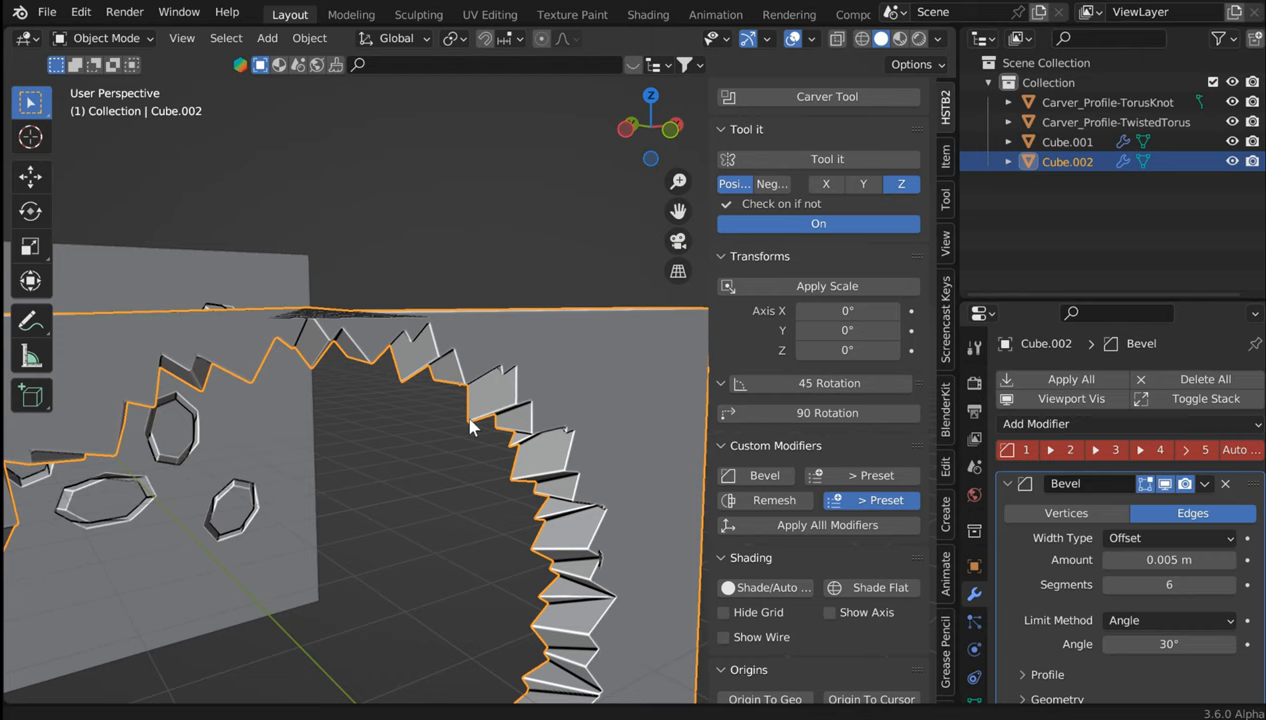
drag(475, 425, 548, 400)
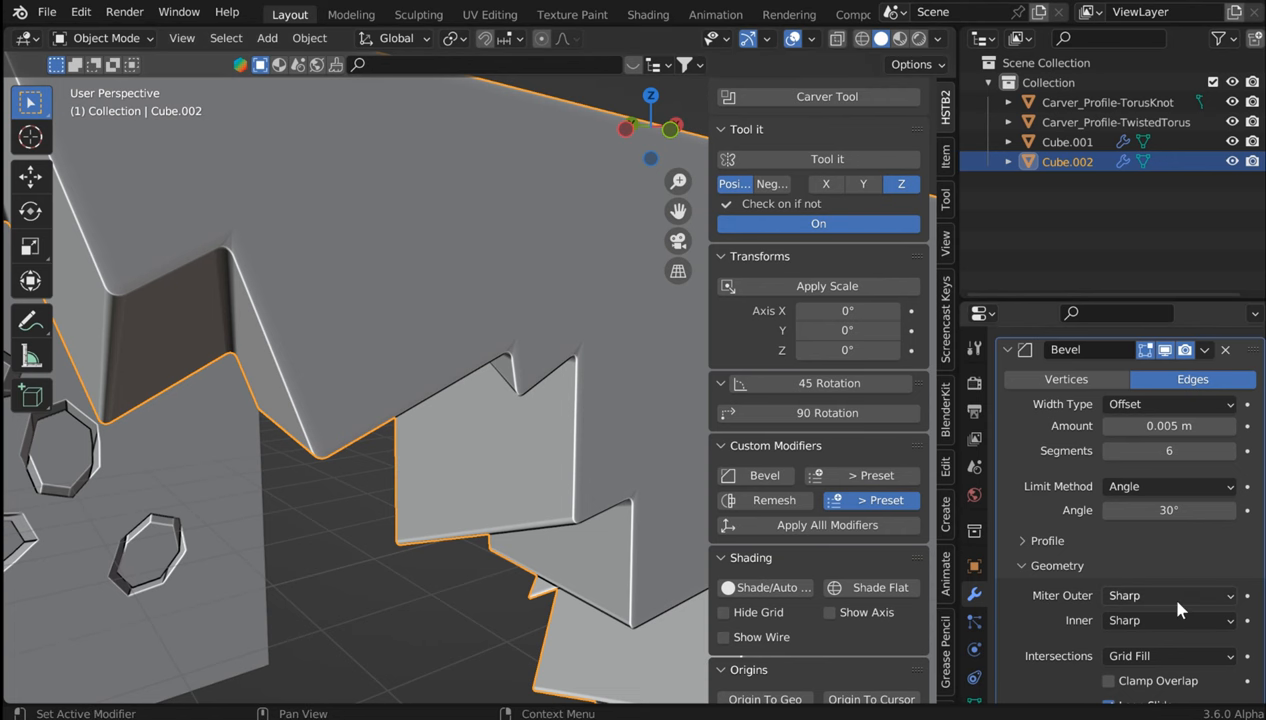
- Apply all modifiers on both carved plates so the bevels become permanent
click(1168, 595)
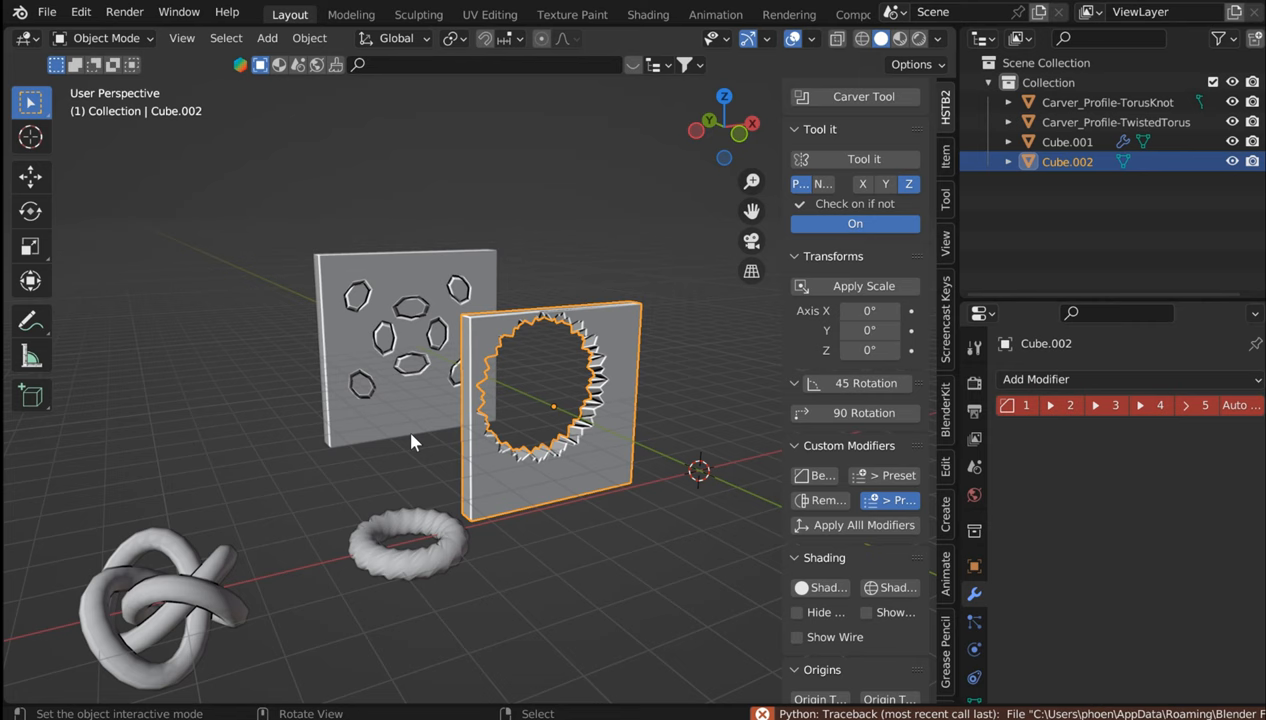
click(266, 38)
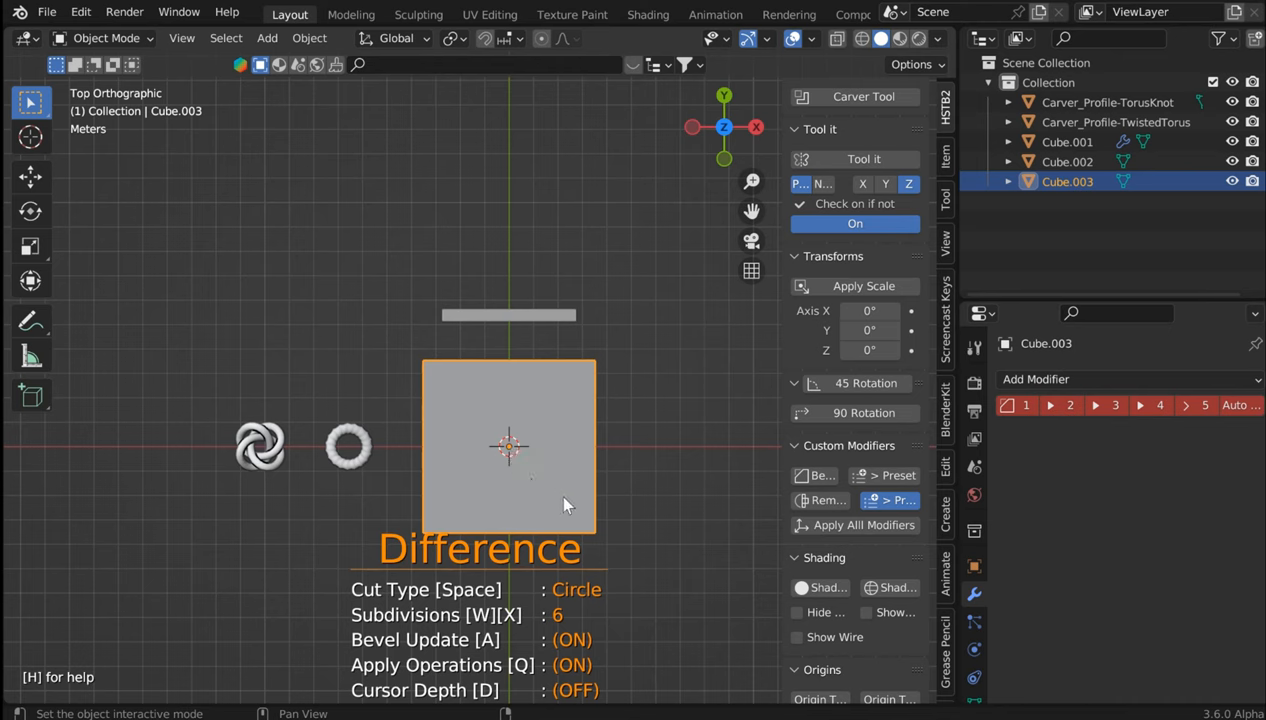
mouse_move(582, 515)
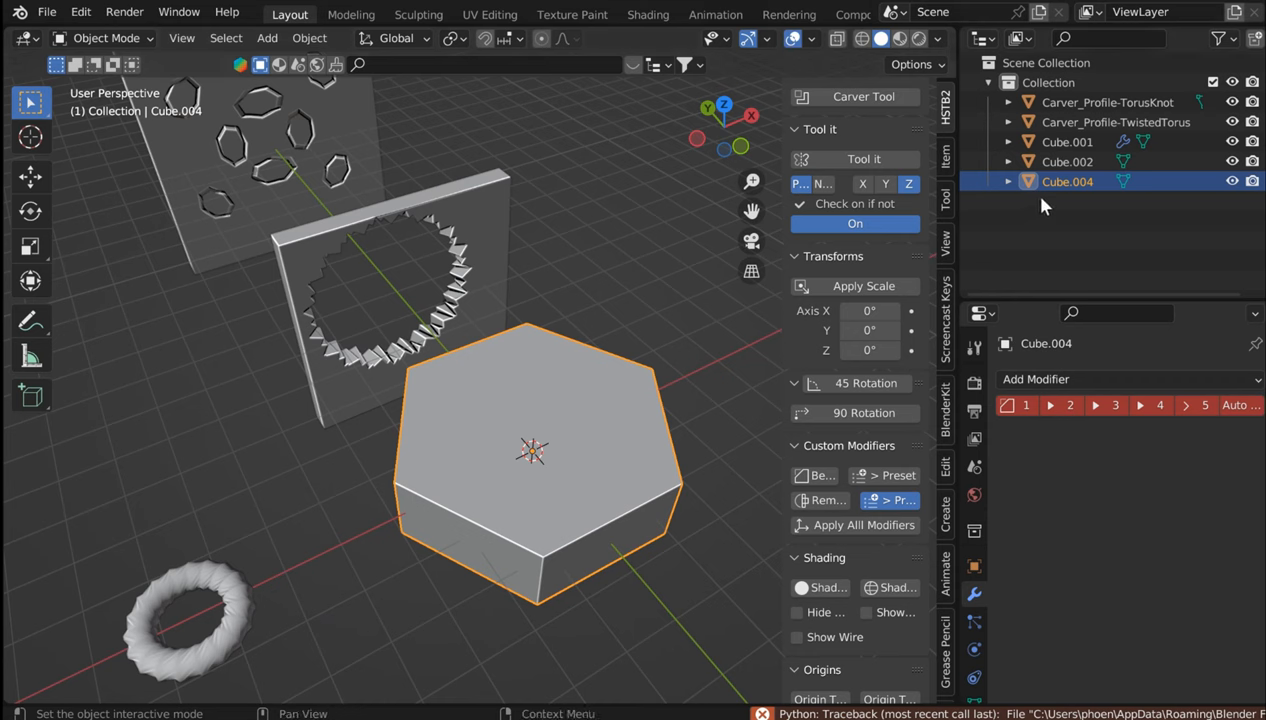
- Build hexagonal block Cube.004 with a 6-subdivision Carver Circle cut, then rename it
double_click(1067, 181)
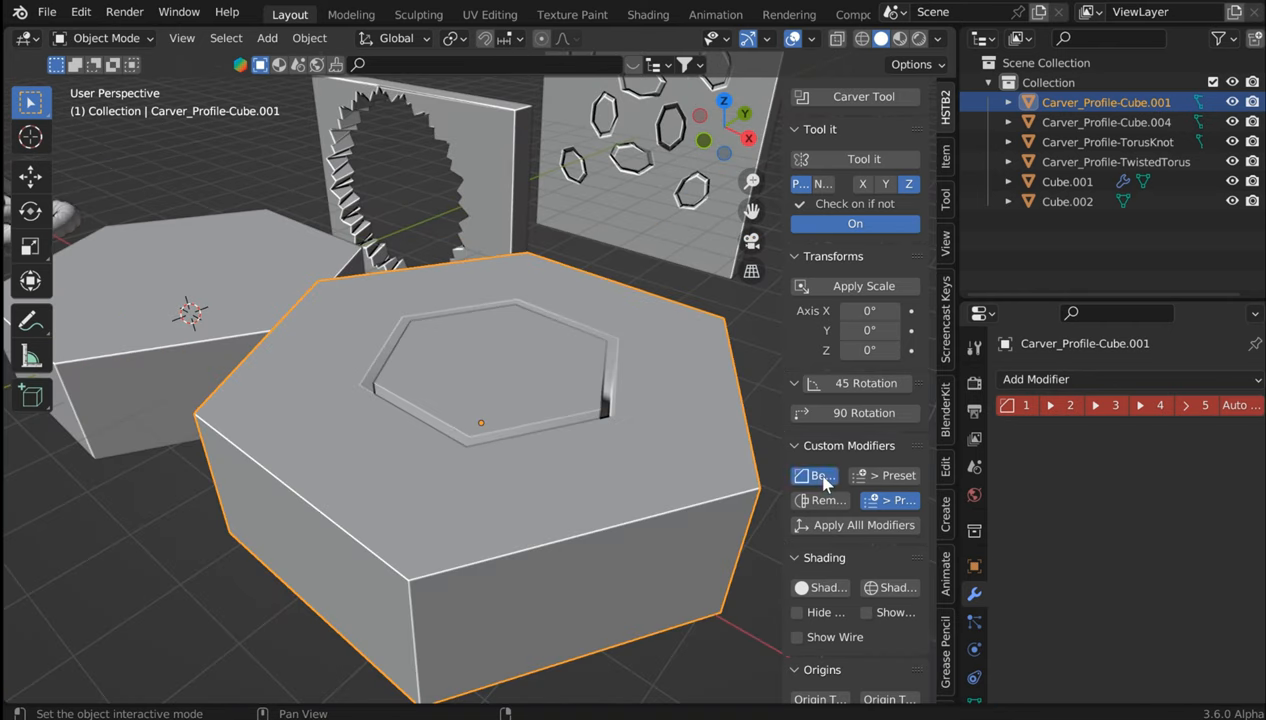
- Add a Bevel custom modifier to the hexagon and heighten the Asset Browser area
click(820, 475)
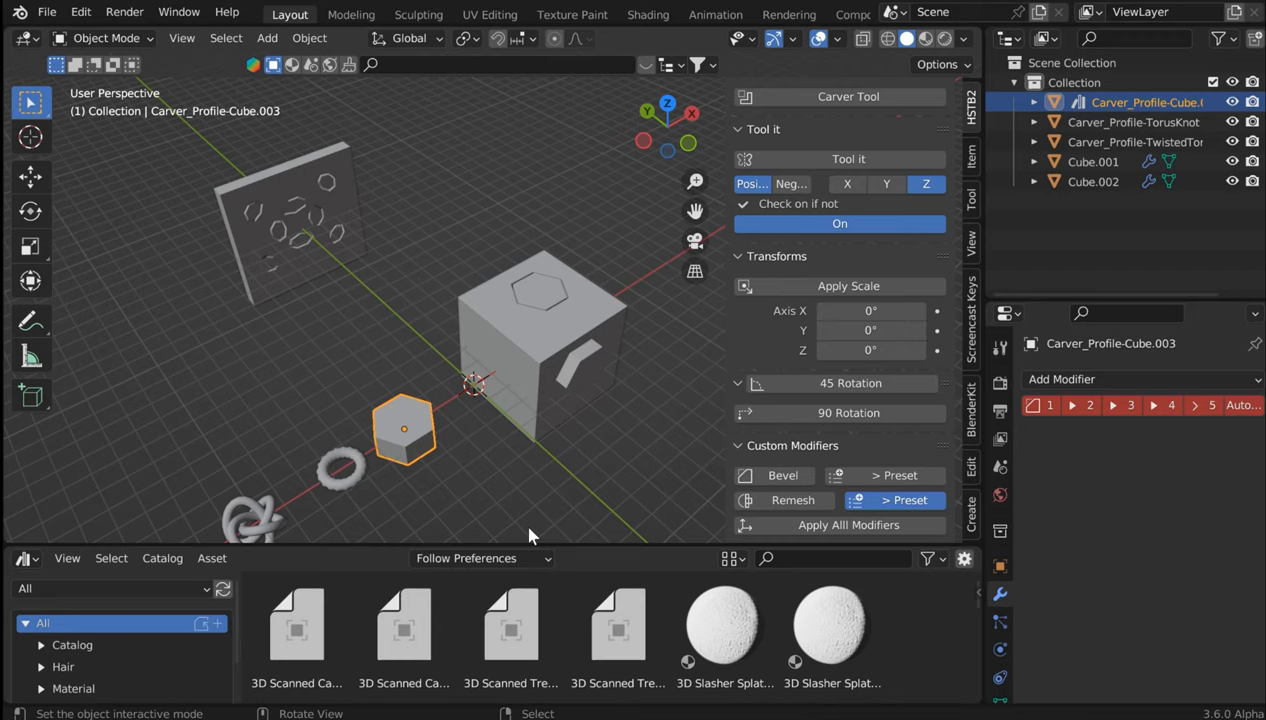
drag(525, 557, 525, 511)
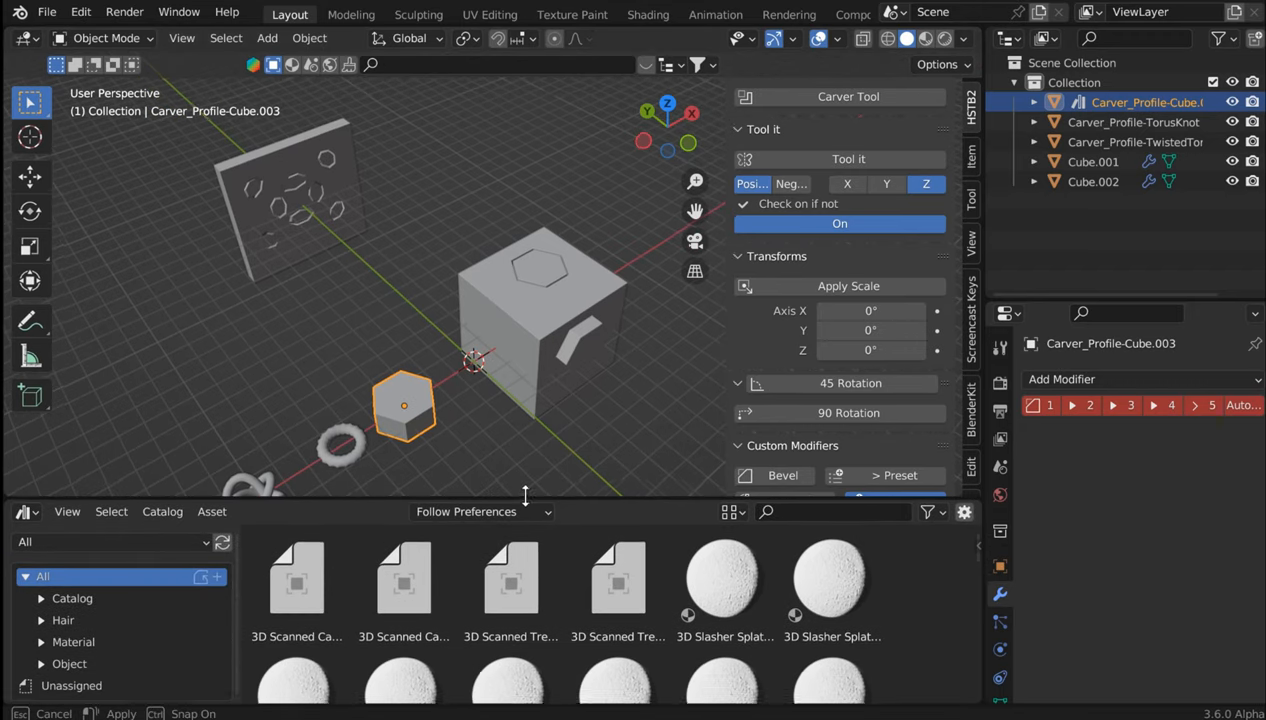
- List the Material catalog assets in the Asset Browser and bring up the File menu
click(73, 641)
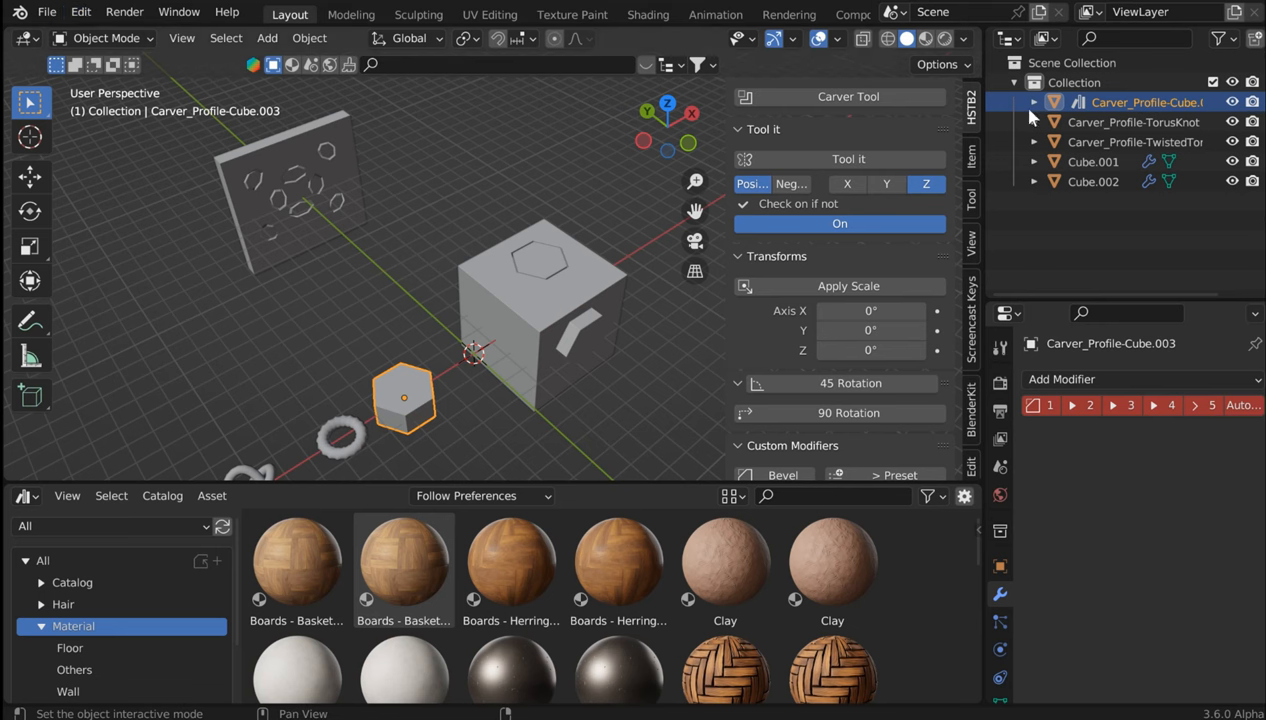
right_click(1147, 102)
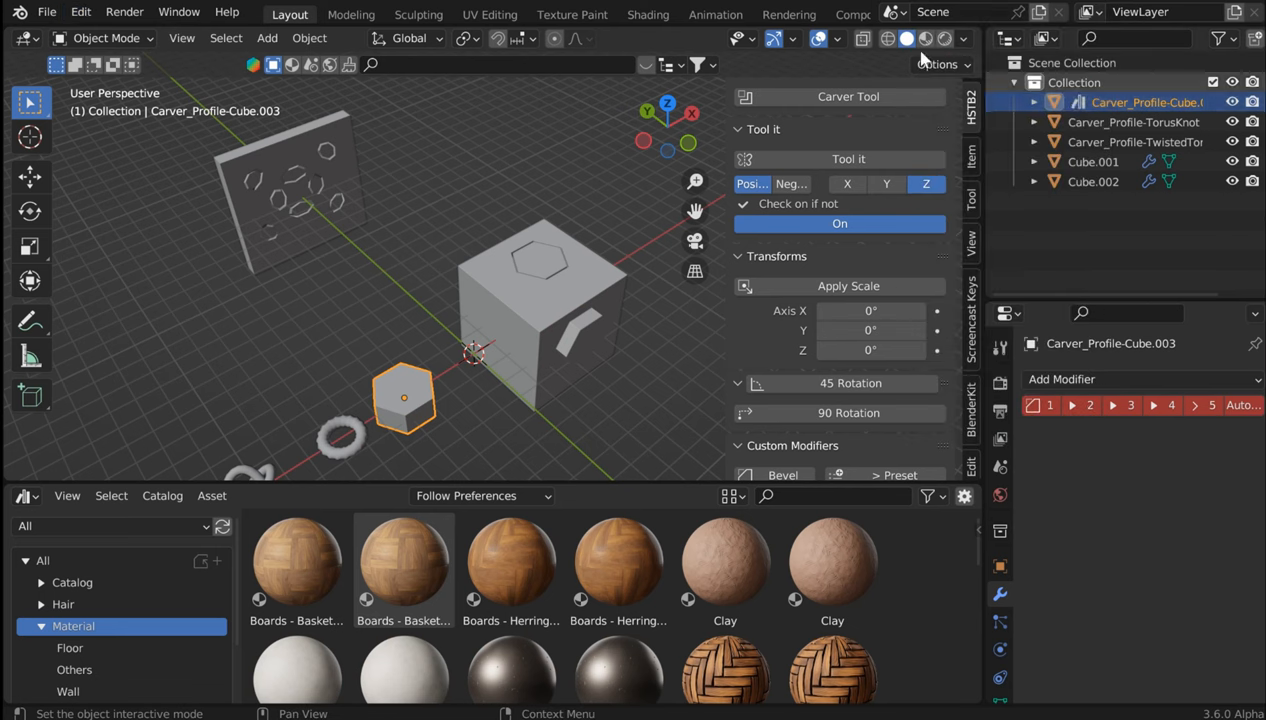
click(46, 11)
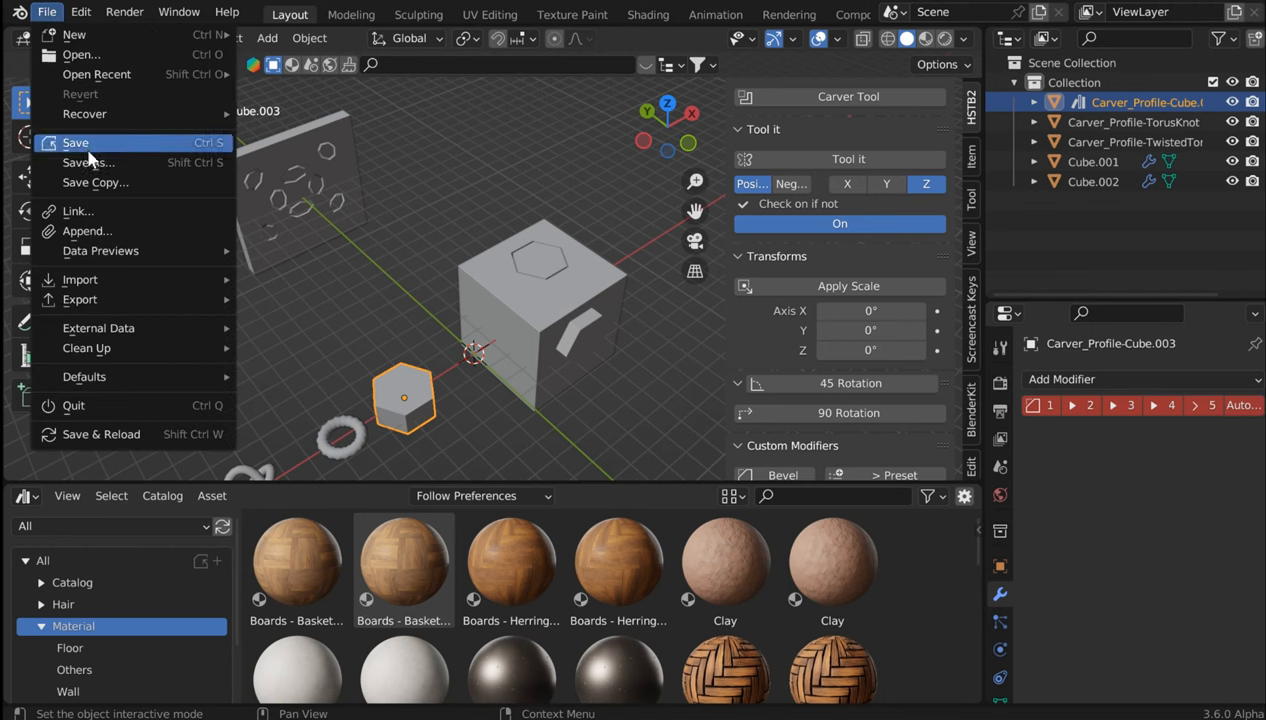
- Save the scene as untitled.blend inside the Desktop's Assetpacks folder
click(89, 162)
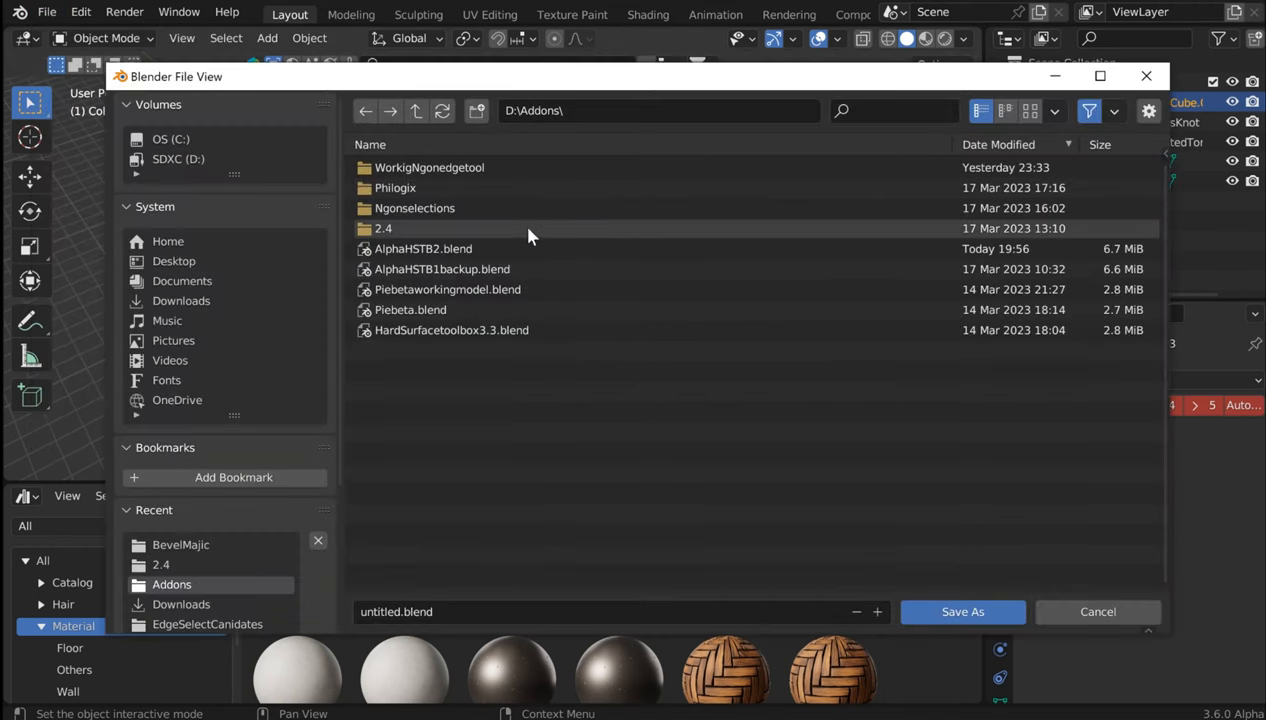
mouse_move(235, 270)
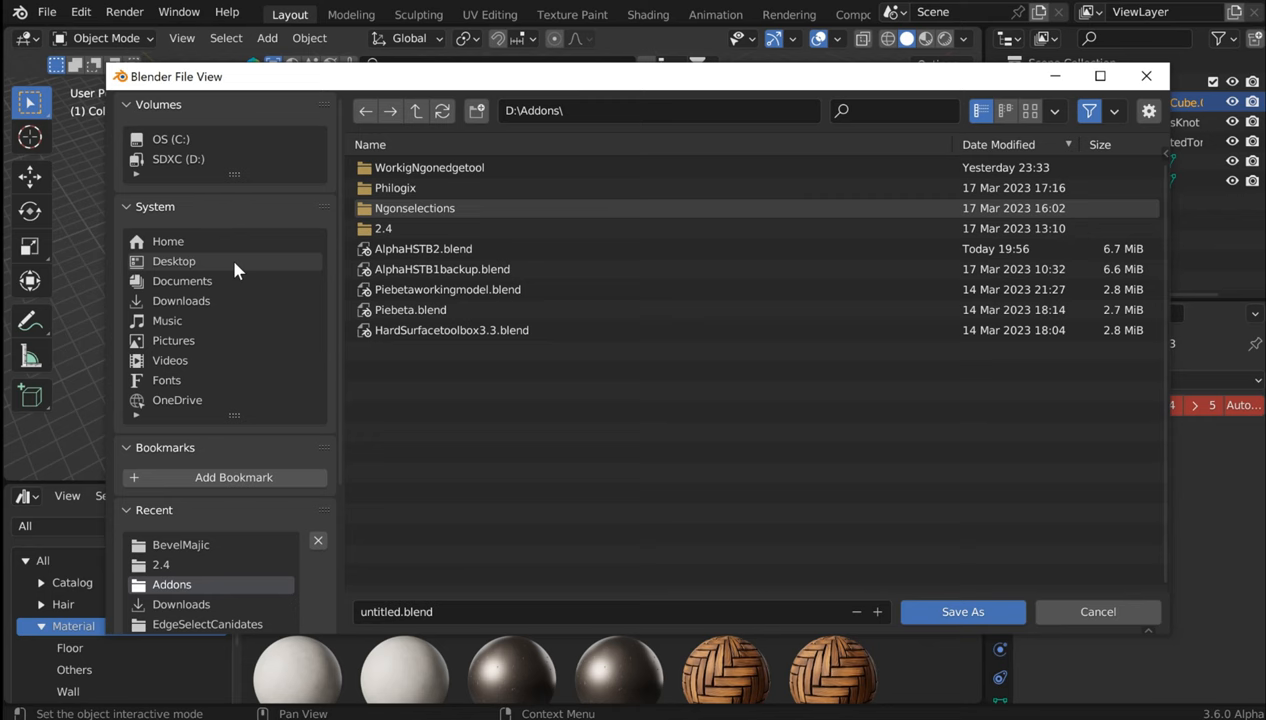
click(173, 261)
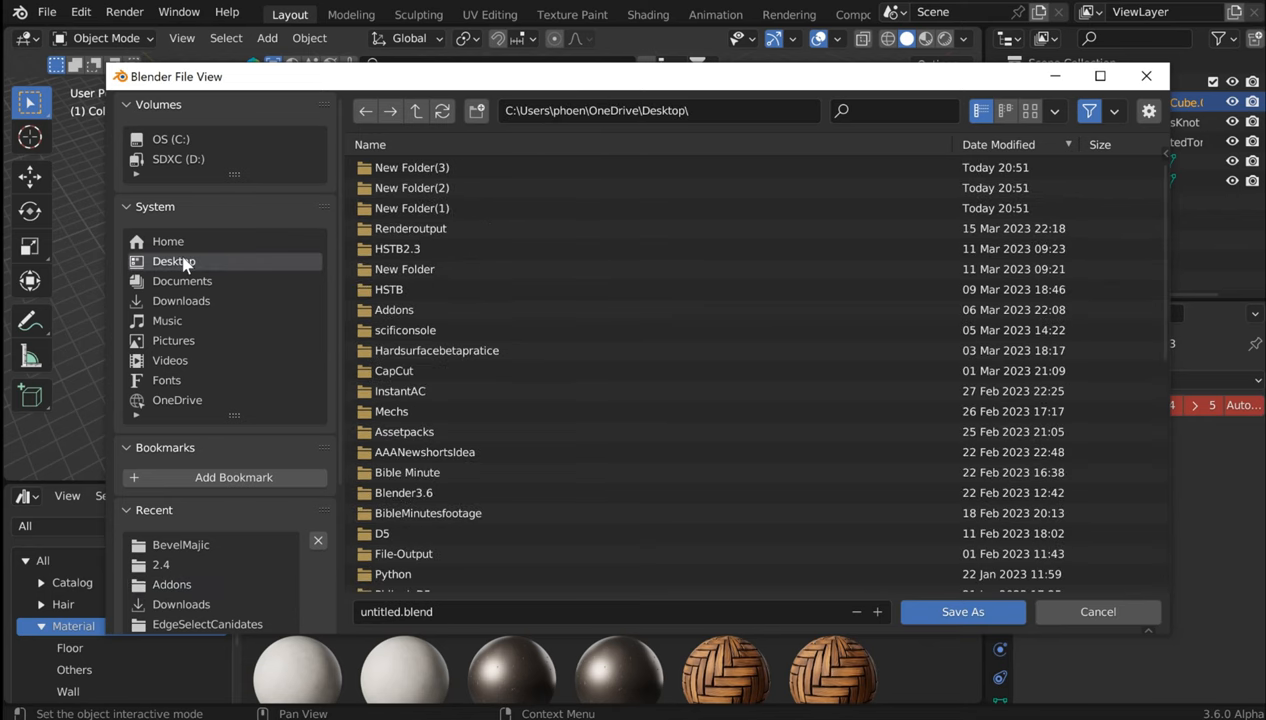
mouse_move(584, 131)
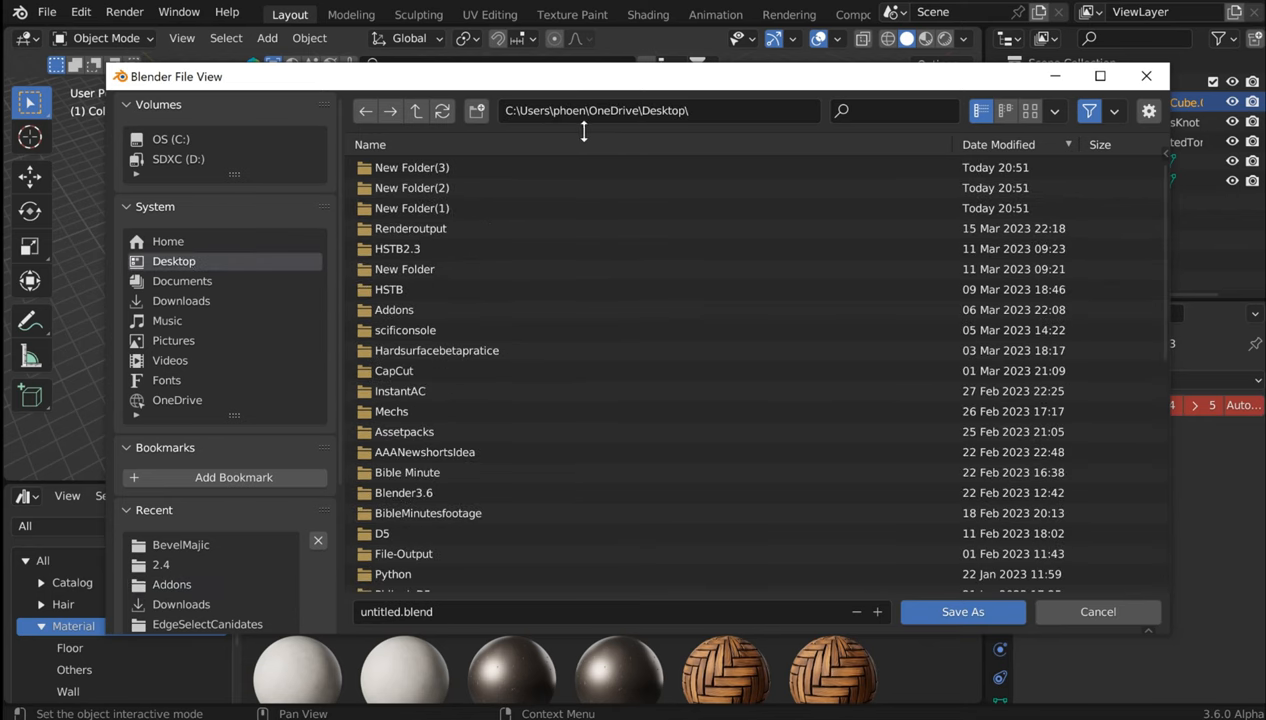
text(ass)
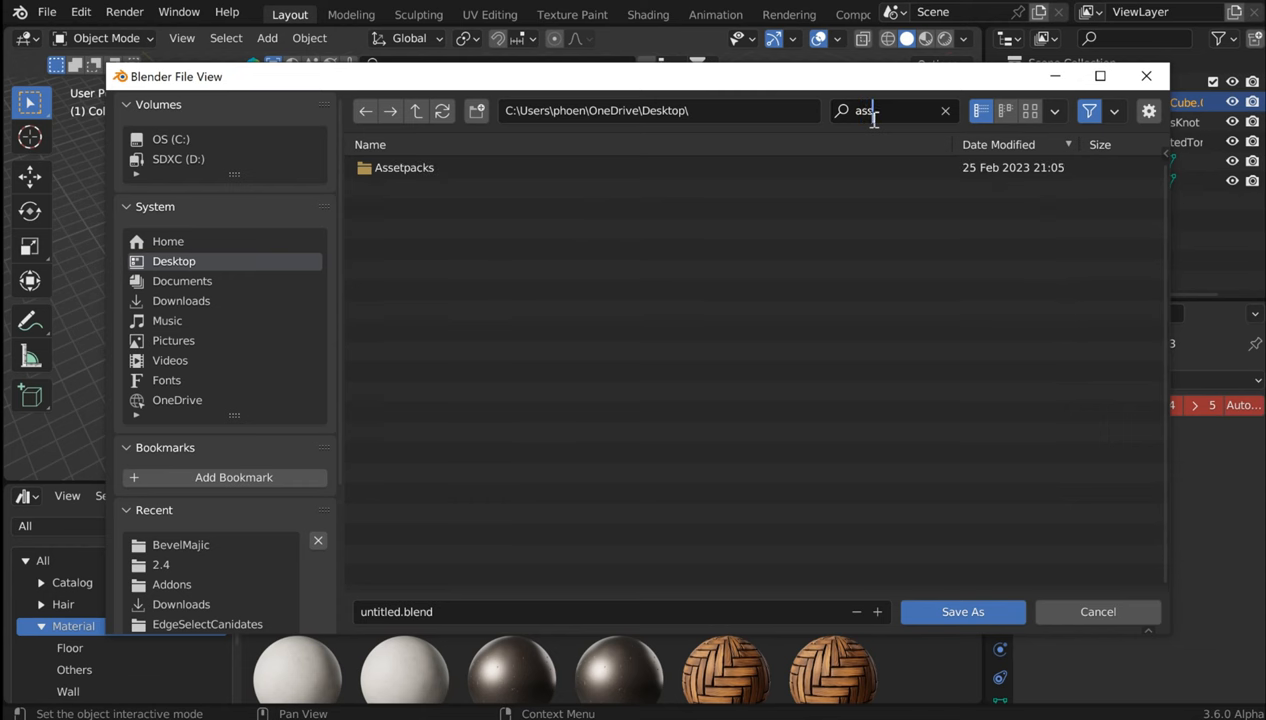
double_click(404, 167)
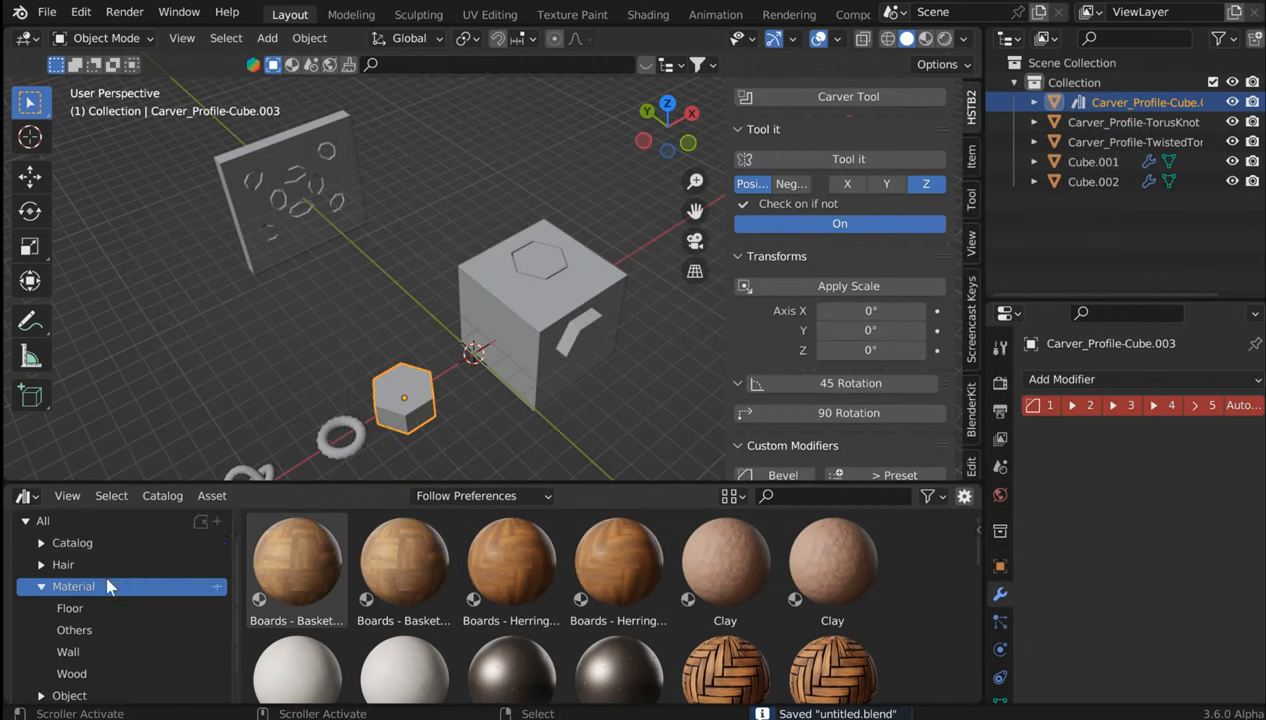
- Search all catalogs for 'carv' and scale the carver profile into a block to cut
scroll(down, 3)
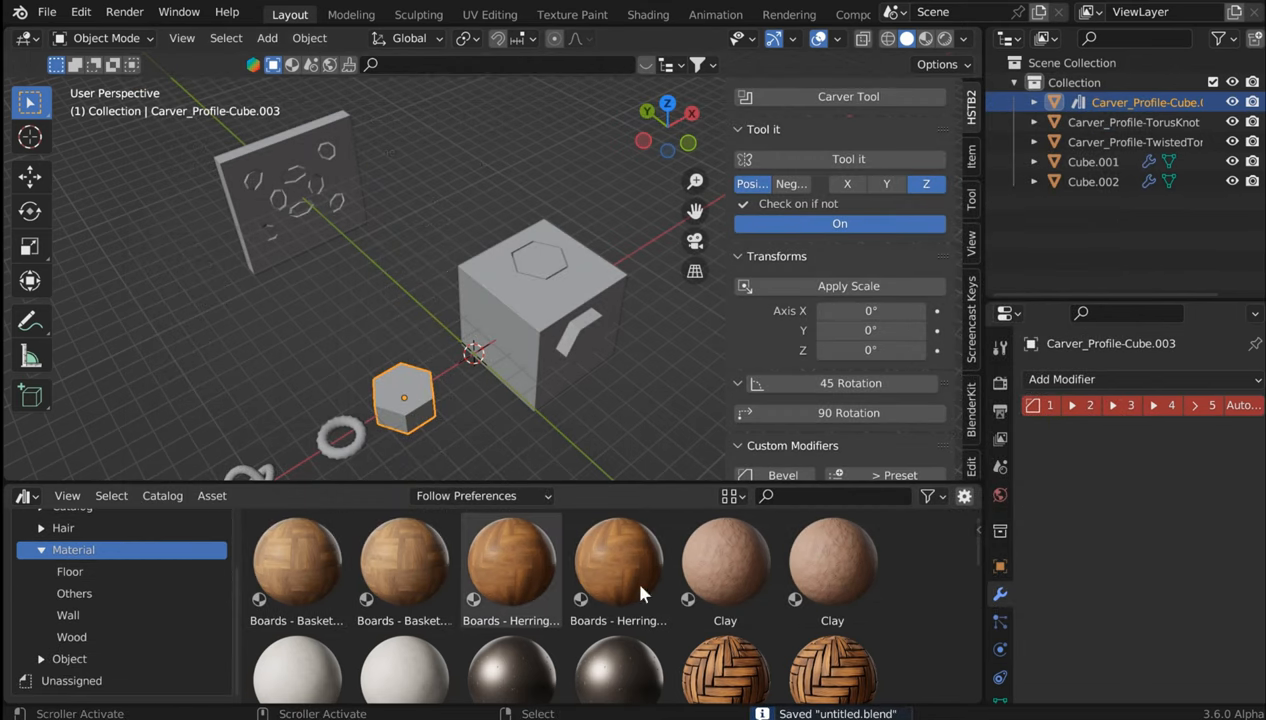
click(43, 560)
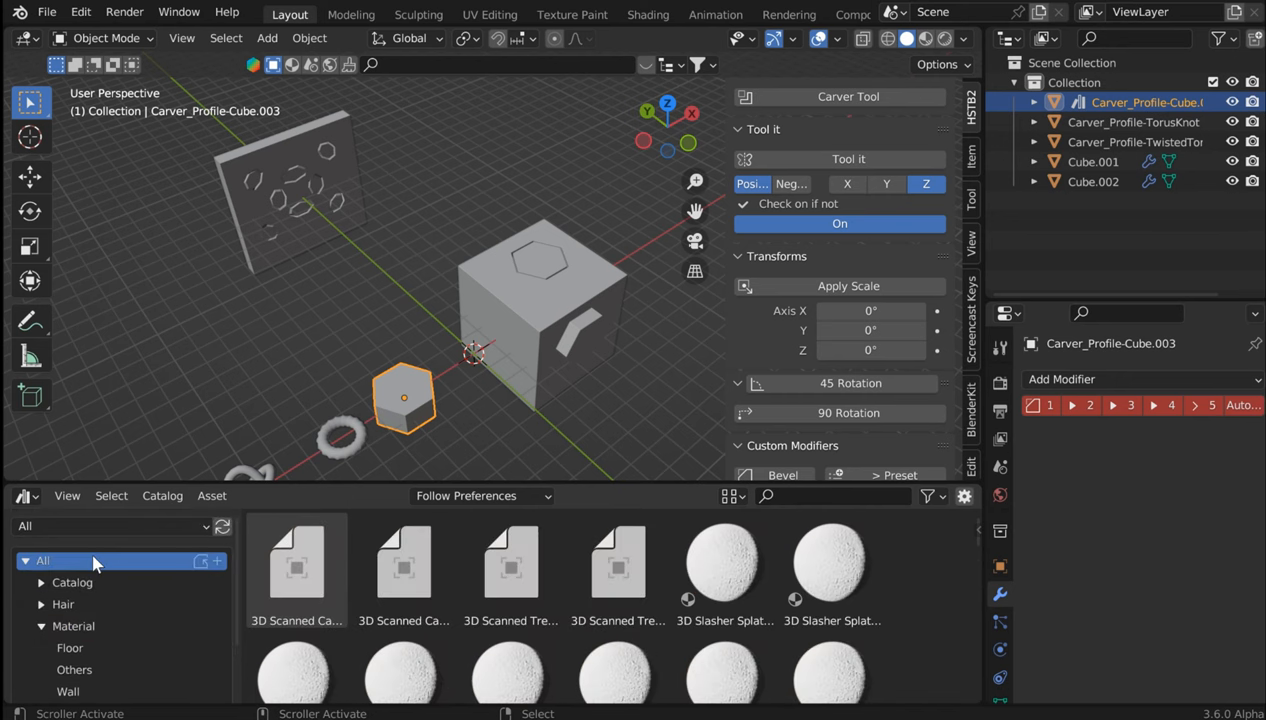
text(carver)
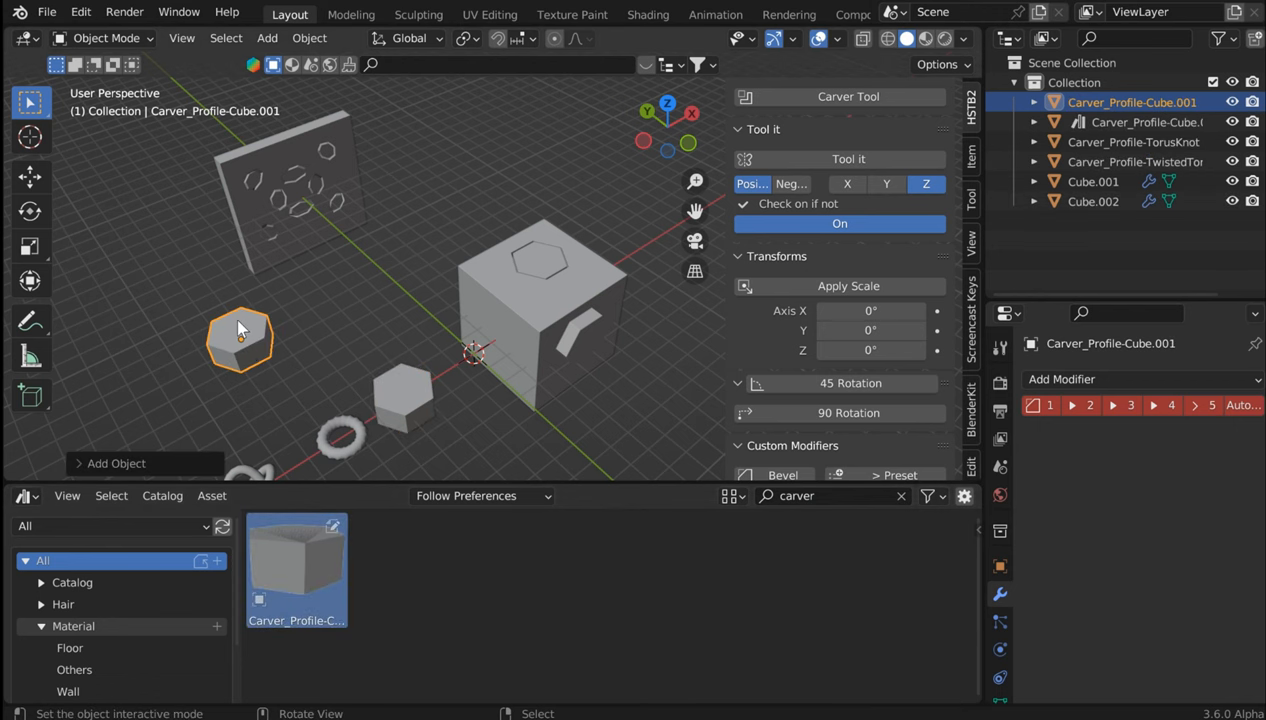
mouse_move(242, 333)
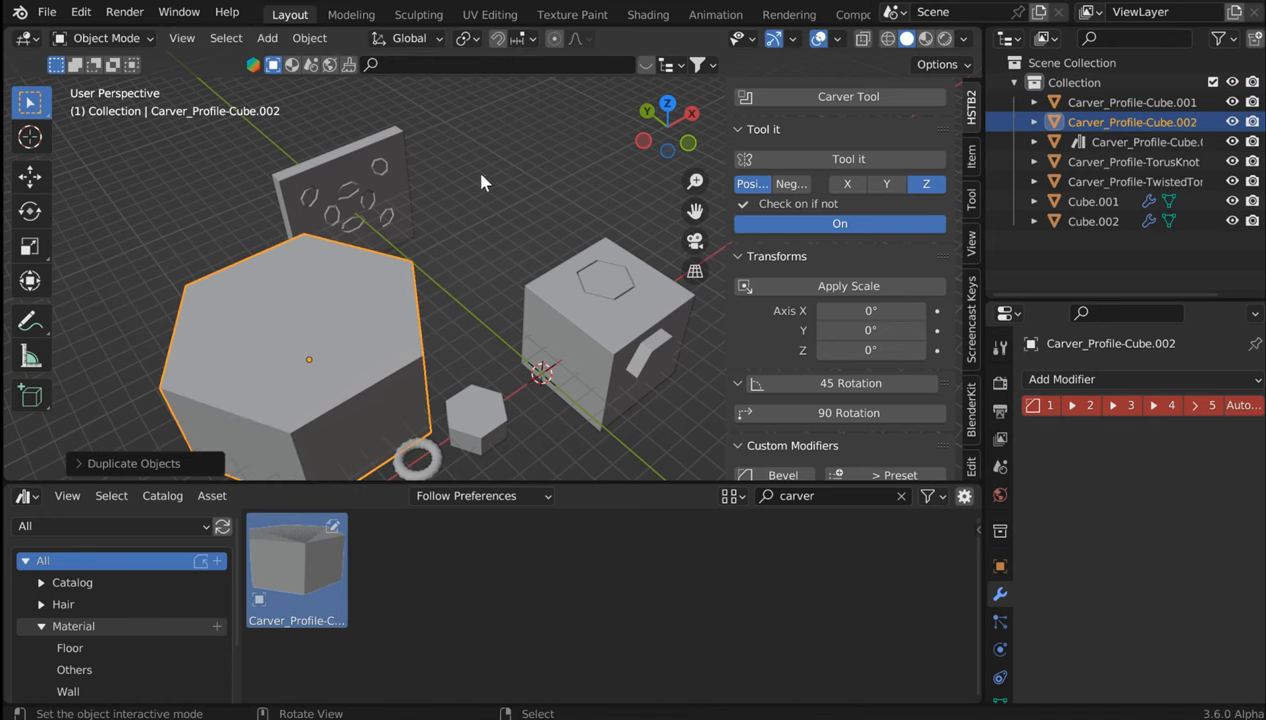
key(s)
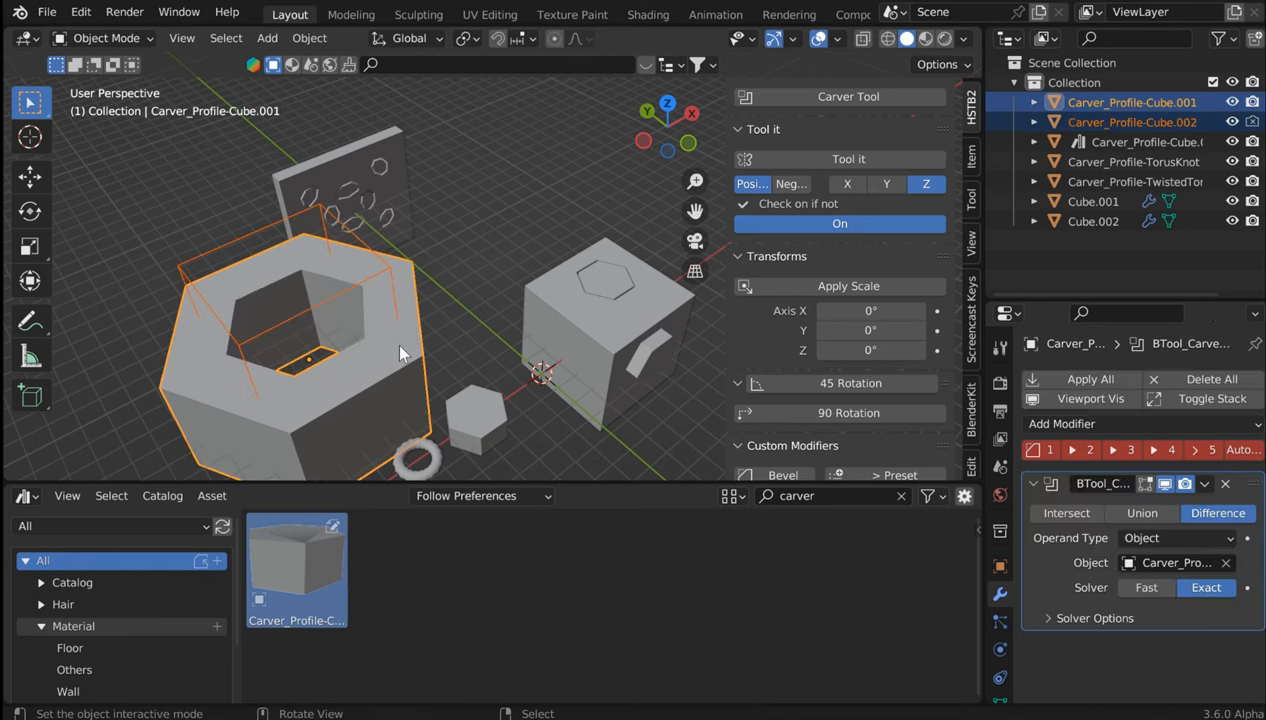
- Select the hexagonal cutter, resize a copy, and orbit to view the carved block
click(1131, 121)
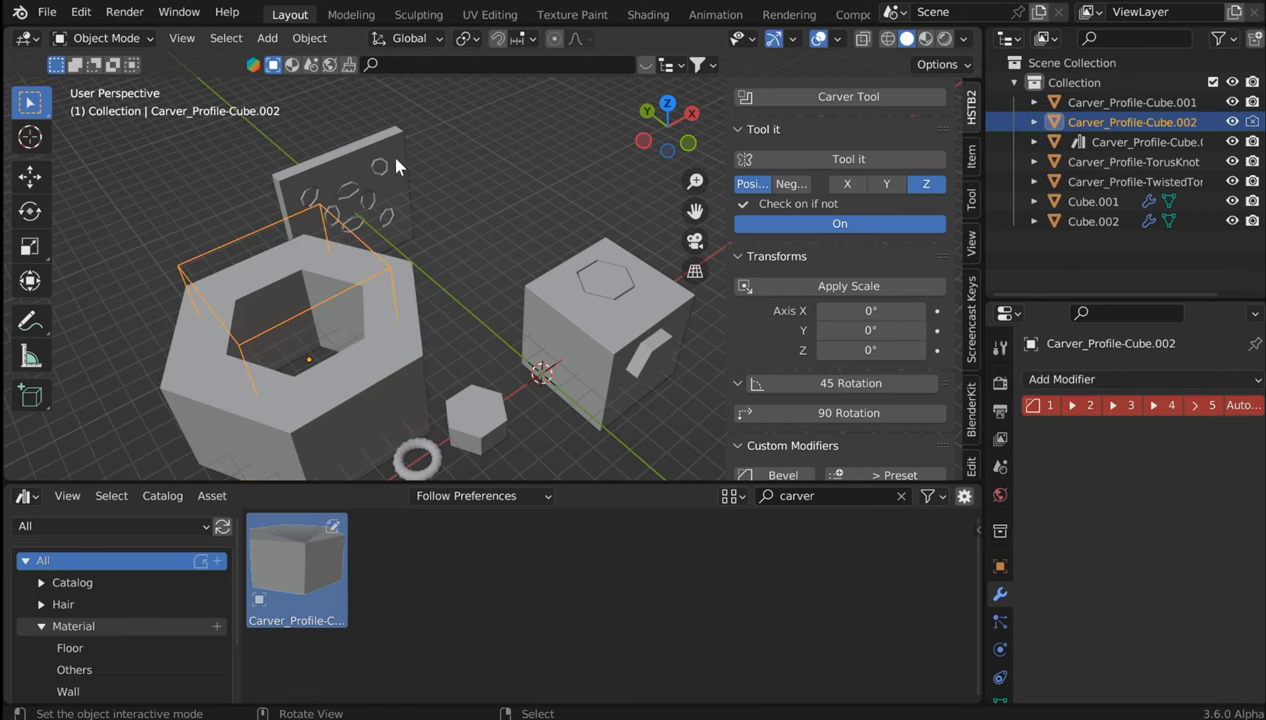
key(s)
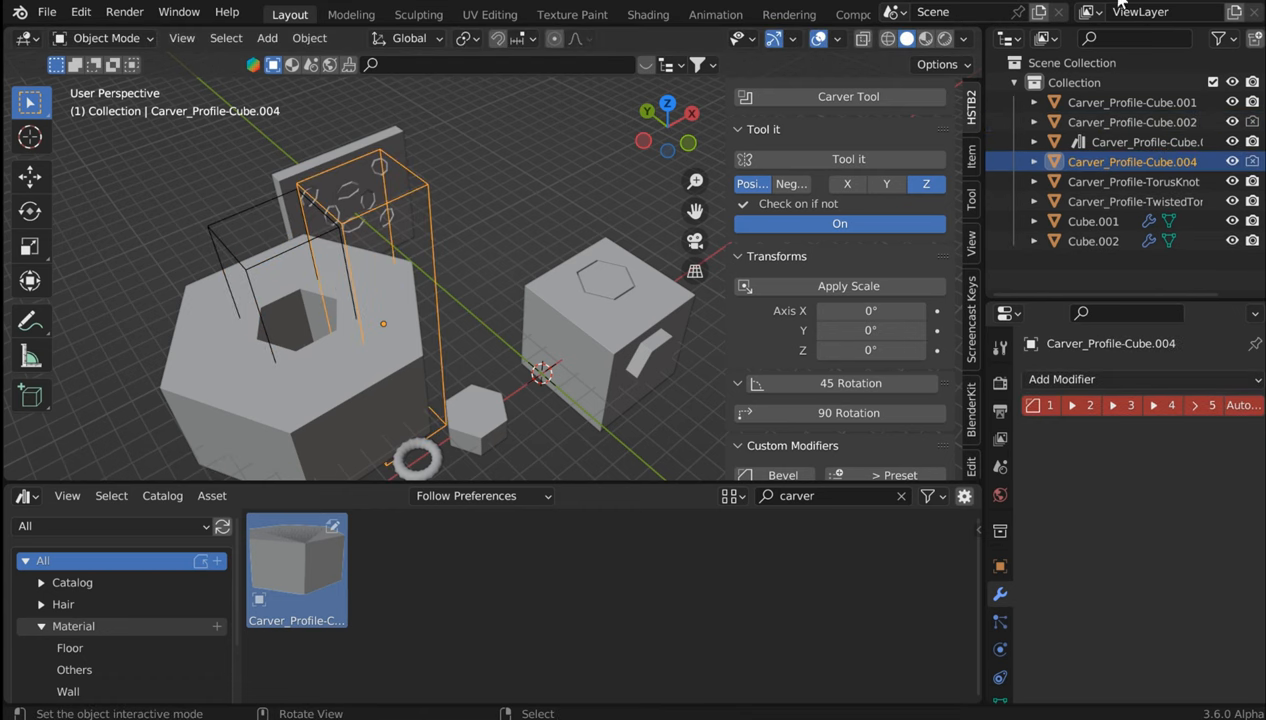
drag(420, 300, 420, 240)
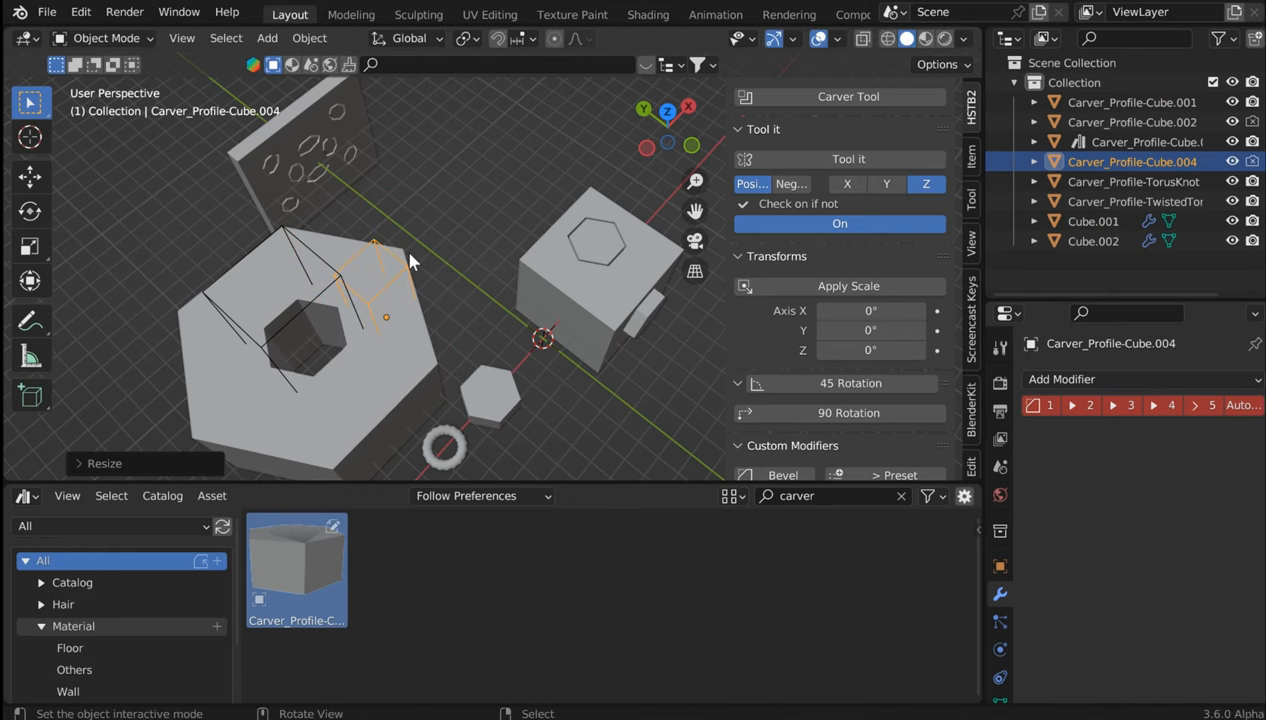
mouse_move(360, 337)
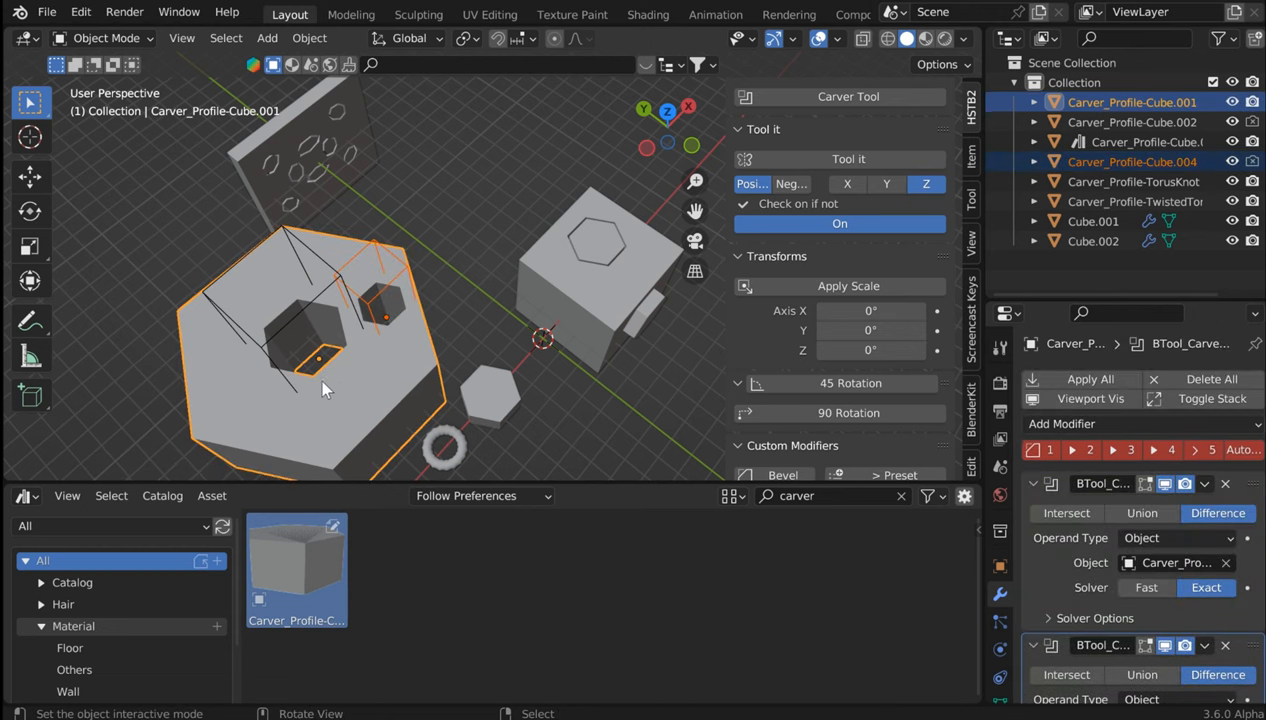
drag(400, 300, 460, 180)
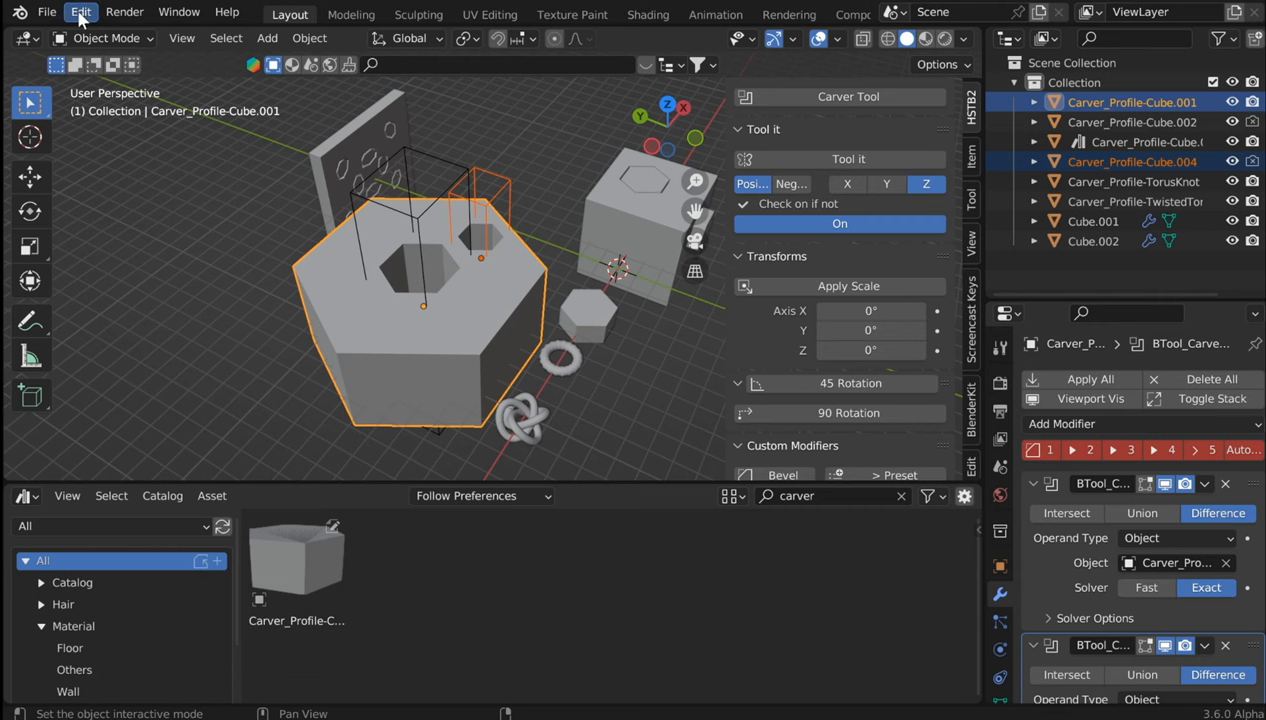
- Add the Arcane folder as an asset library in Preferences, then pick the Guides catalog
click(81, 11)
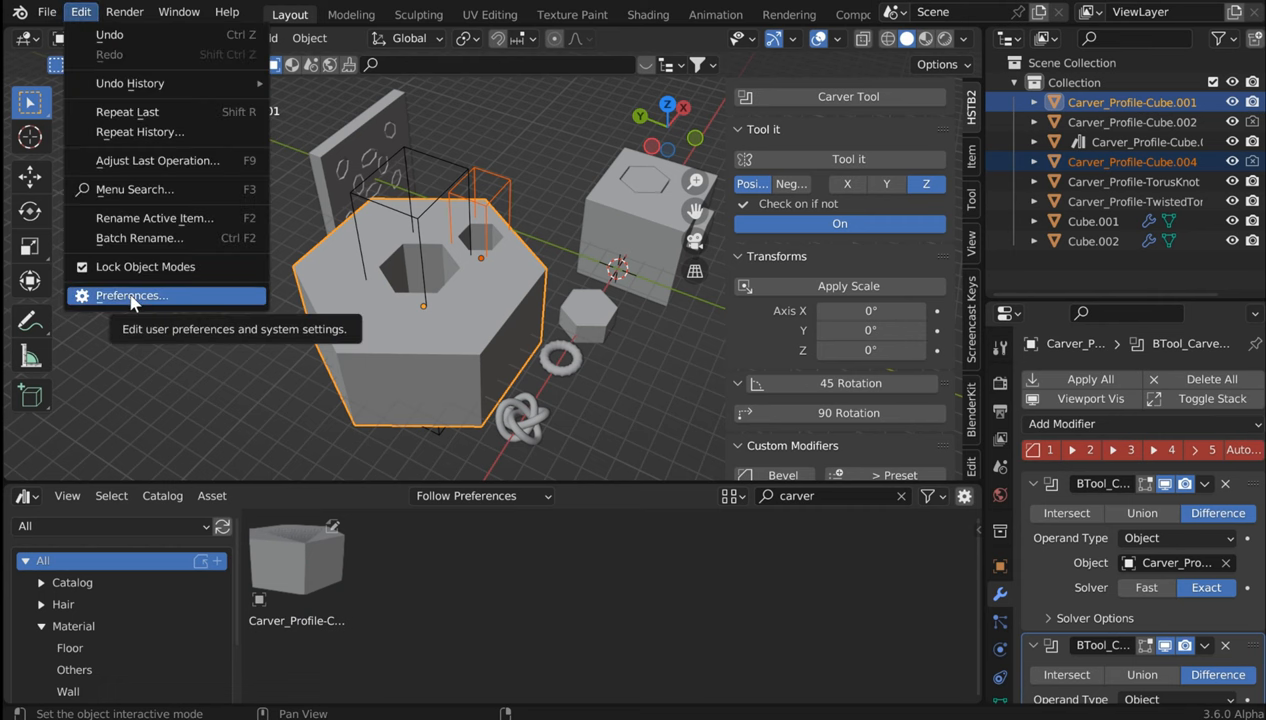
click(130, 295)
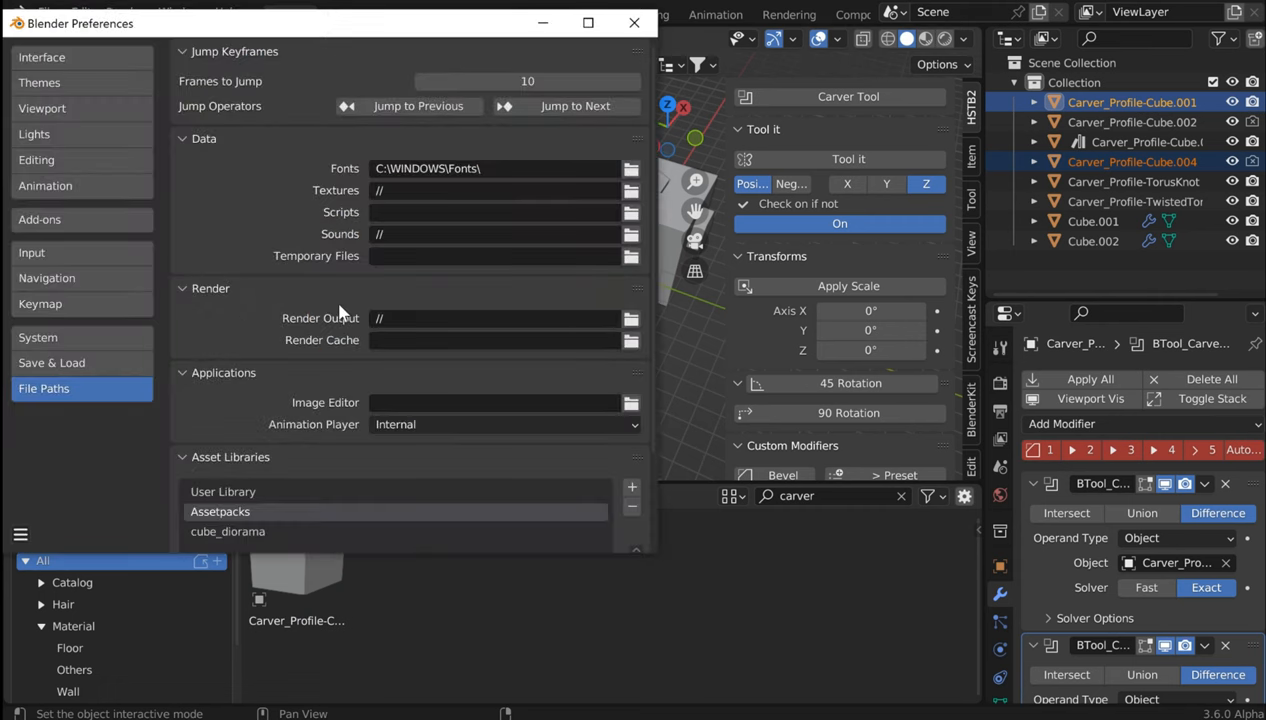
mouse_move(224, 45)
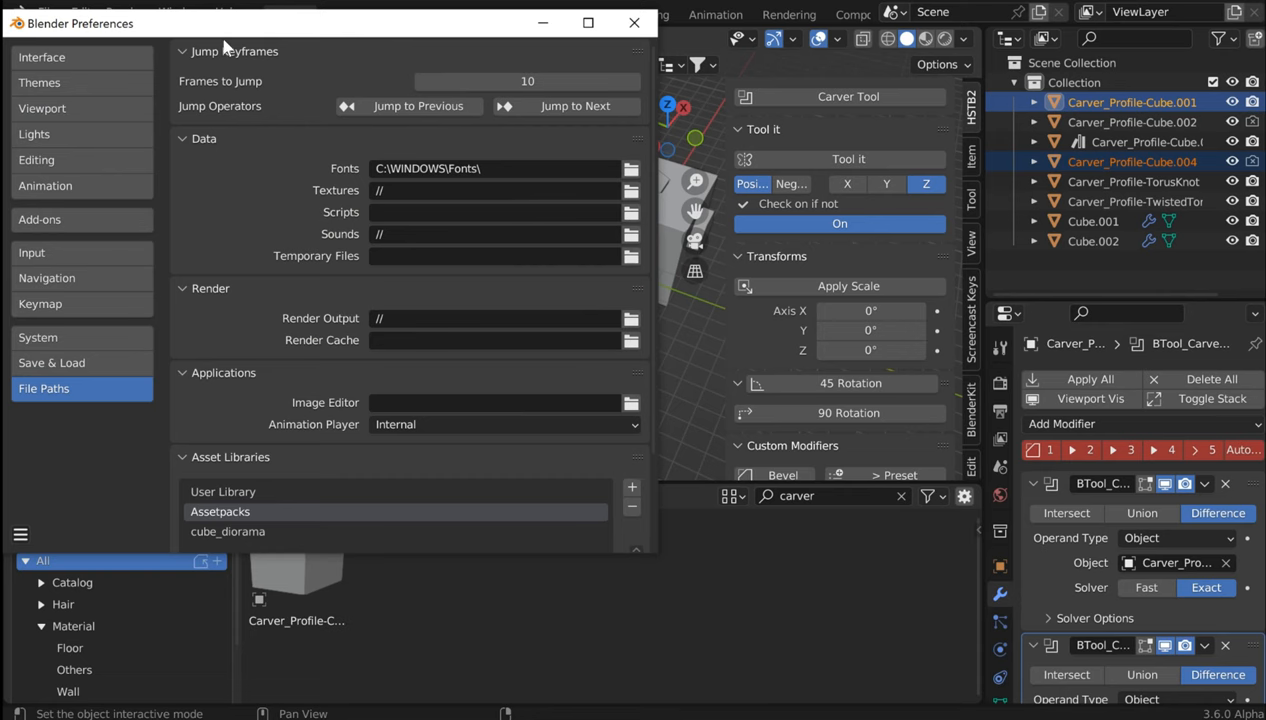
mouse_move(105, 30)
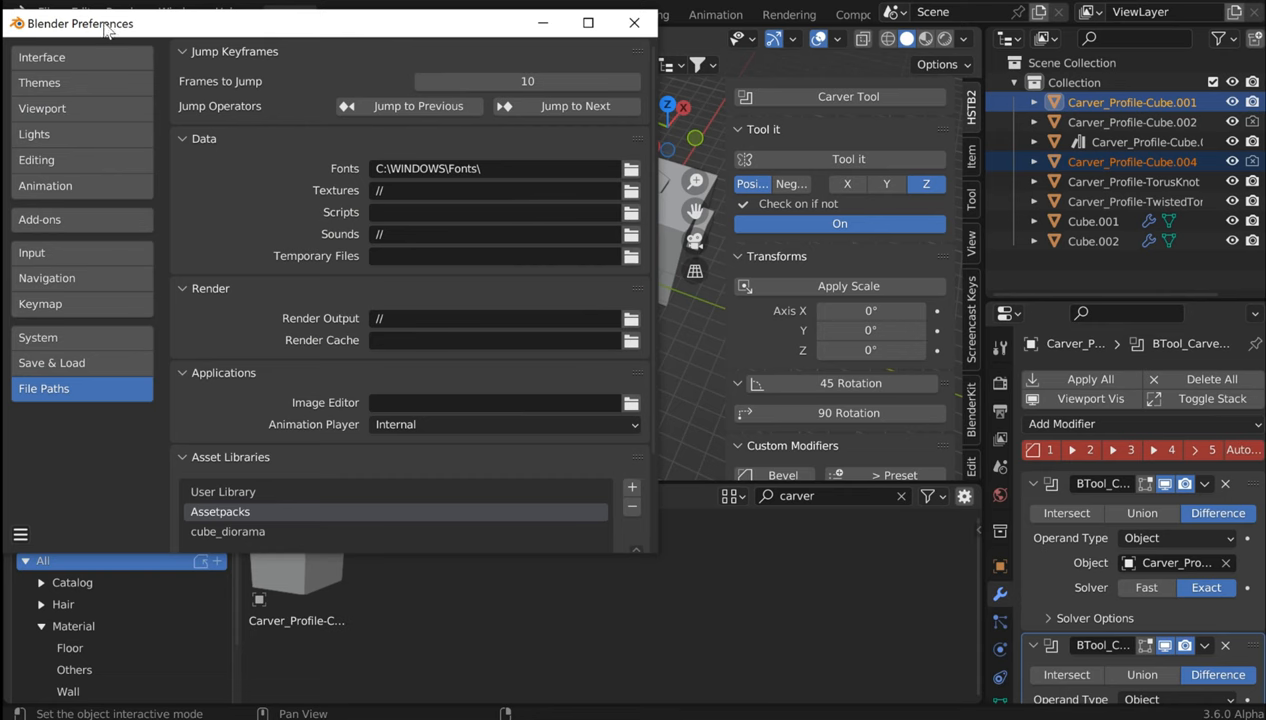
mouse_move(254, 461)
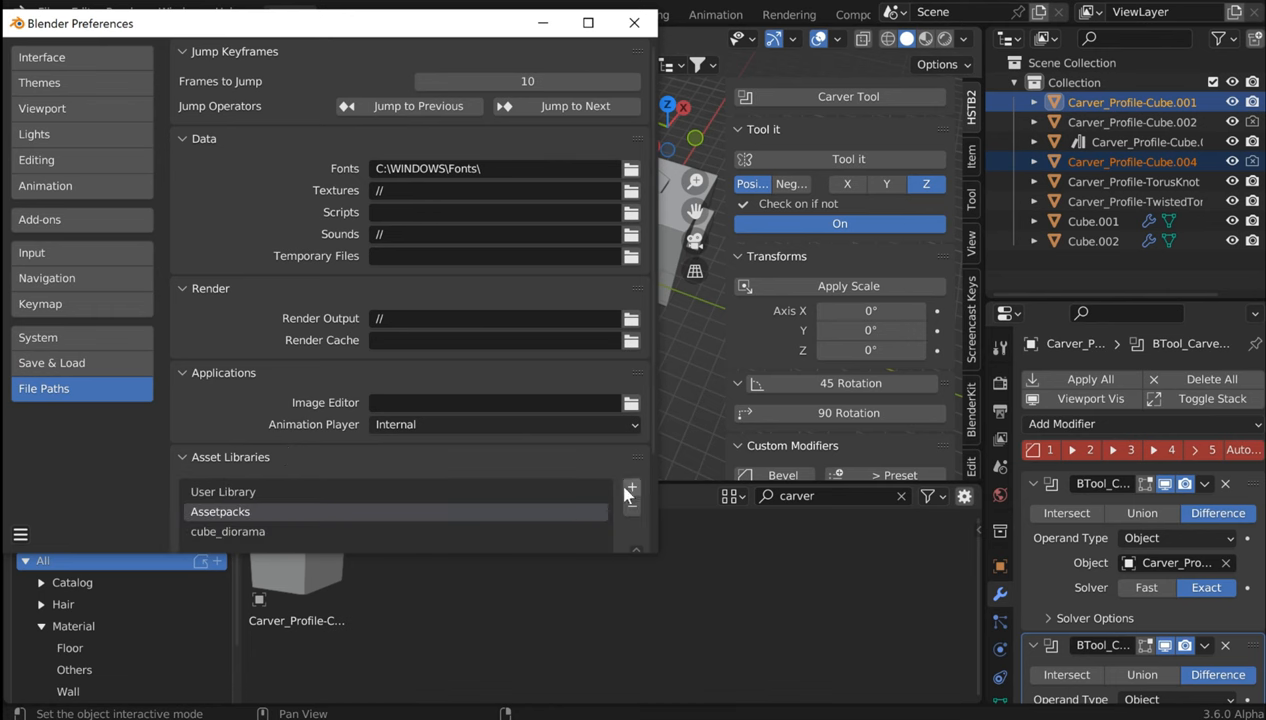
click(631, 491)
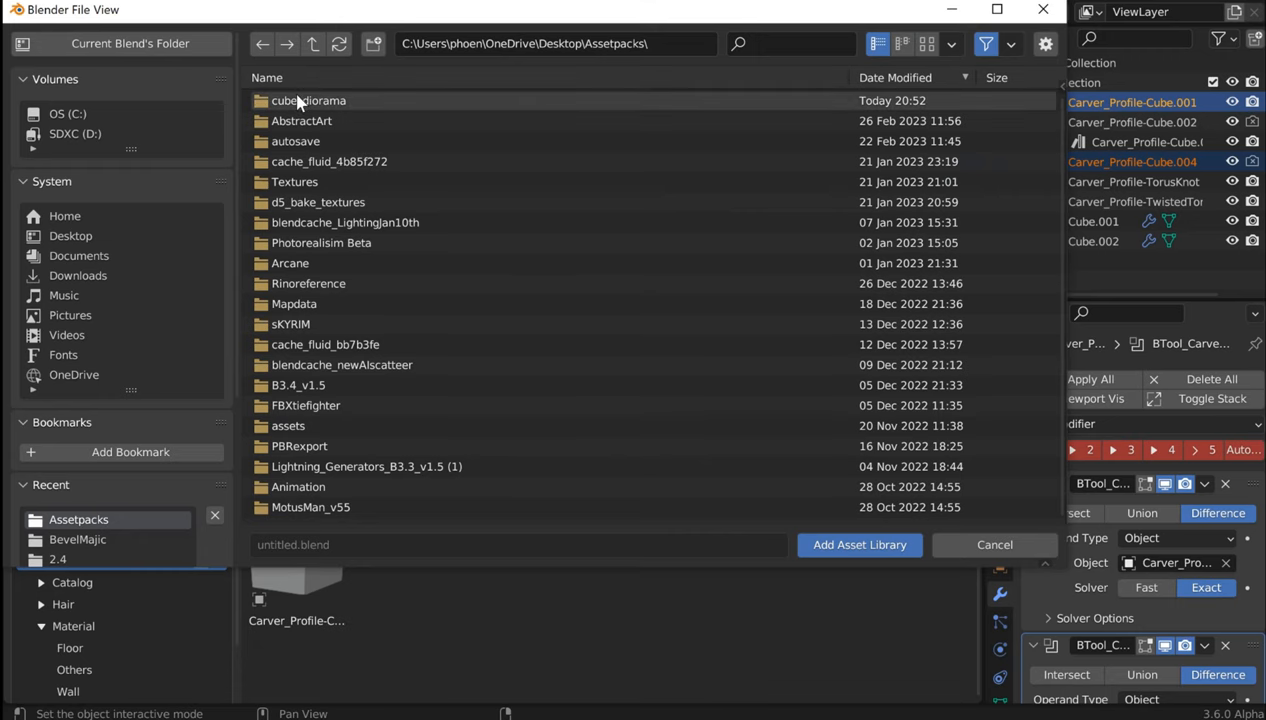
mouse_move(320, 263)
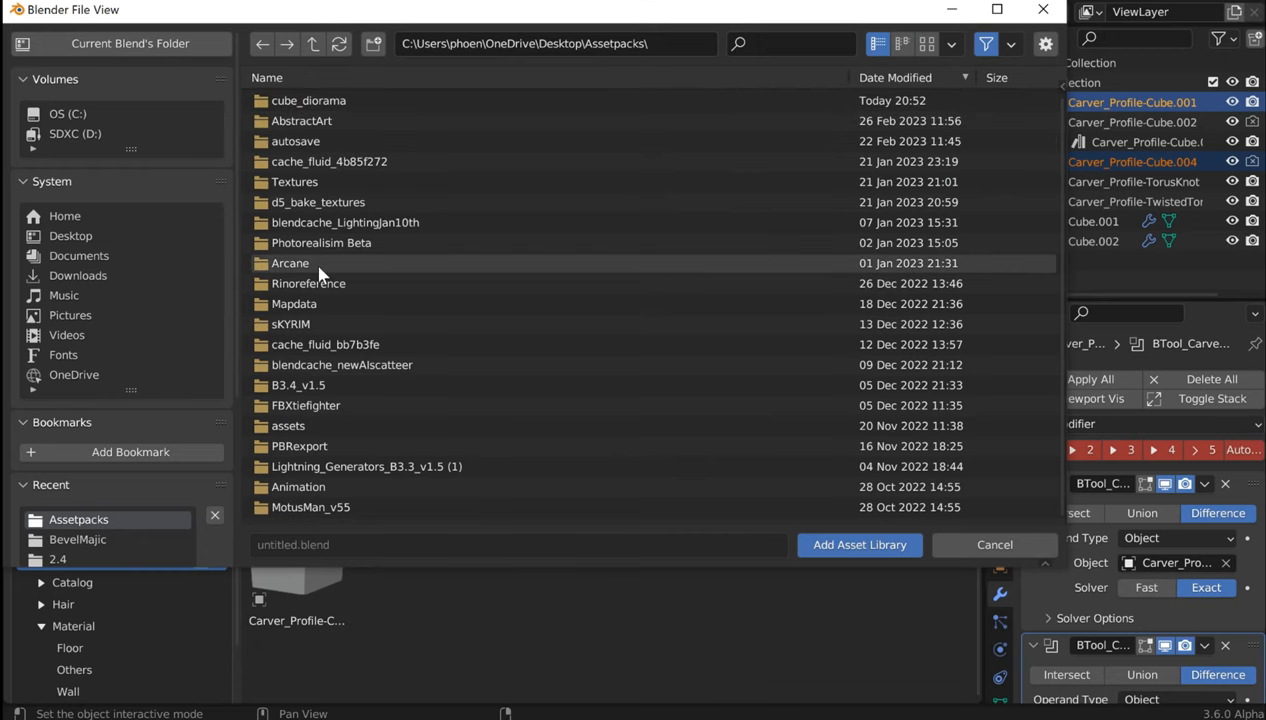
double_click(290, 263)
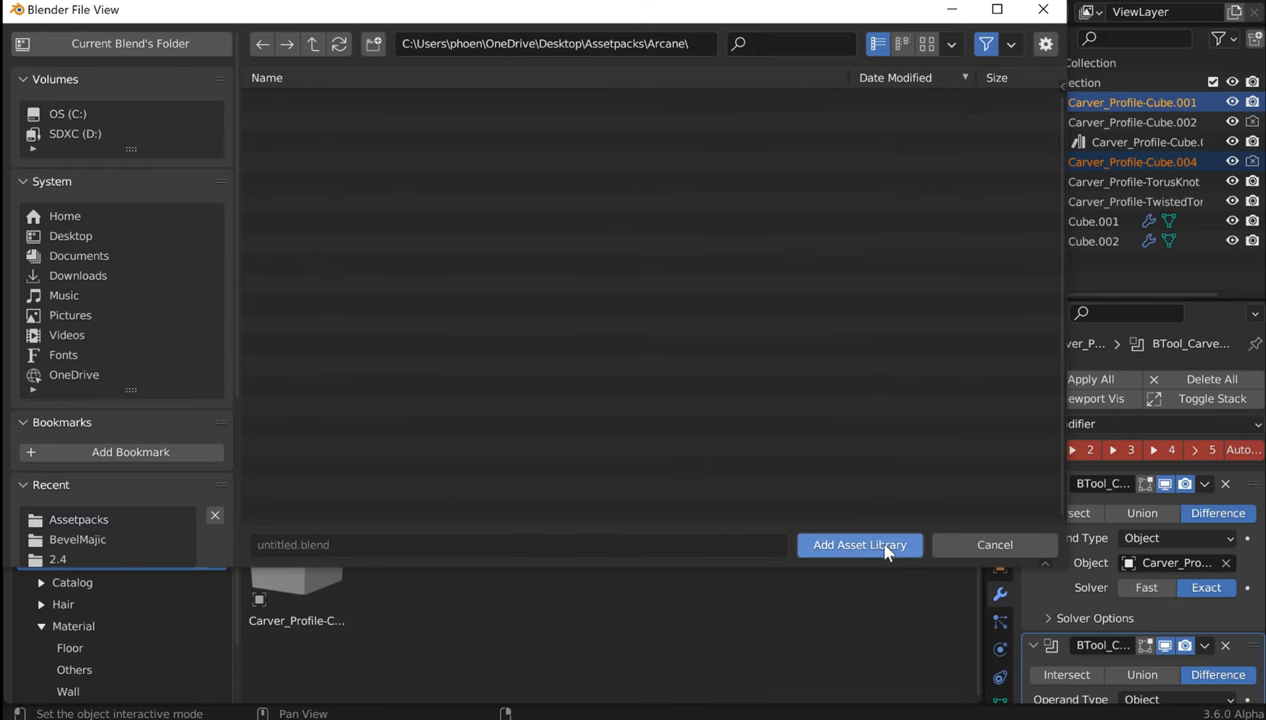
click(859, 544)
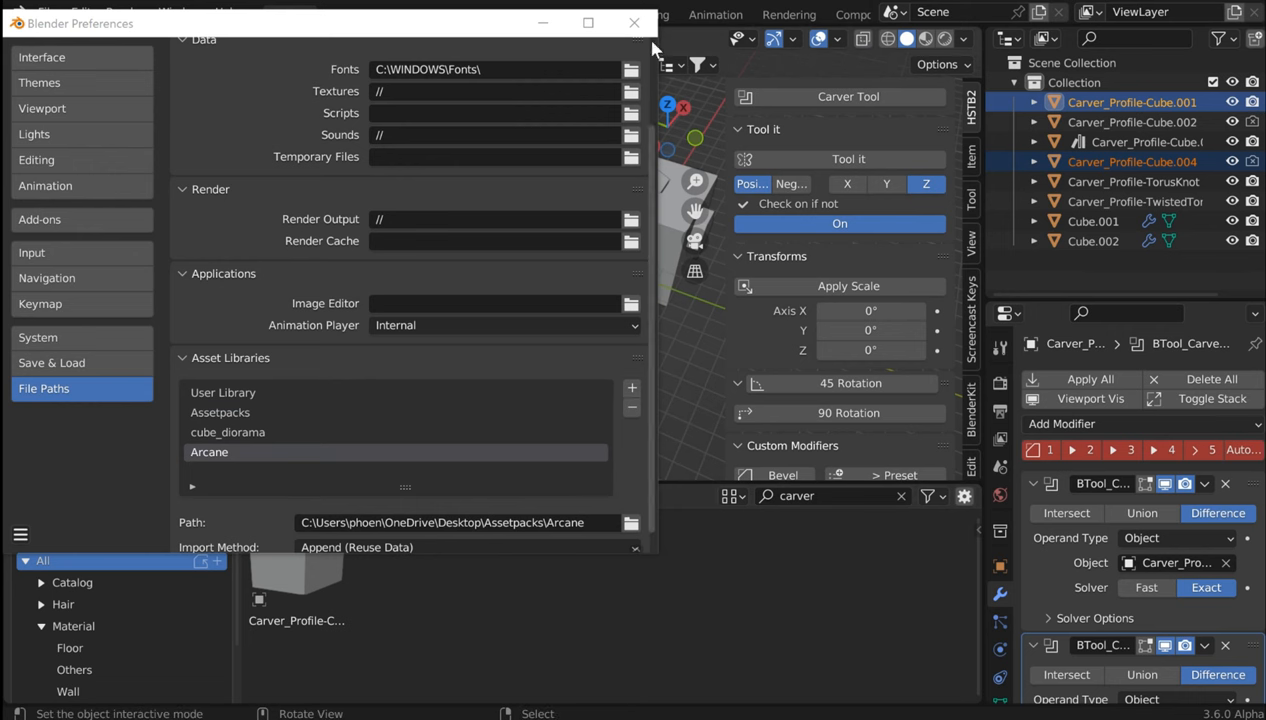
click(633, 22)
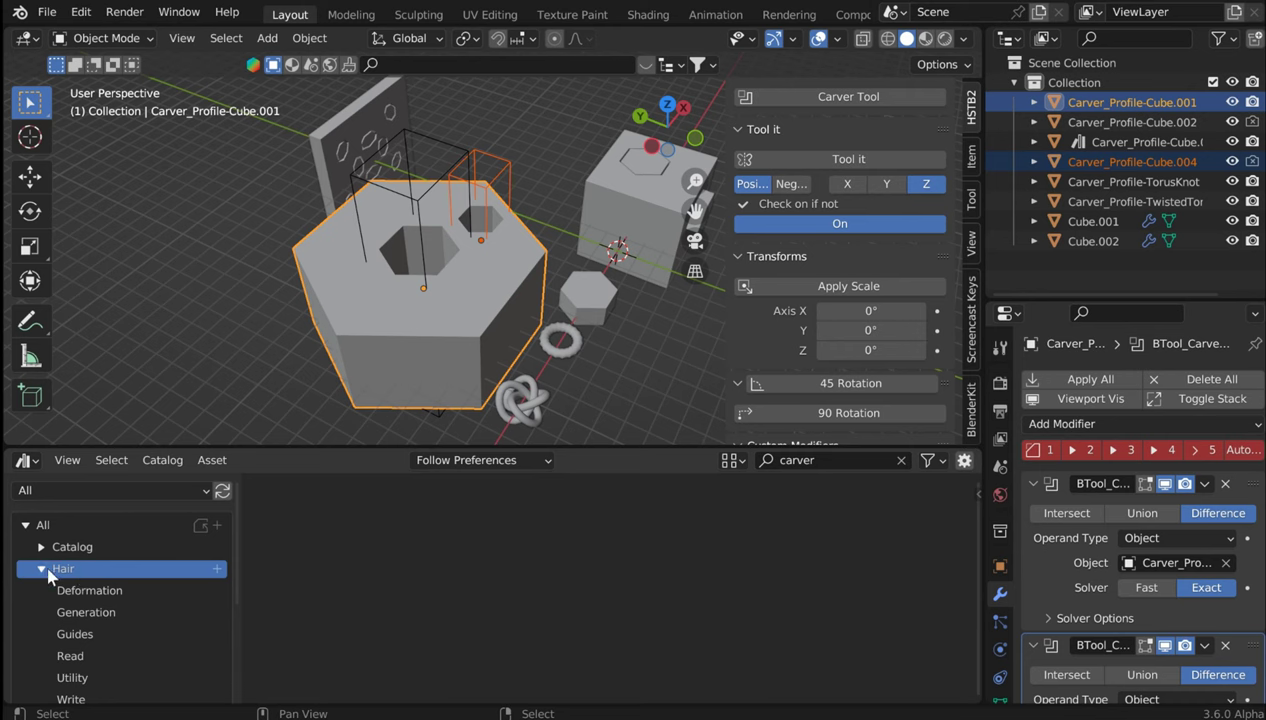
click(75, 634)
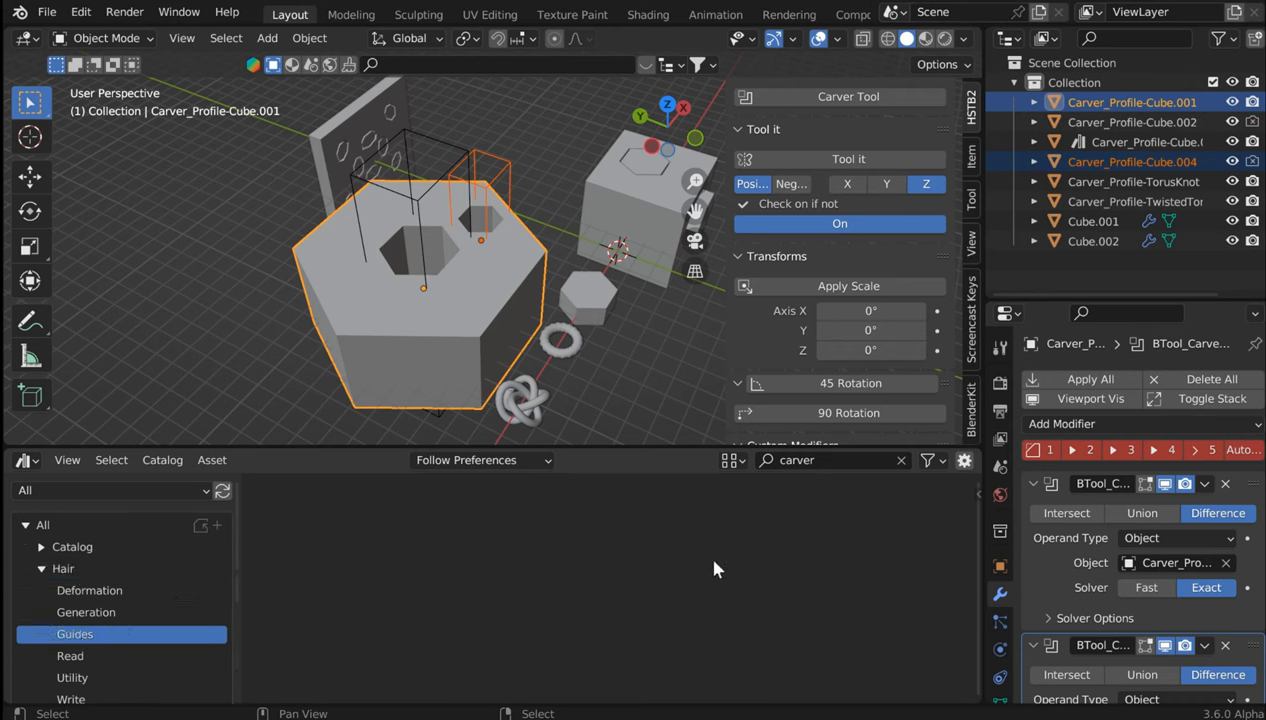
click(74, 633)
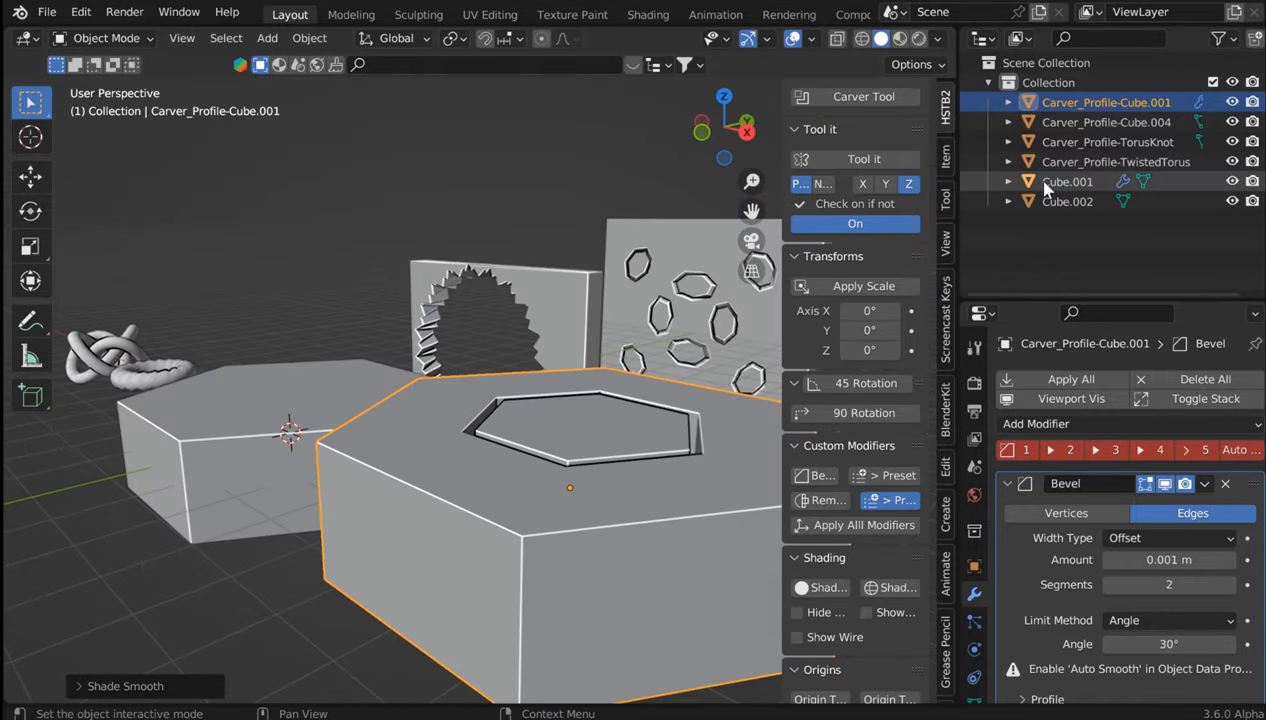
mouse_move(670, 173)
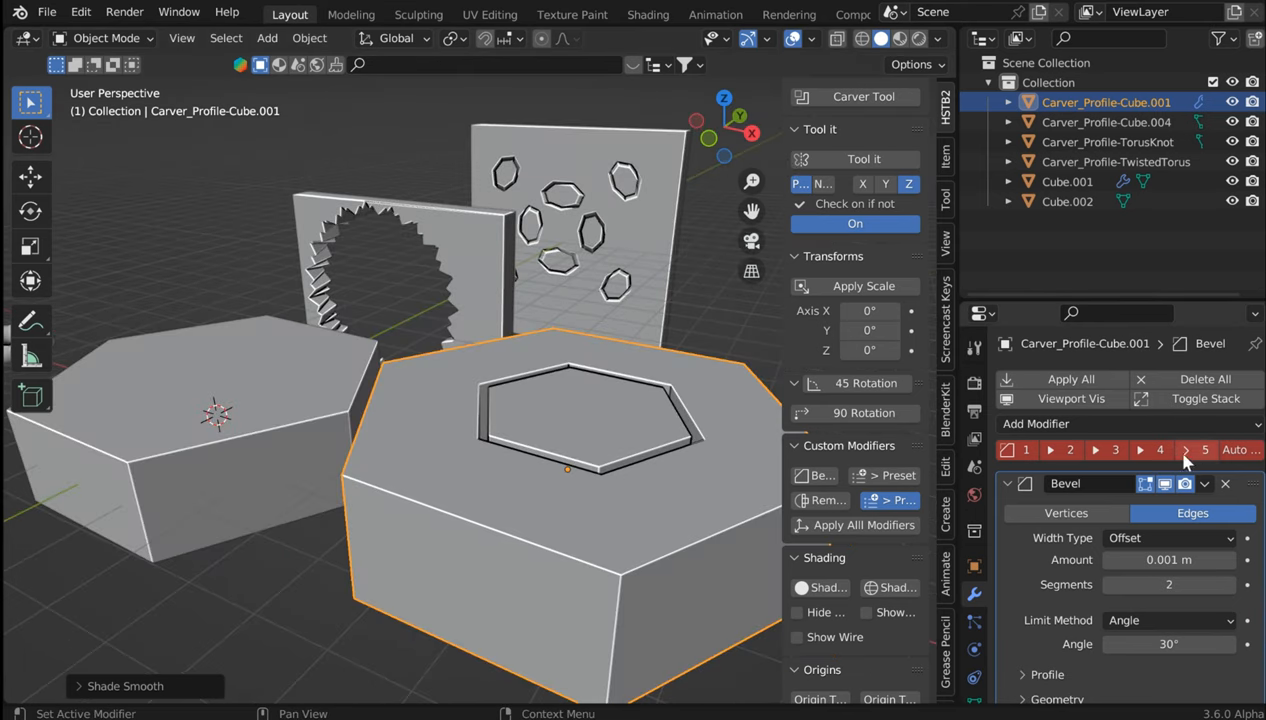
mouse_move(595, 280)
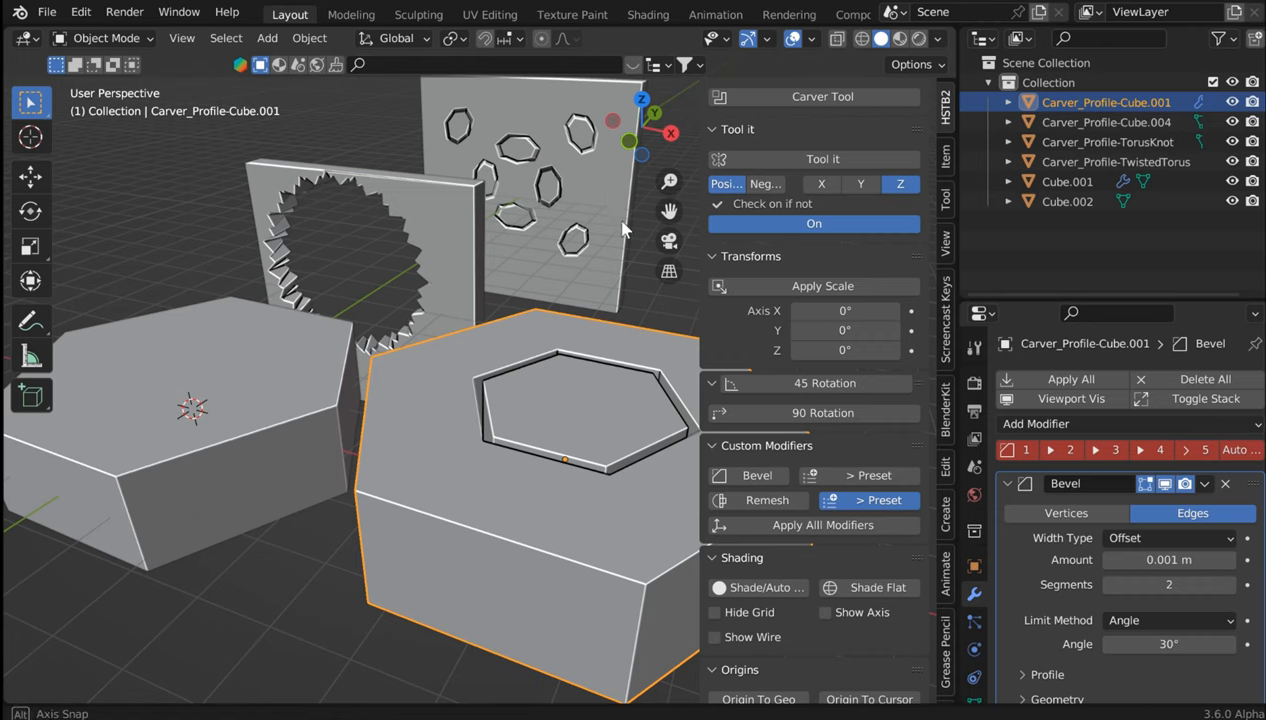
drag(400, 400, 460, 295)
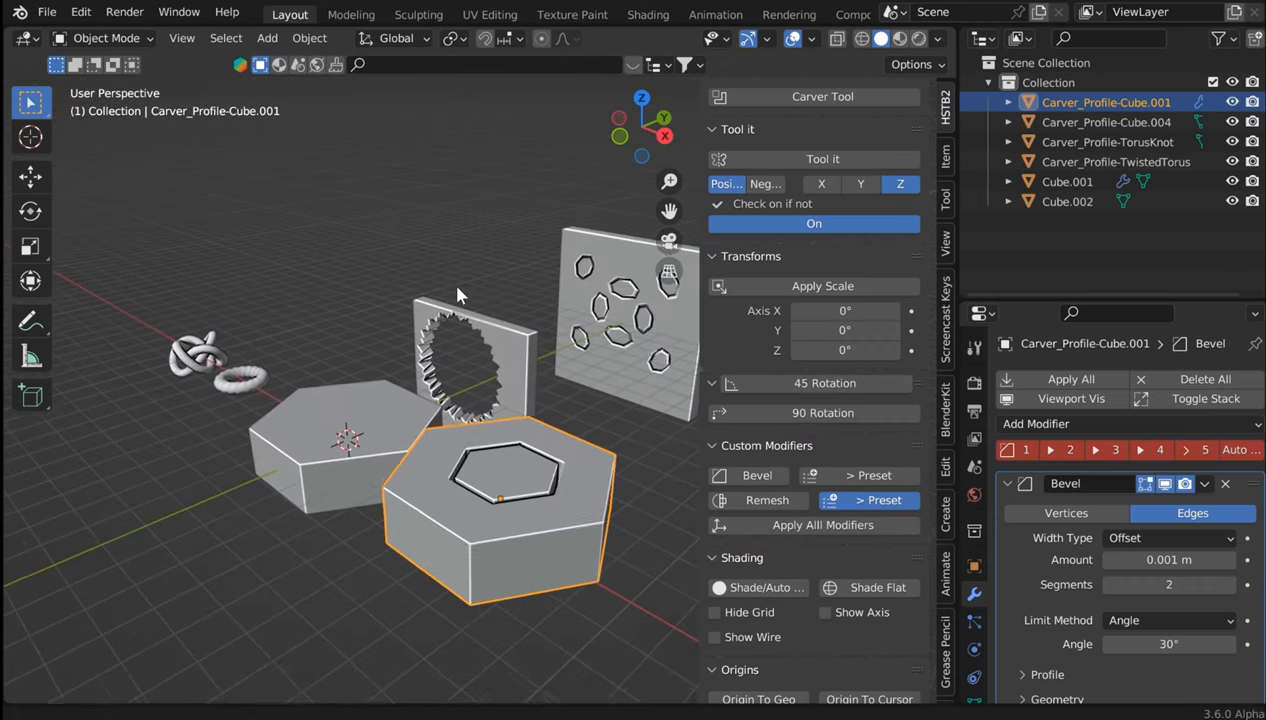